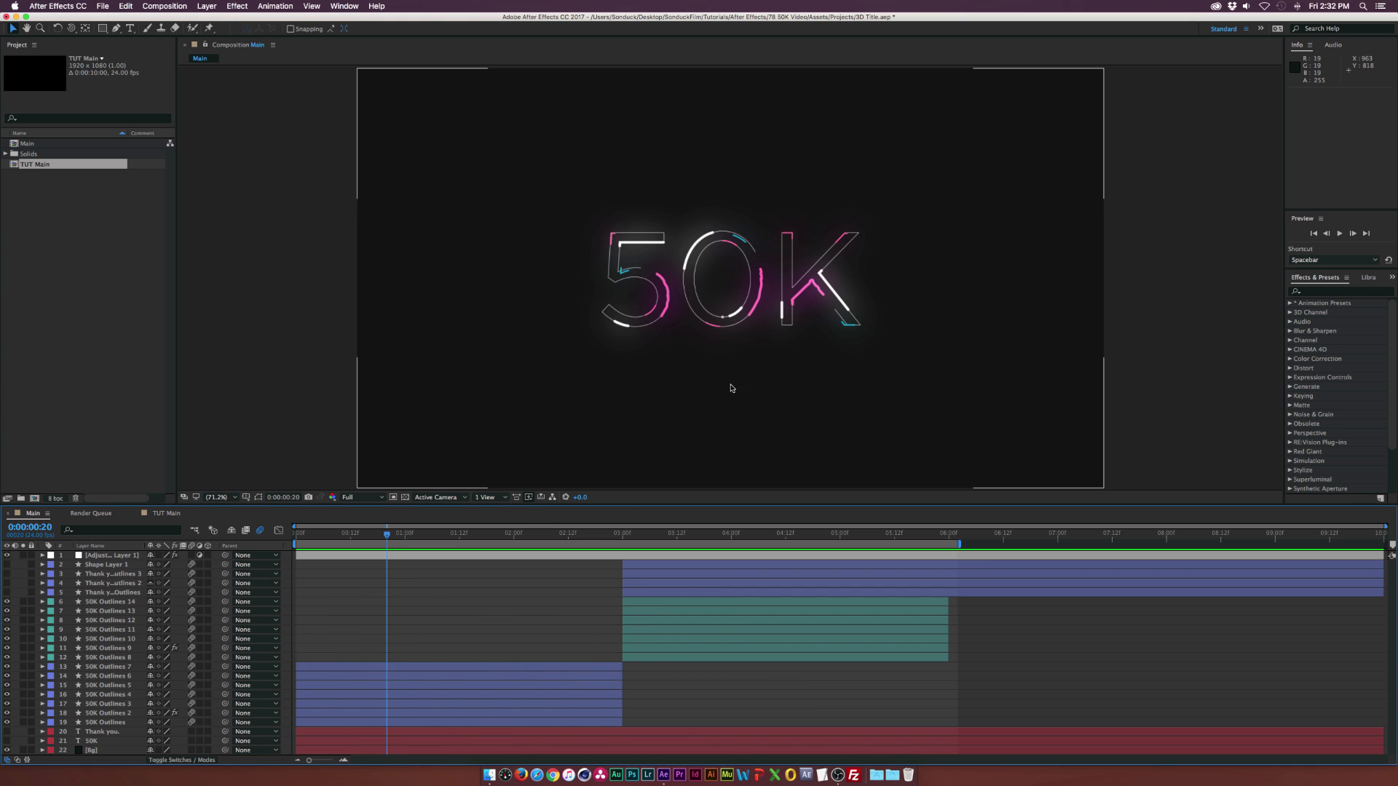
pyautogui.moveTo(714, 369)
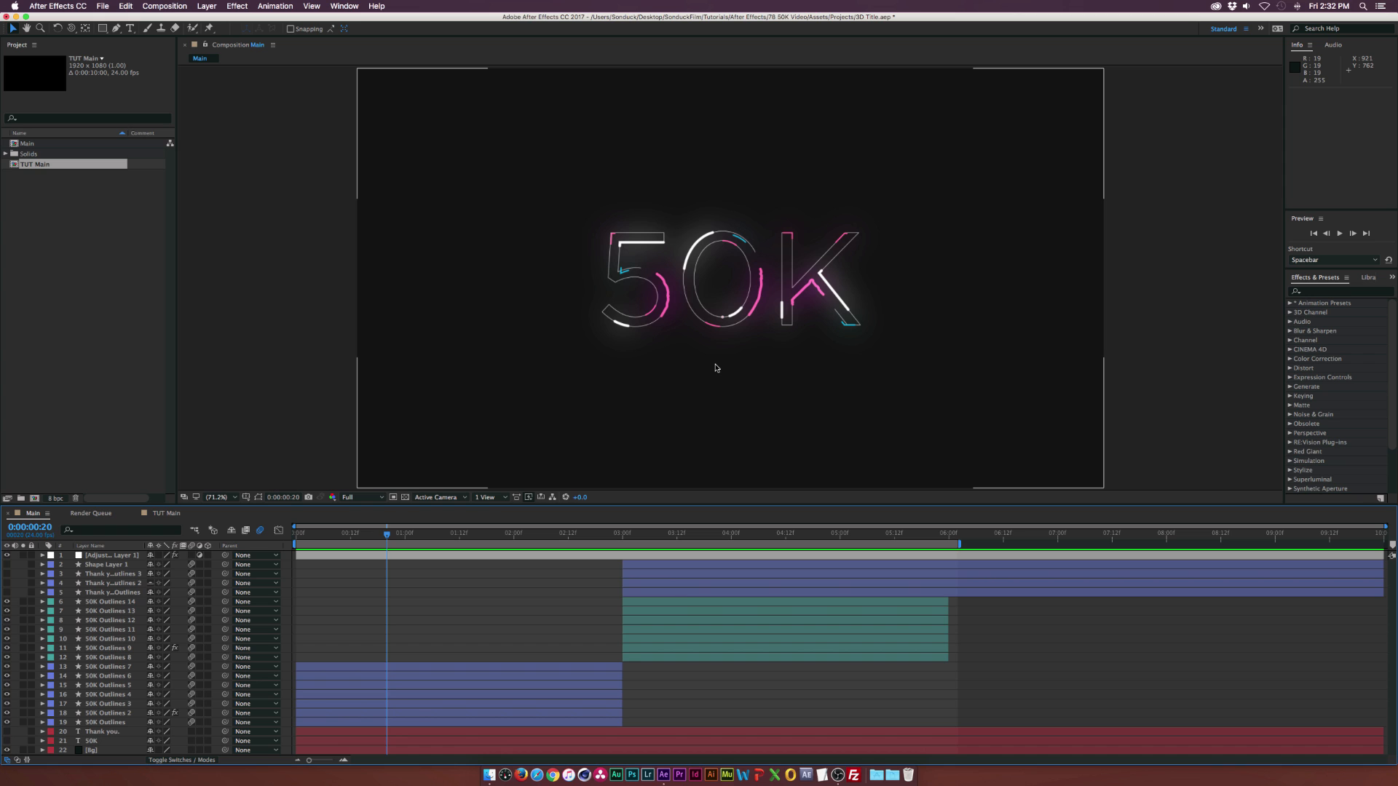
pyautogui.moveTo(667, 353)
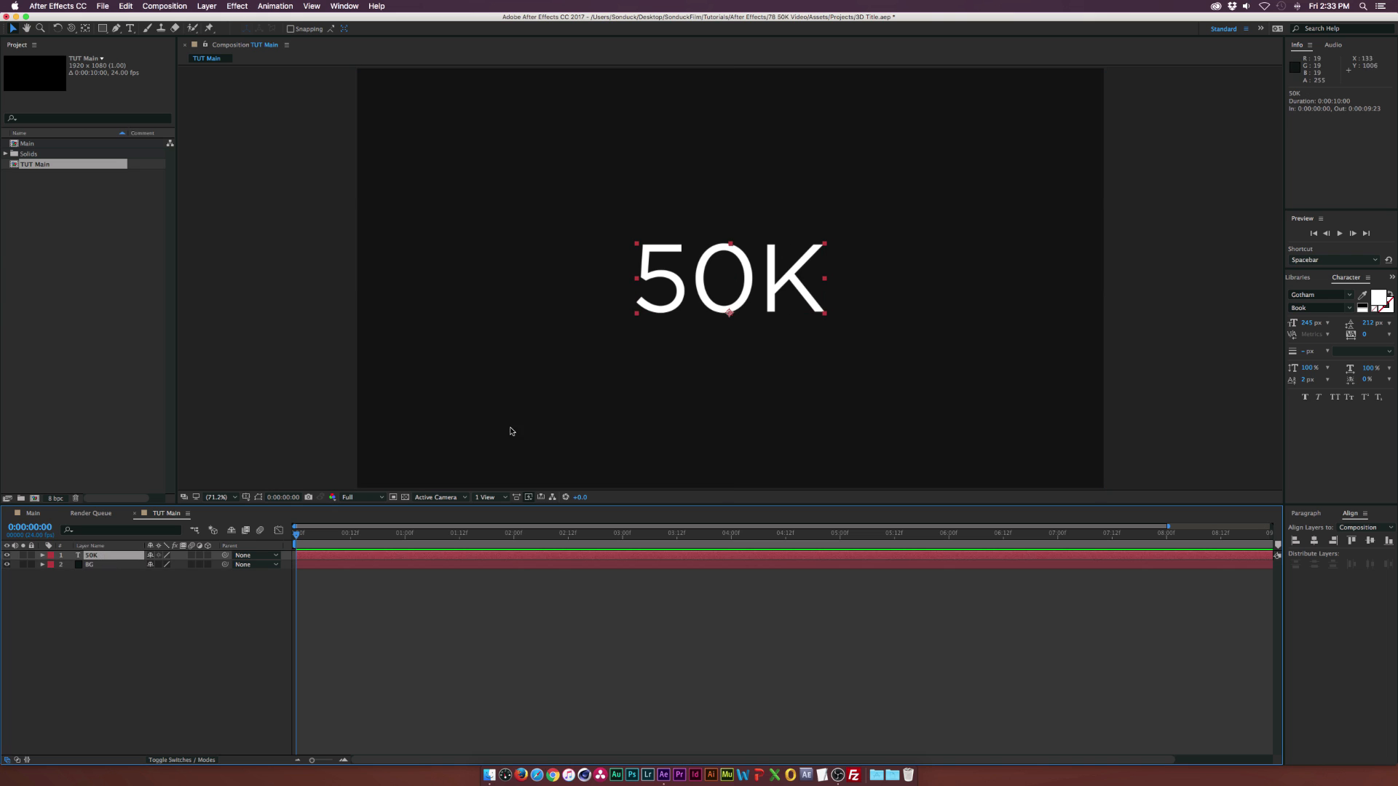
pyautogui.moveTo(815, 263)
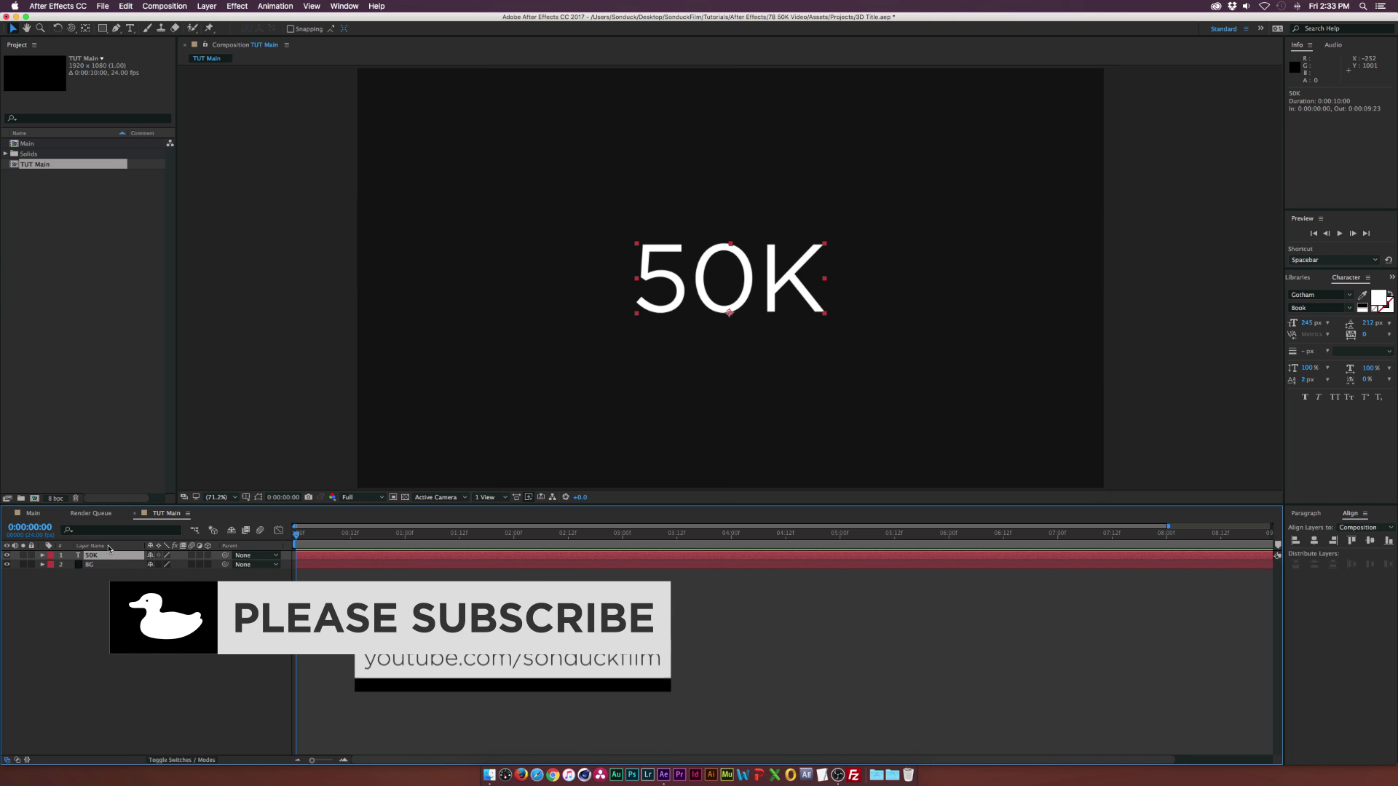
# - Convert the 50K text into a shape layer with no fill and thin white strokes
pyautogui.rightClick(92, 555)
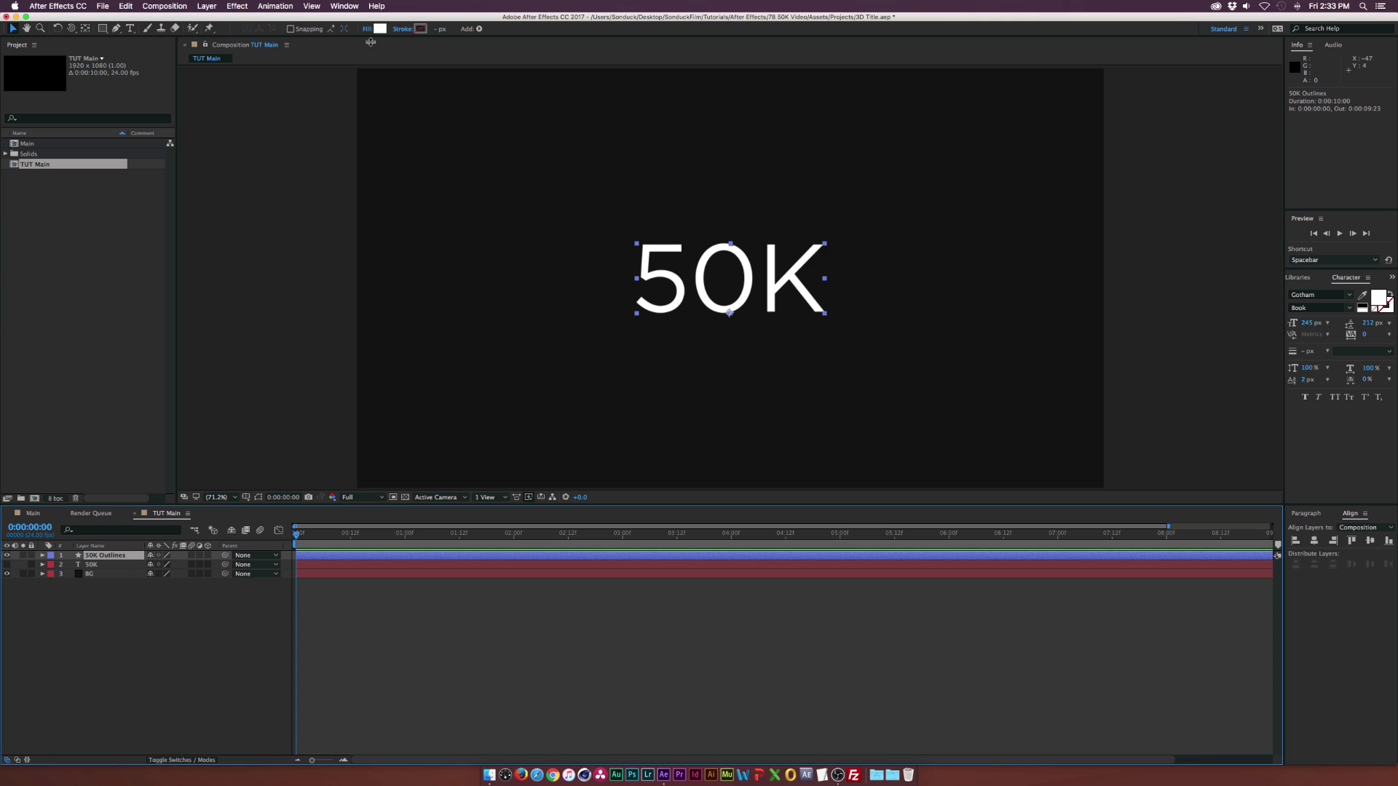
pyautogui.moveTo(365, 29)
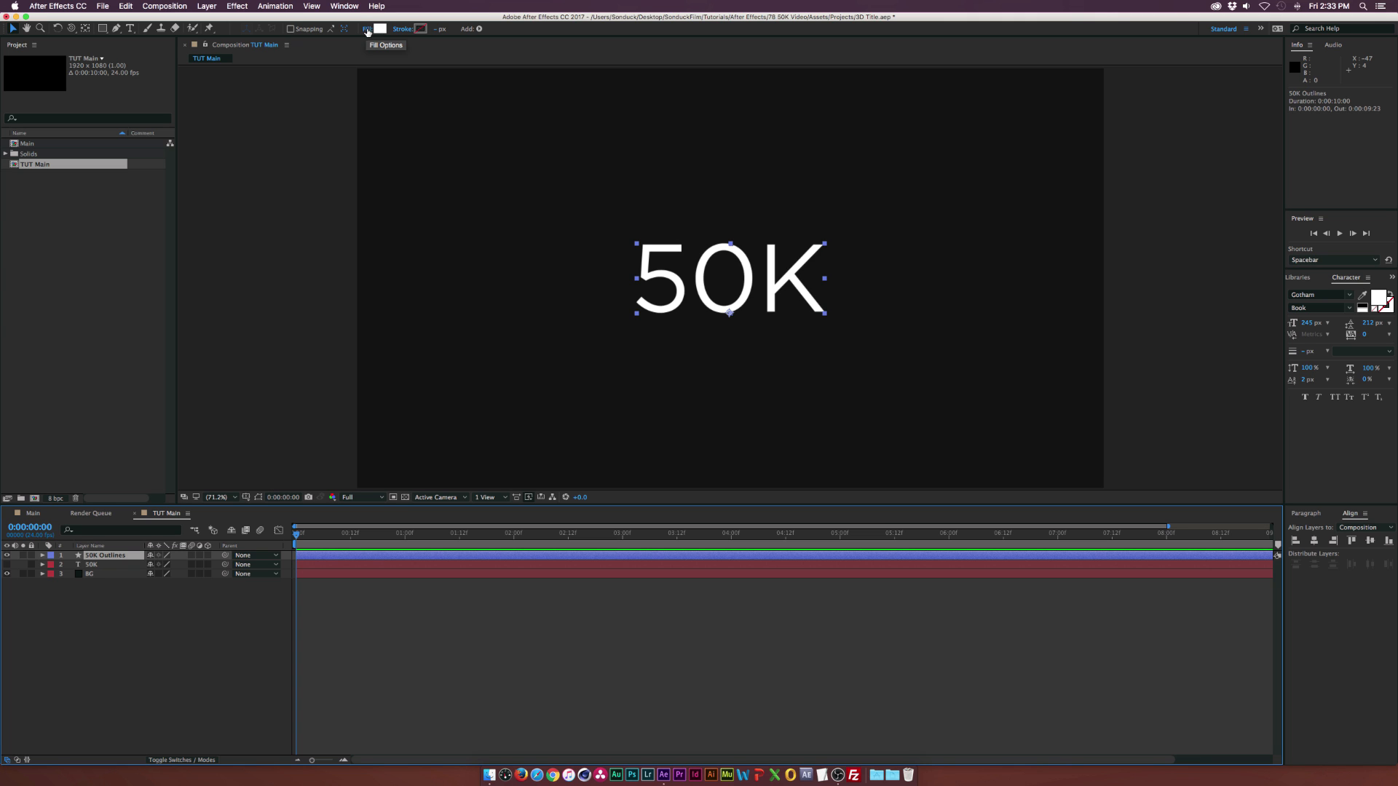
pyautogui.click(367, 28)
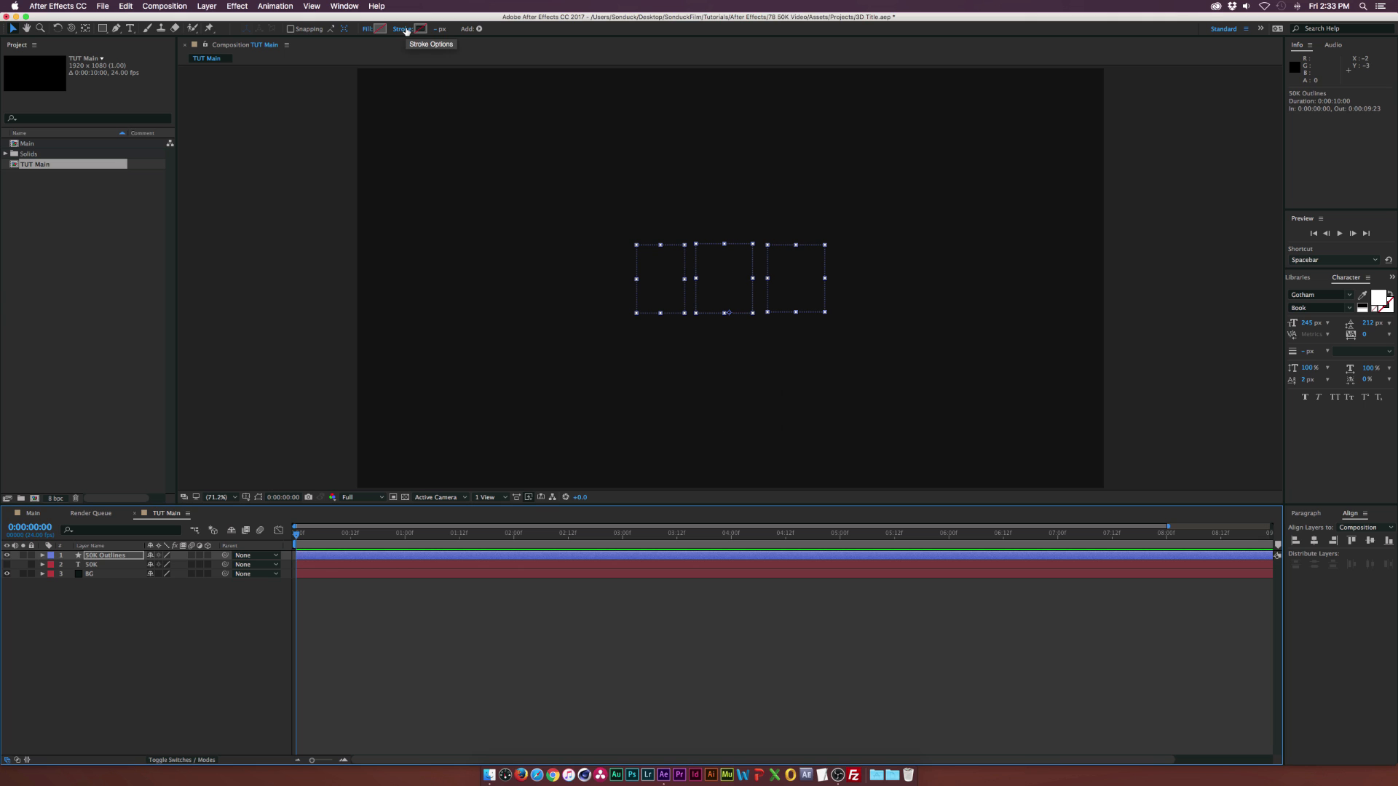
pyautogui.click(402, 28)
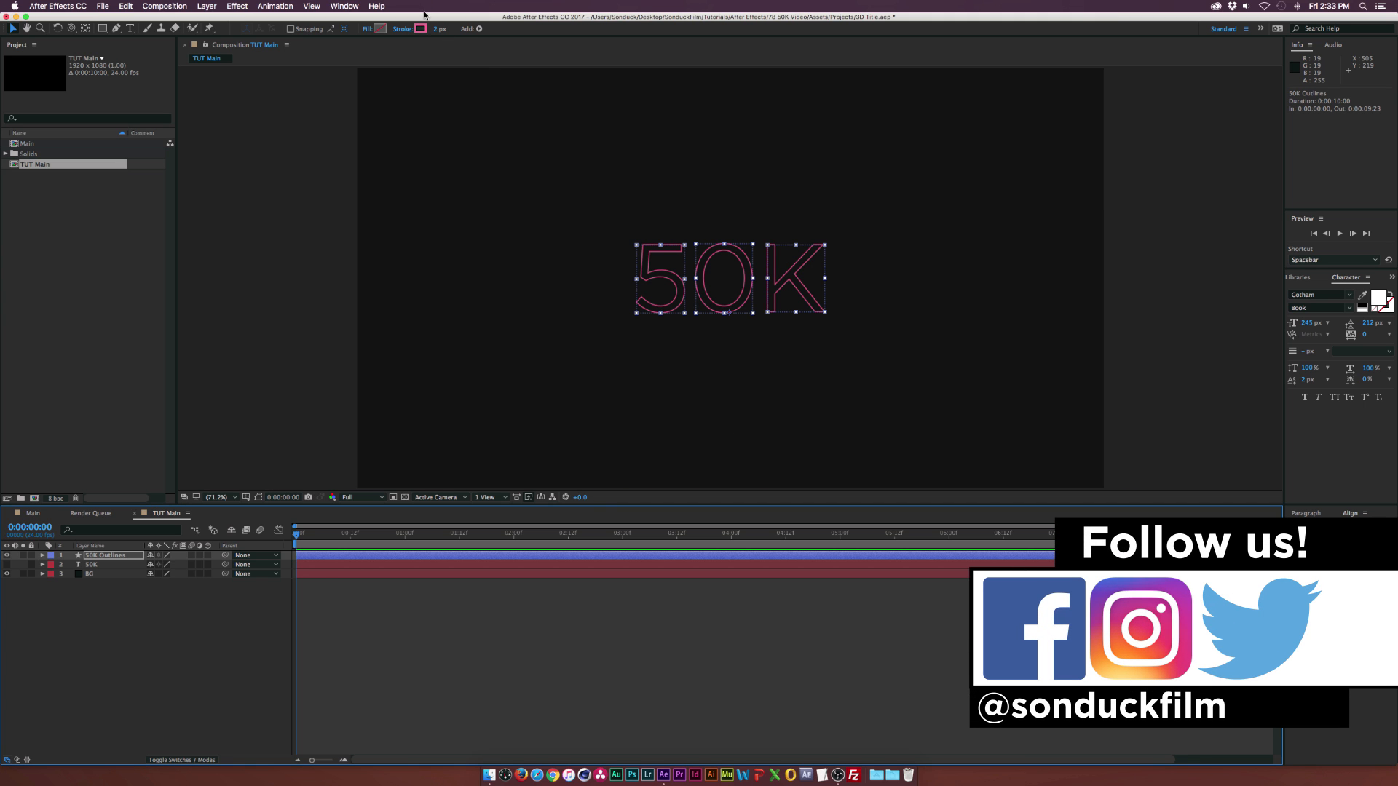
pyautogui.click(420, 28)
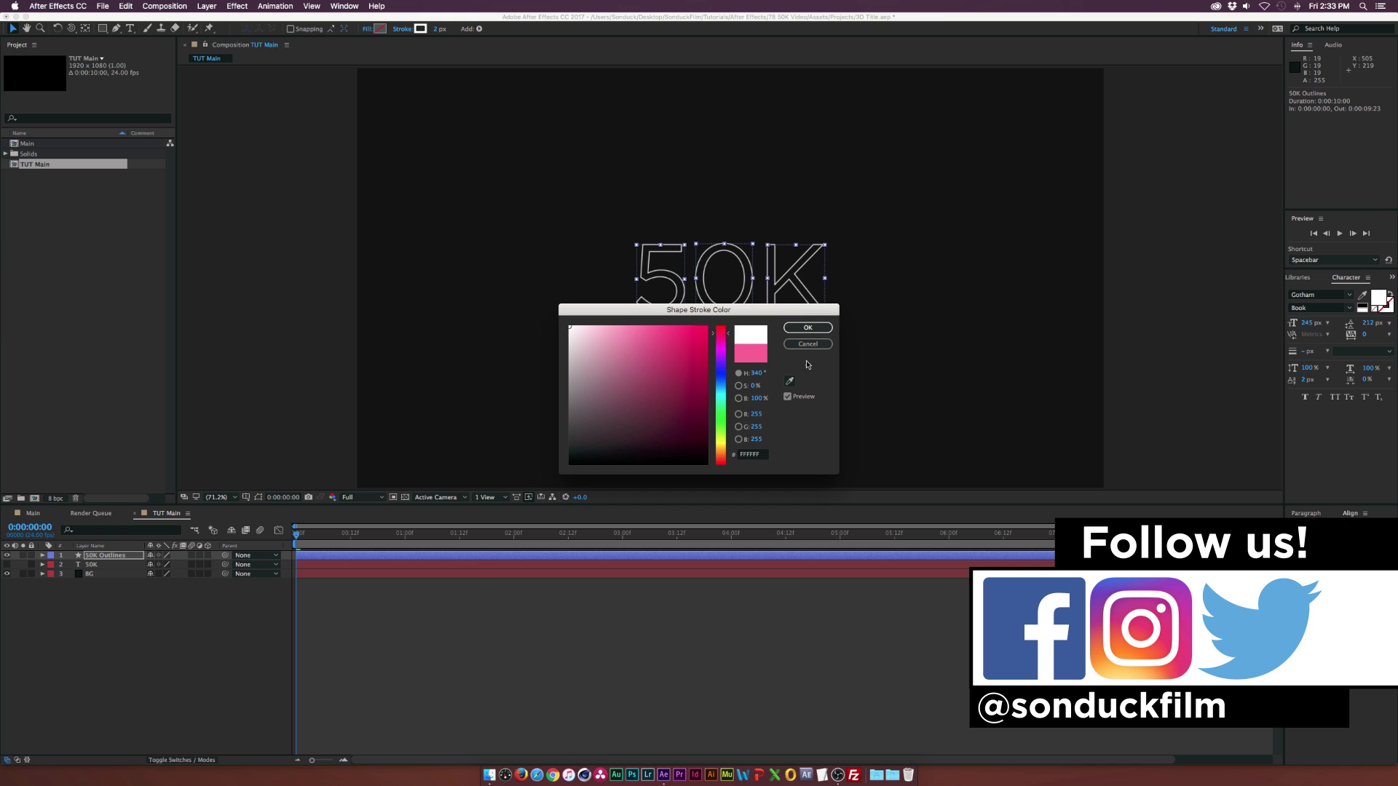
pyautogui.click(807, 327)
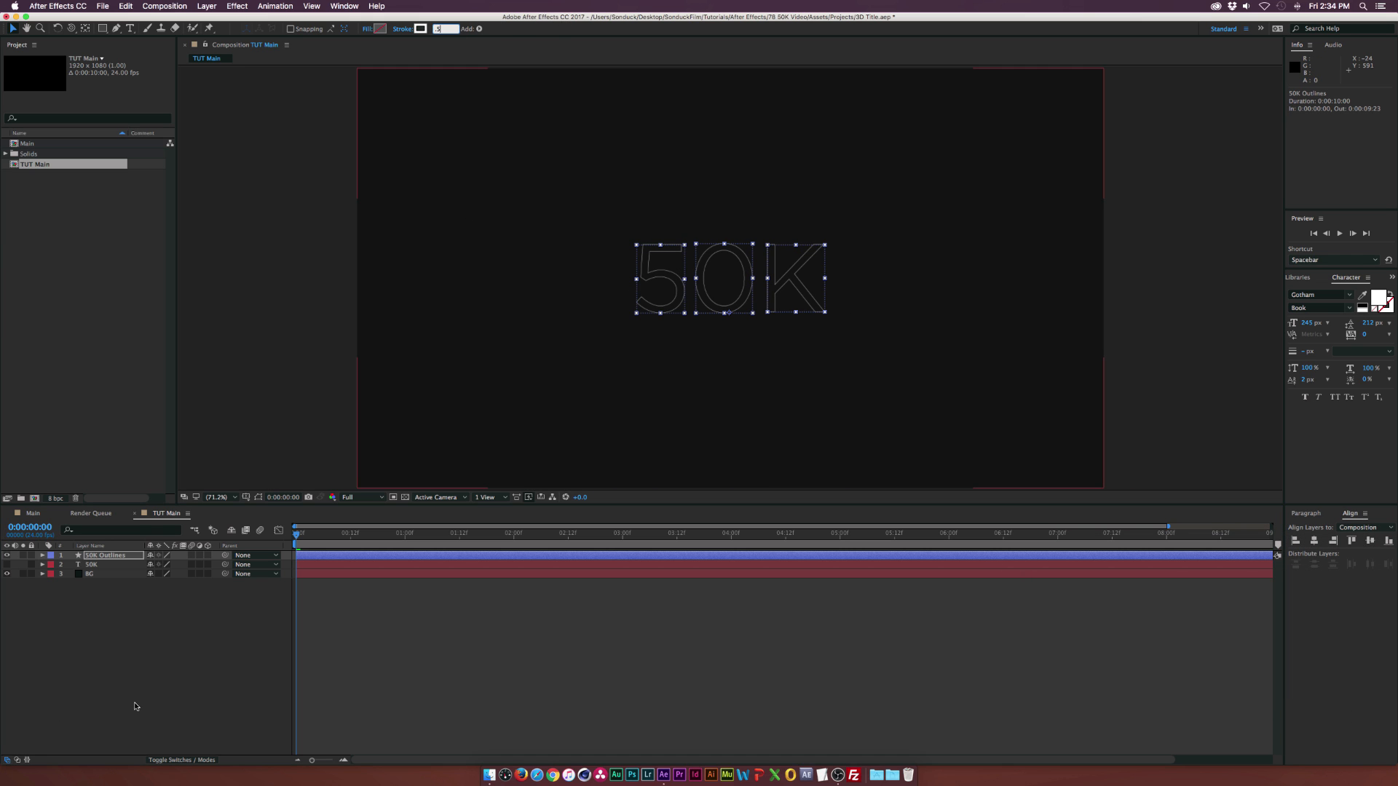
pyautogui.click(247, 606)
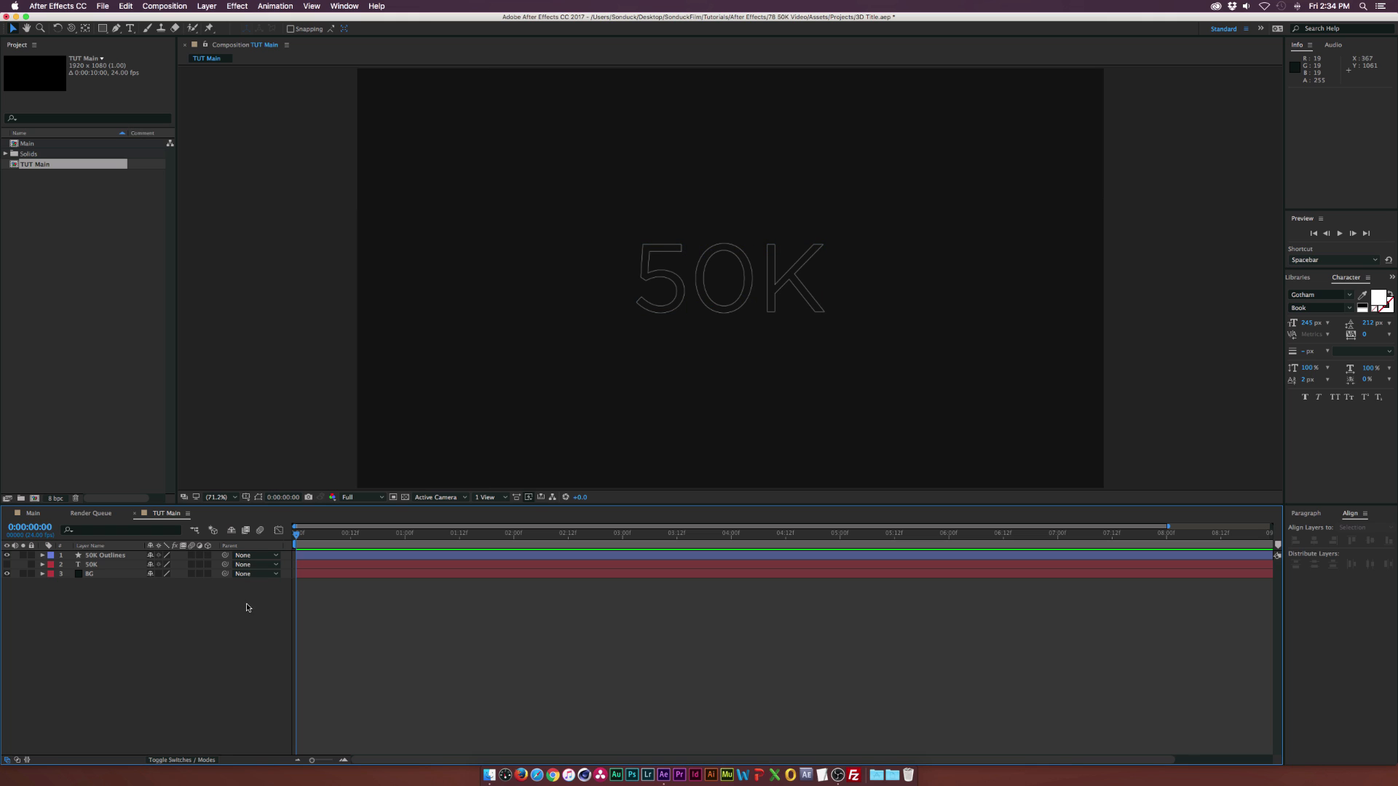
# - Add Trim Paths to the 50K Outlines layer's contents
pyautogui.click(105, 554)
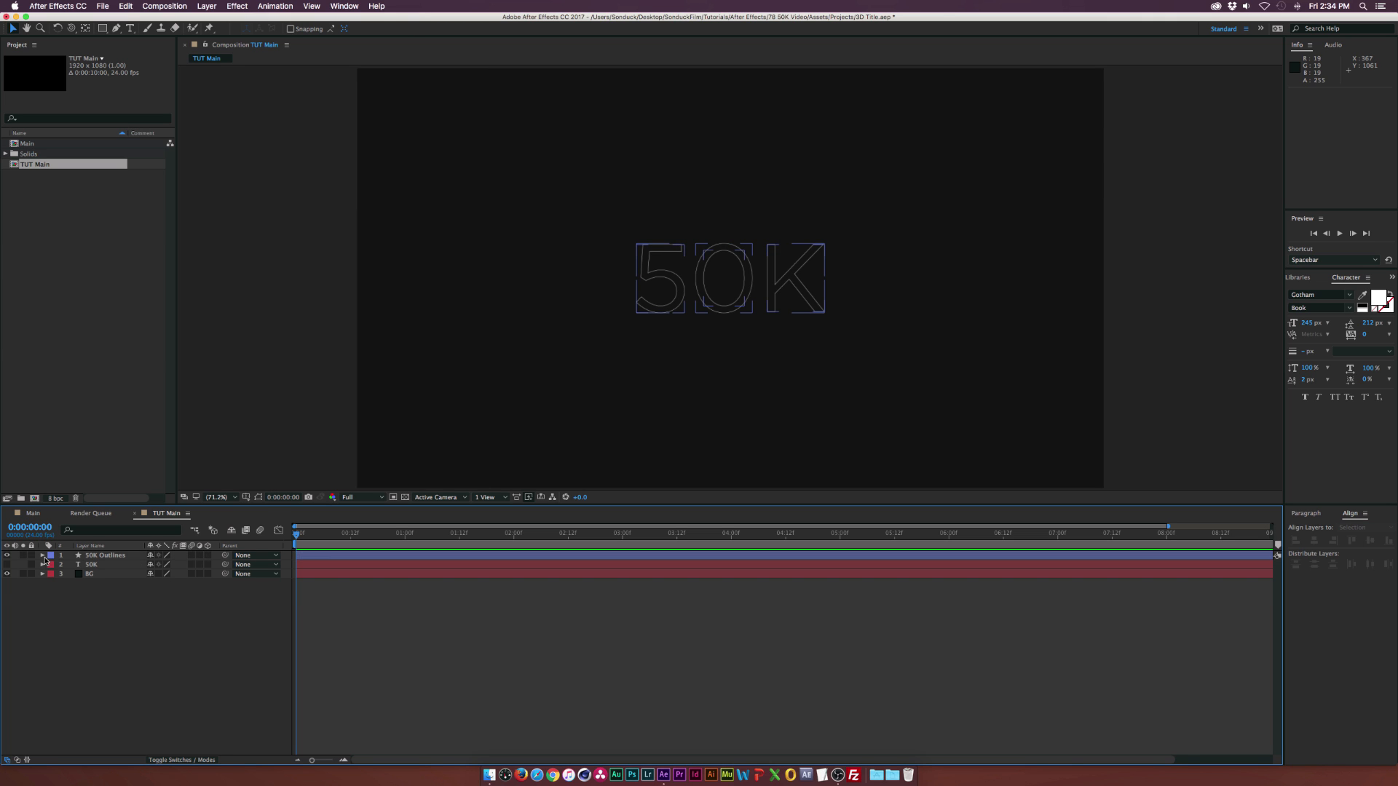
pyautogui.click(40, 555)
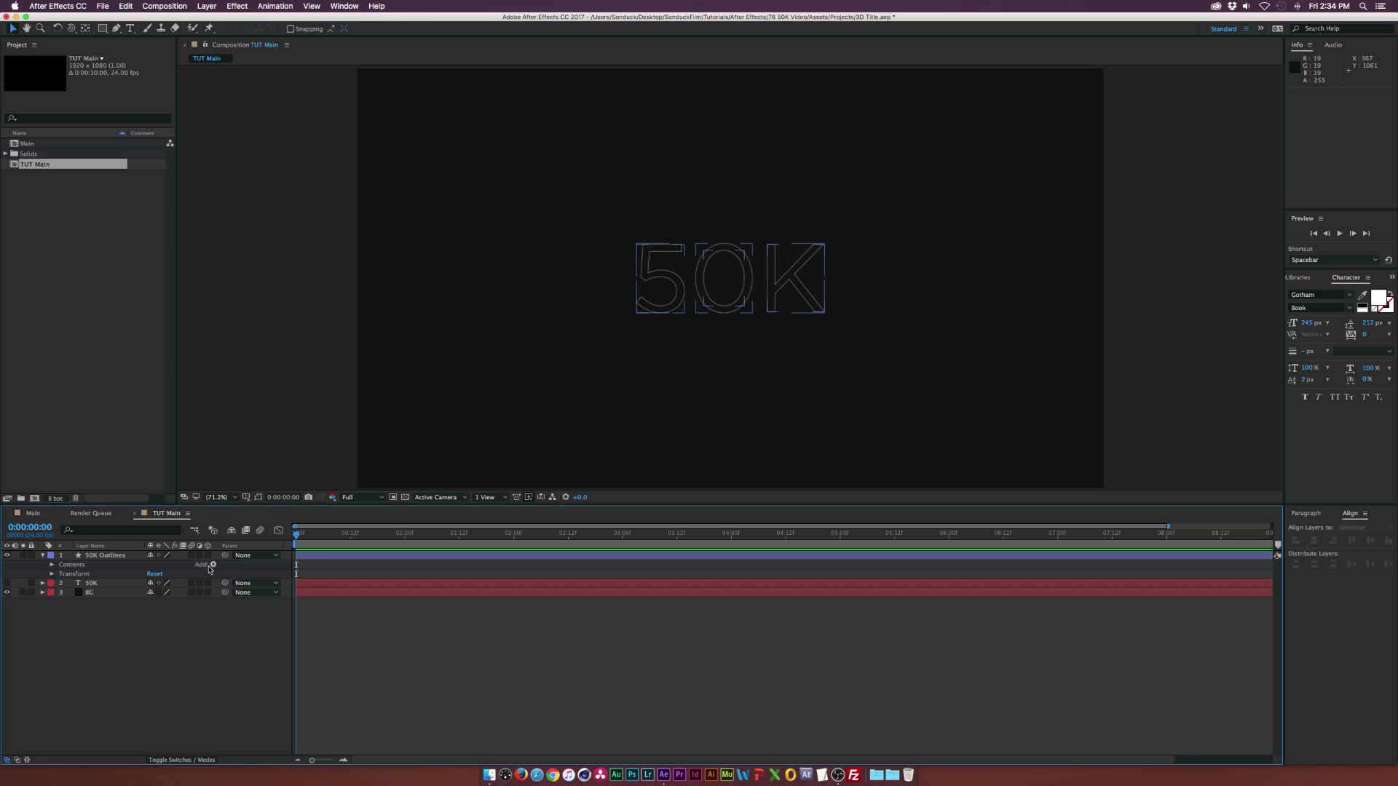
pyautogui.click(211, 564)
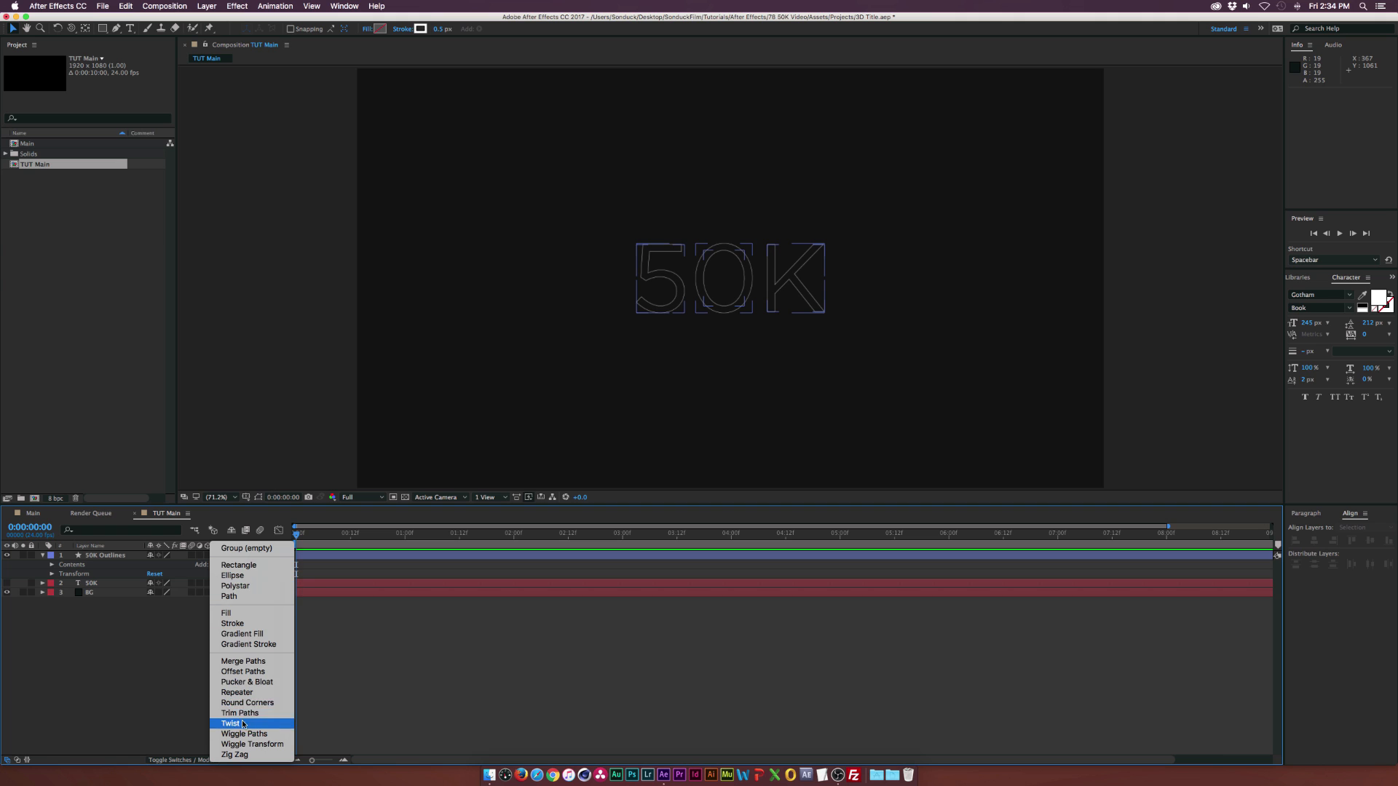
pyautogui.click(239, 712)
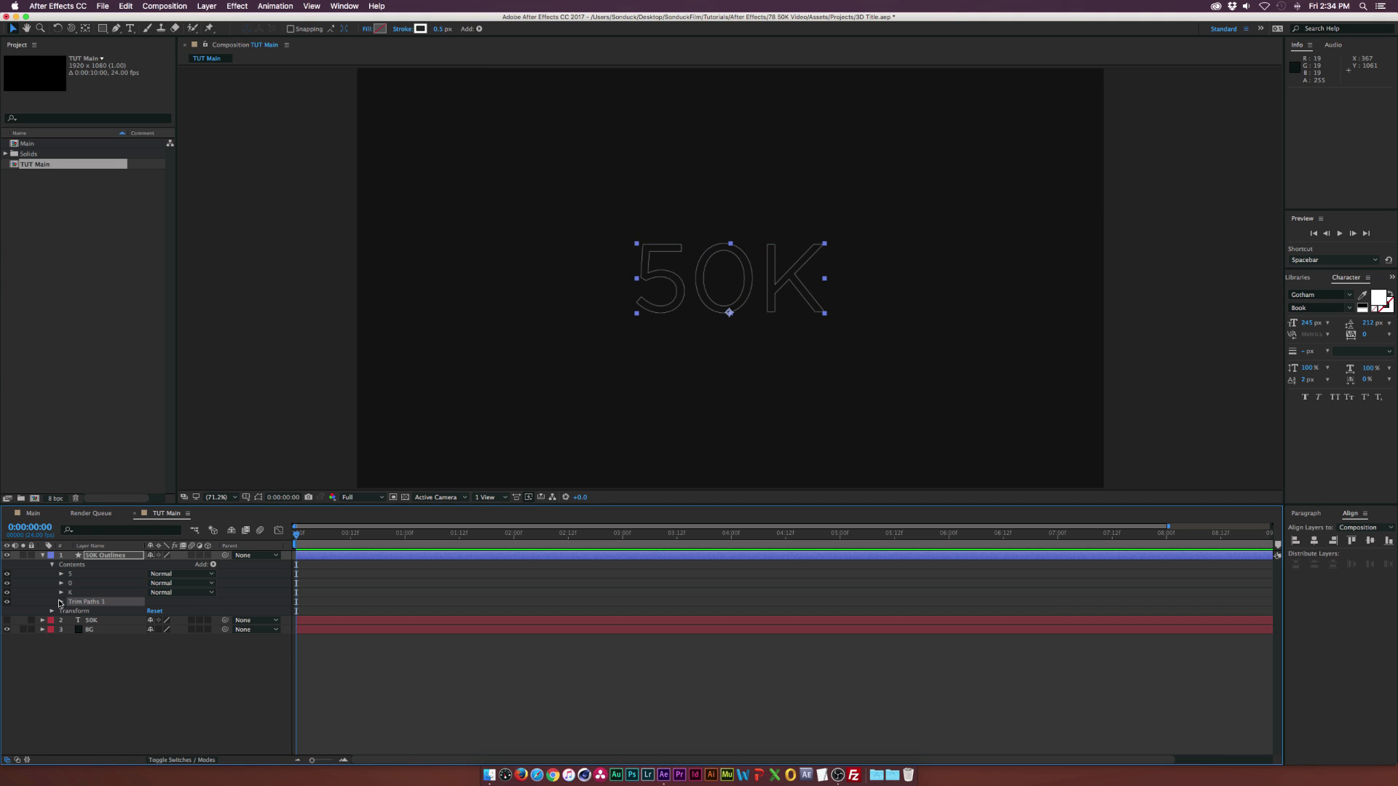
pyautogui.click(60, 601)
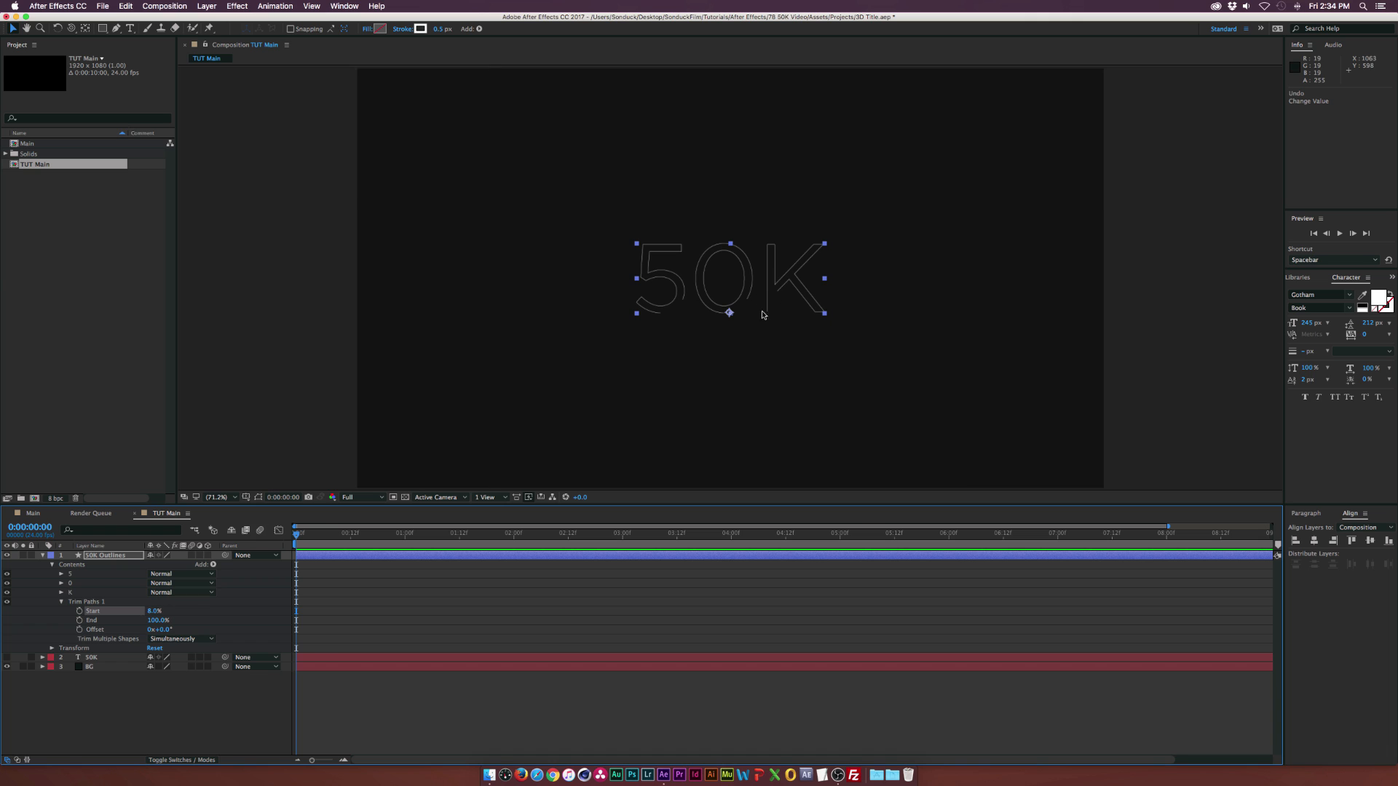
pyautogui.moveTo(456, 454)
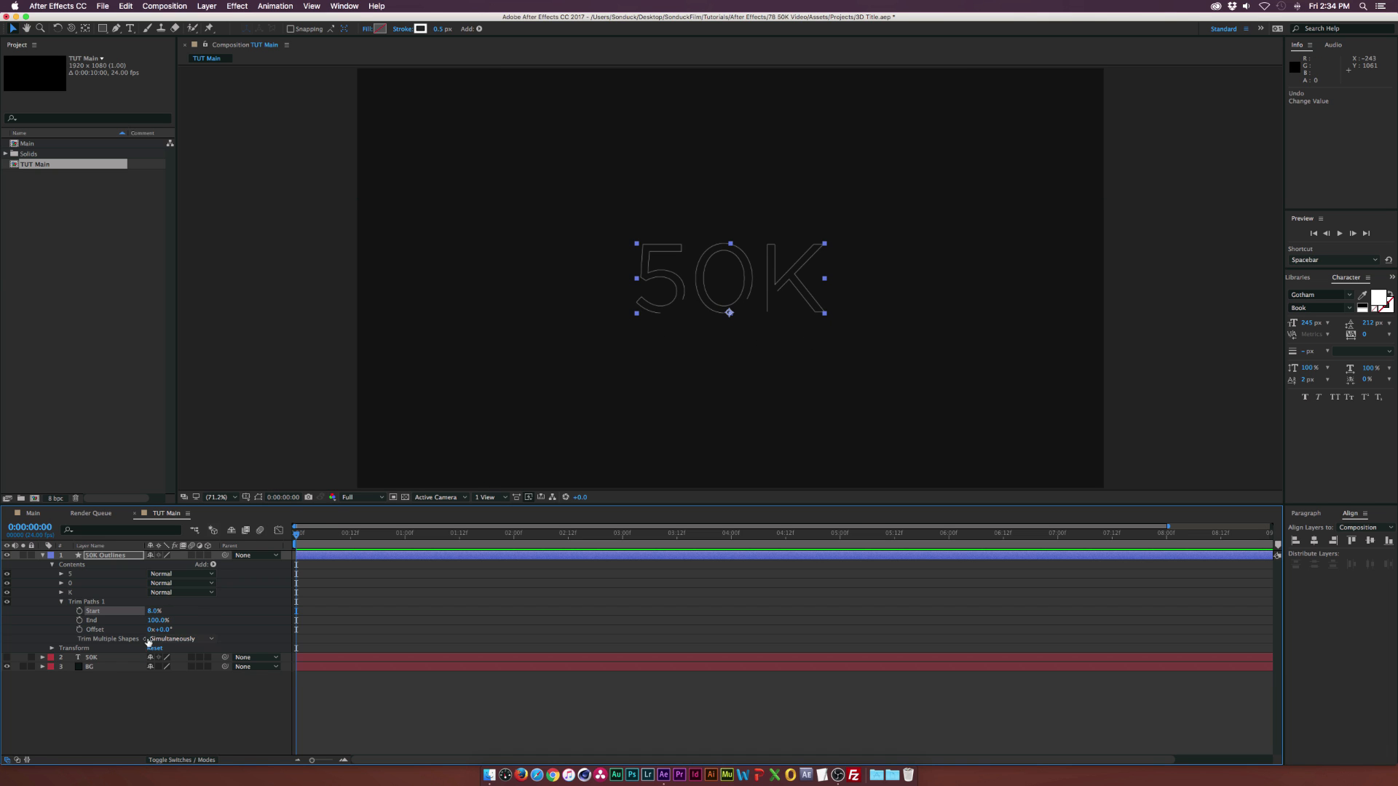
# - Trim multiple shapes simultaneously and keyframe the Trim Paths Offset over time
pyautogui.click(80, 630)
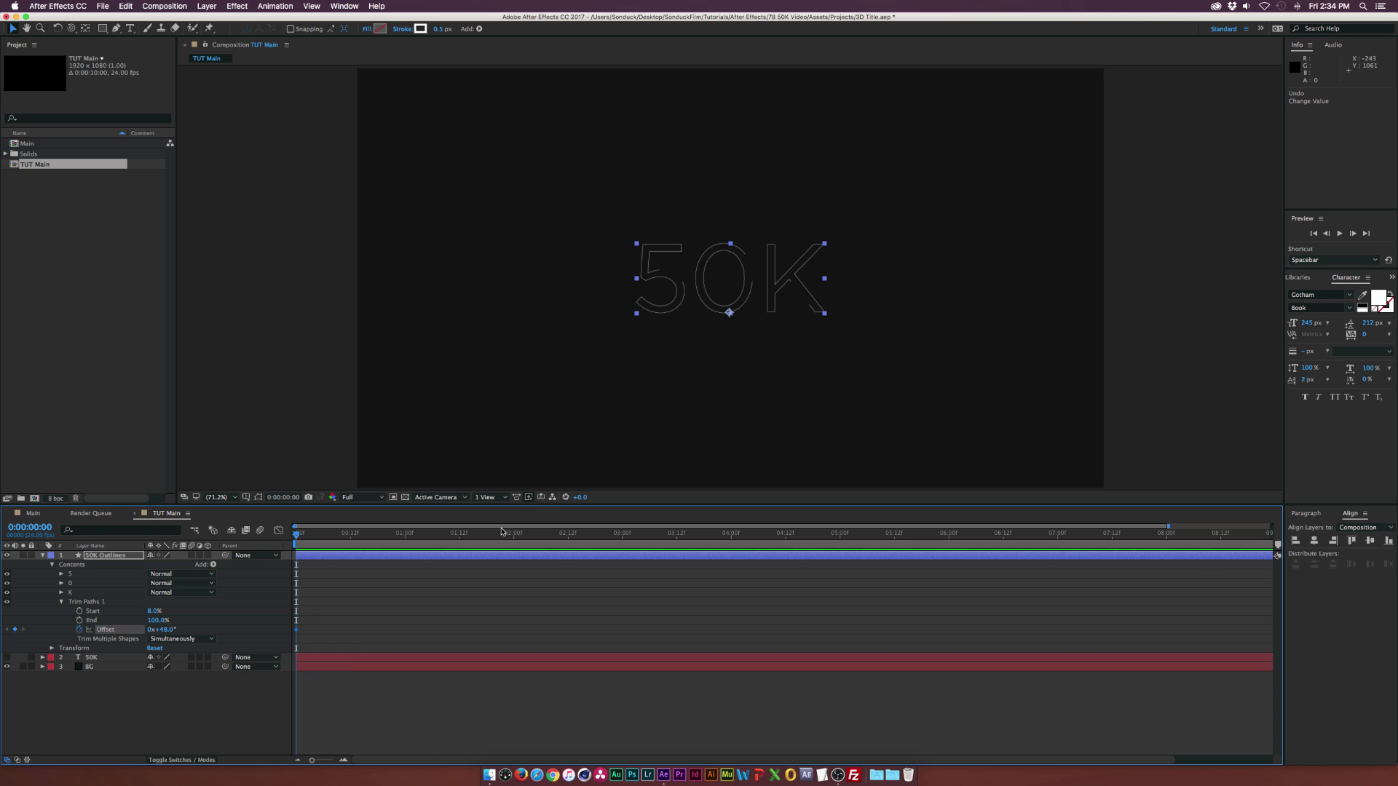
pyautogui.click(850, 532)
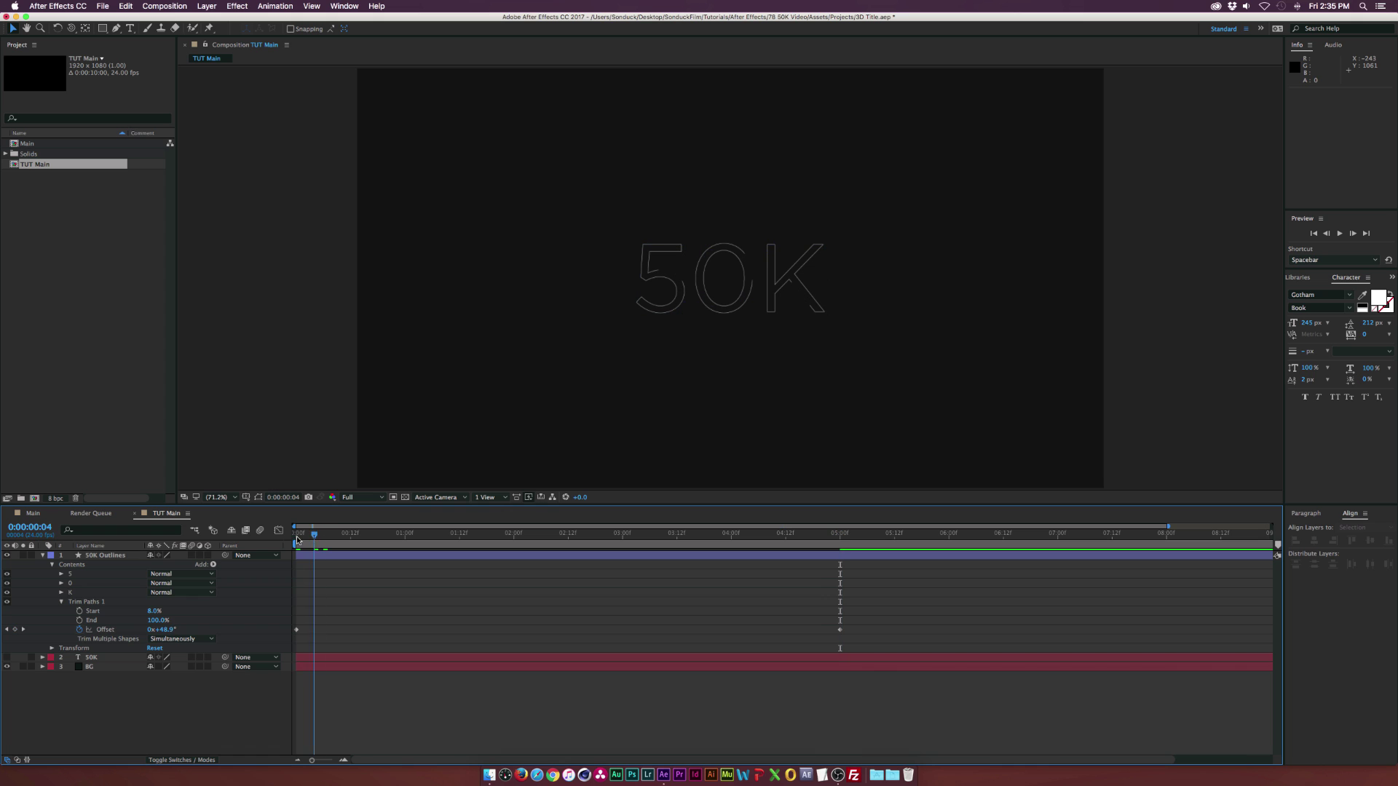
pyautogui.click(590, 533)
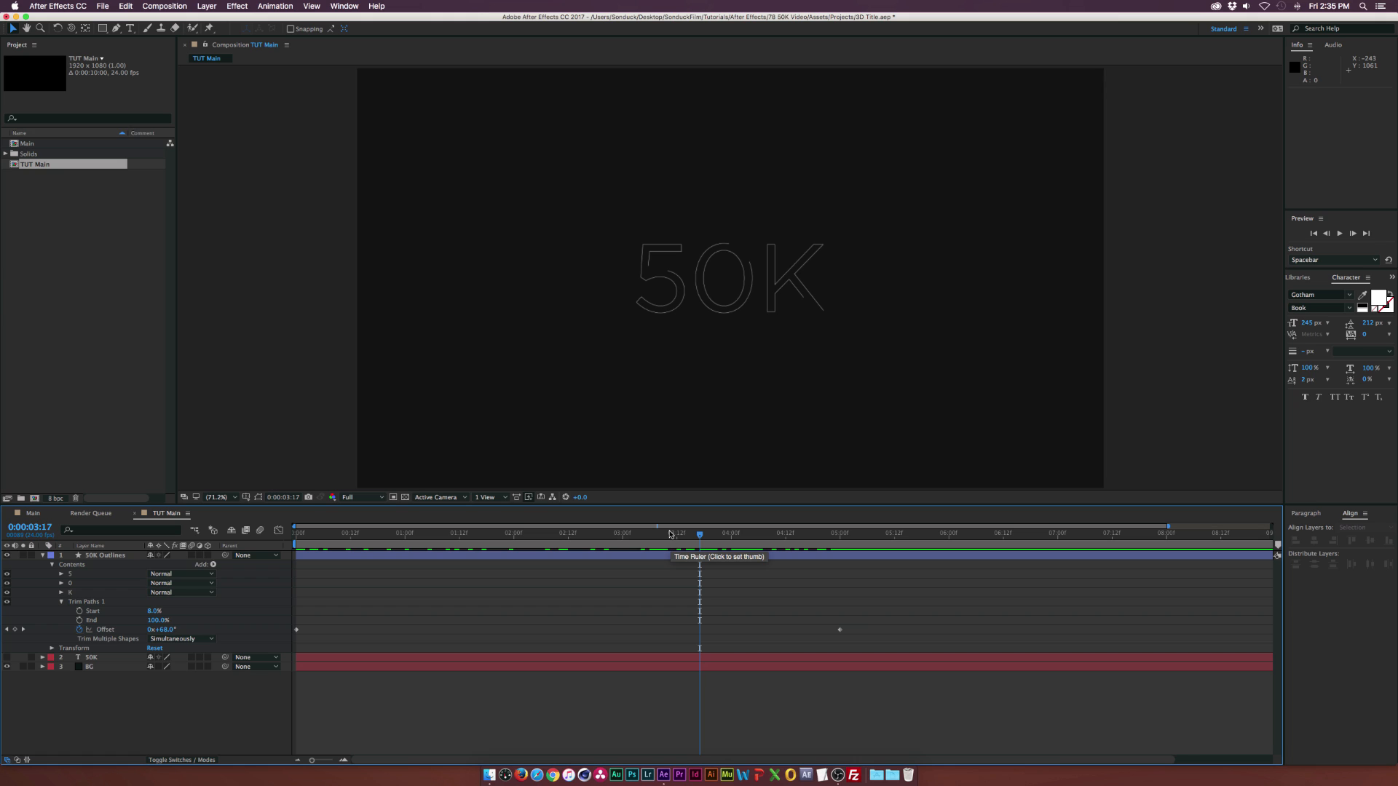
pyautogui.moveTo(671, 534)
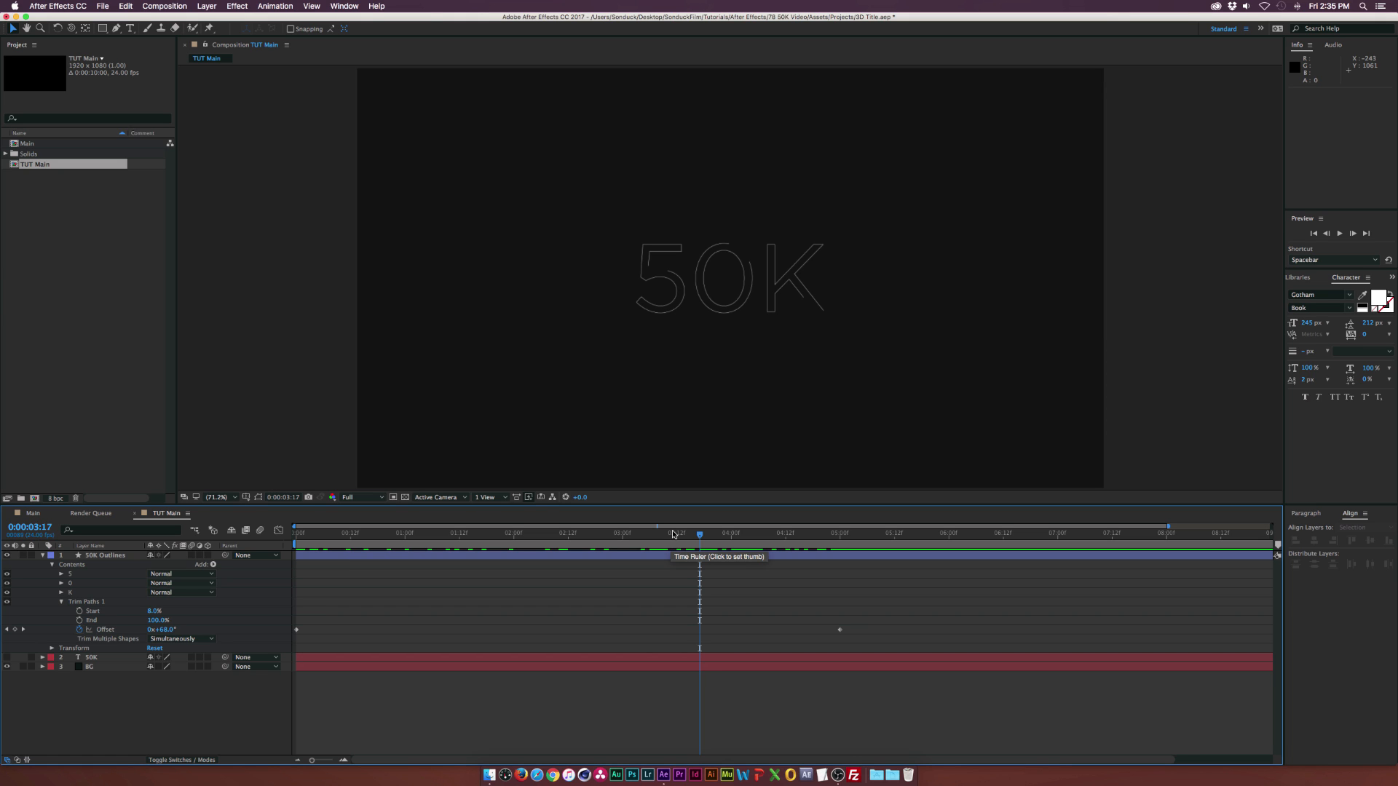
pyautogui.moveTo(675, 520)
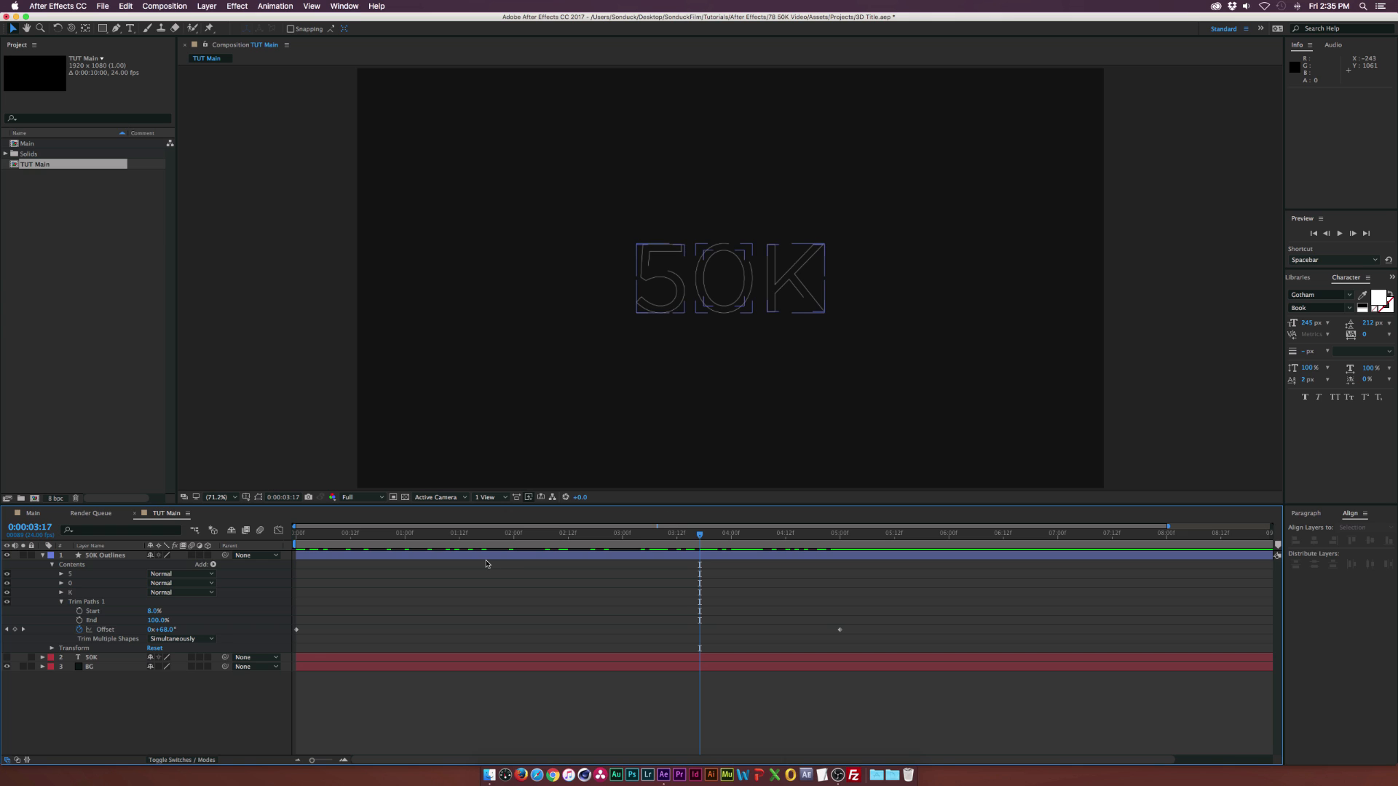
pyautogui.click(105, 555)
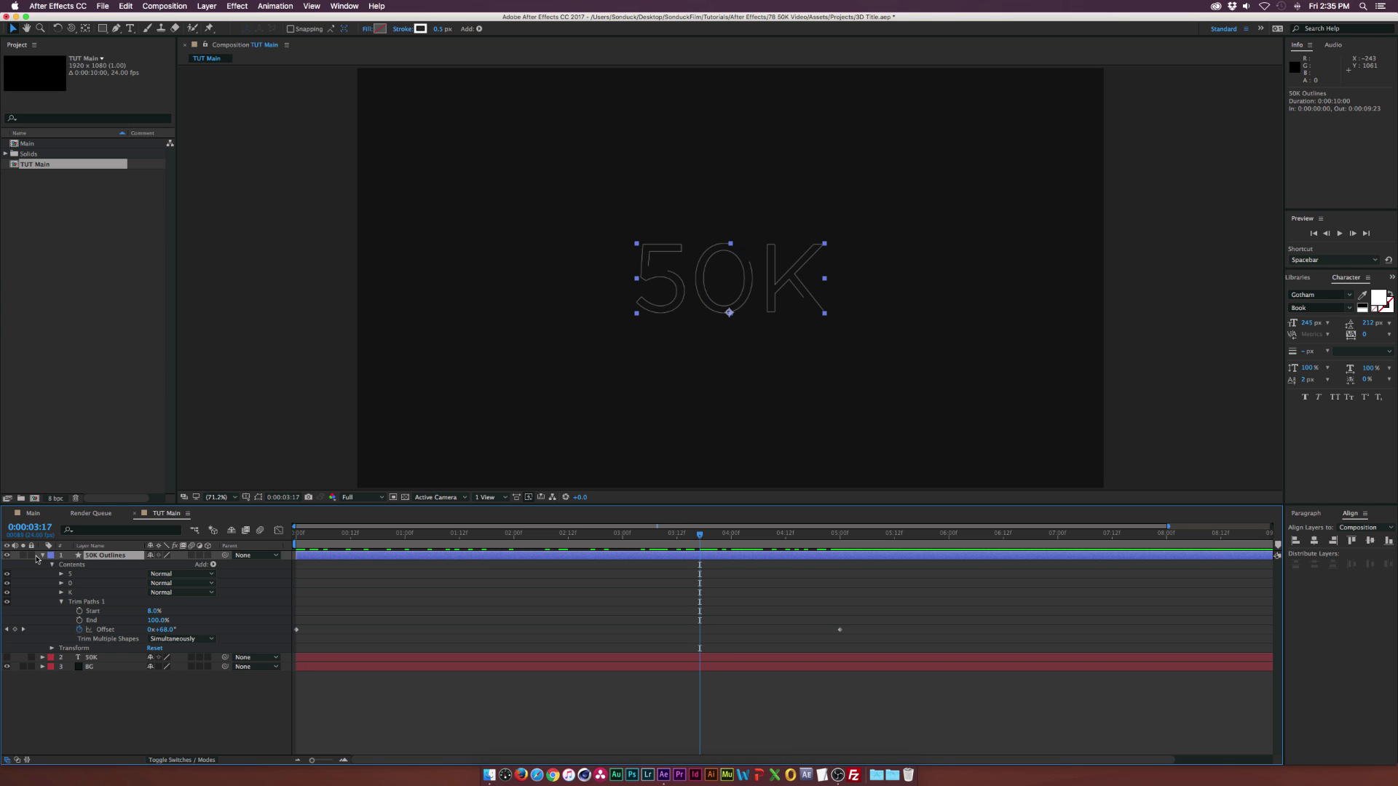
# - Duplicate the 50K Outlines layer
pyautogui.click(39, 556)
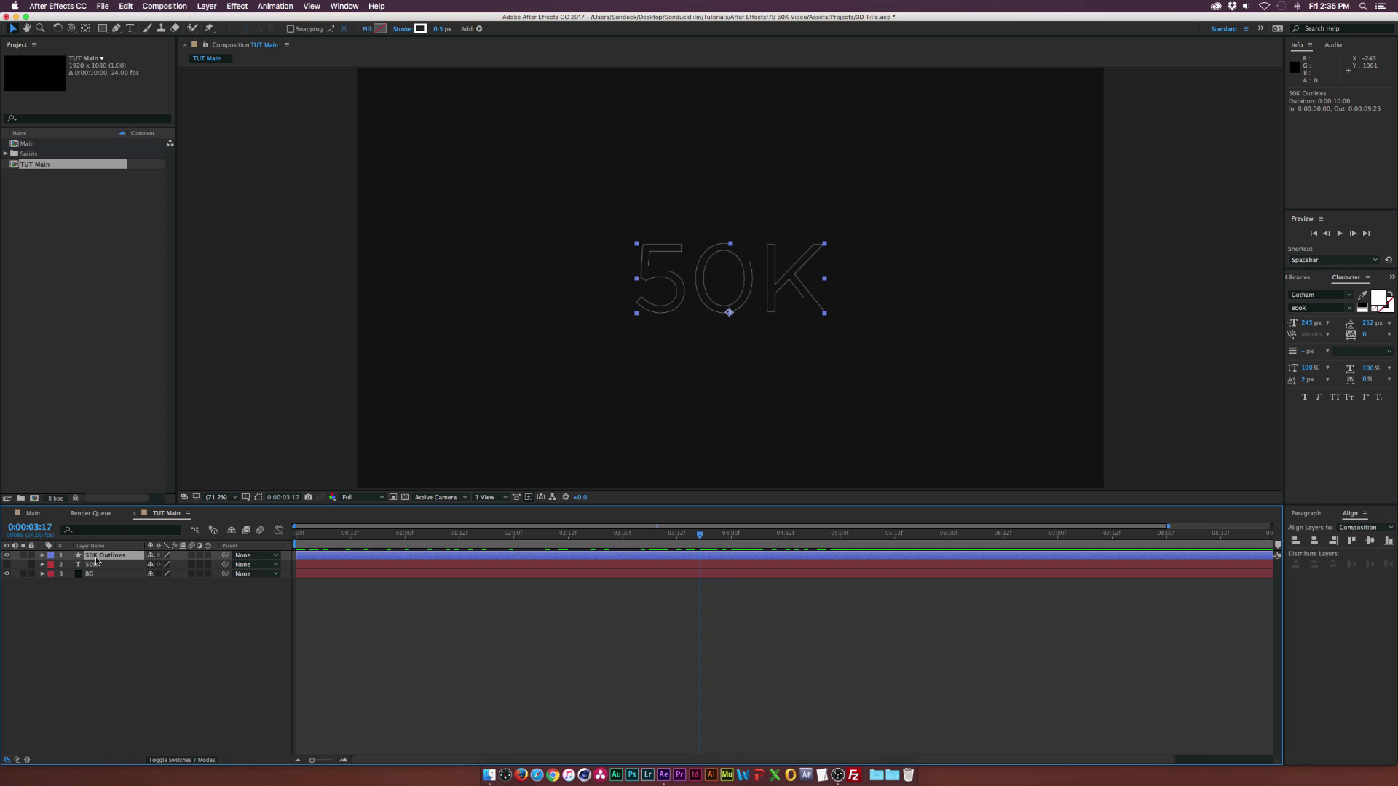
pyautogui.click(125, 7)
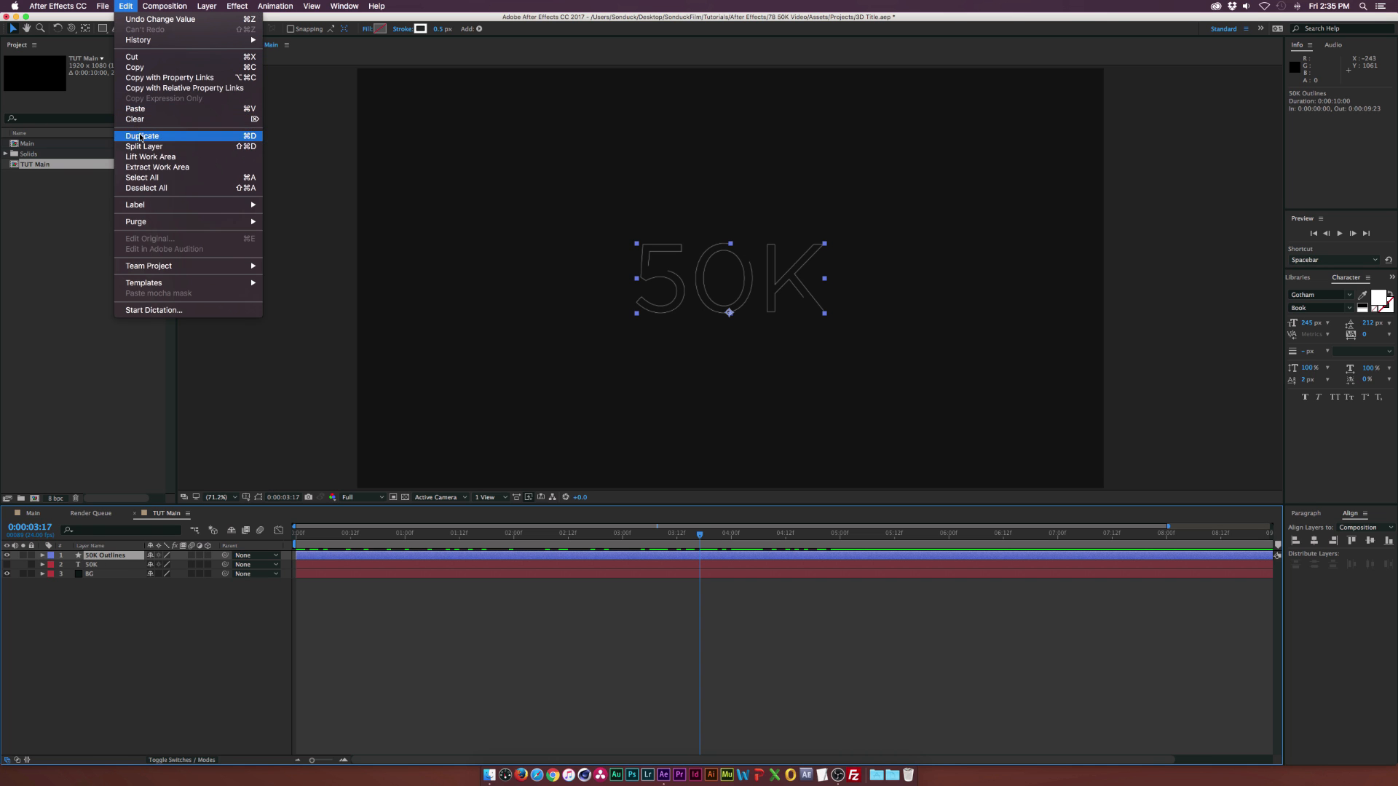
pyautogui.click(143, 135)
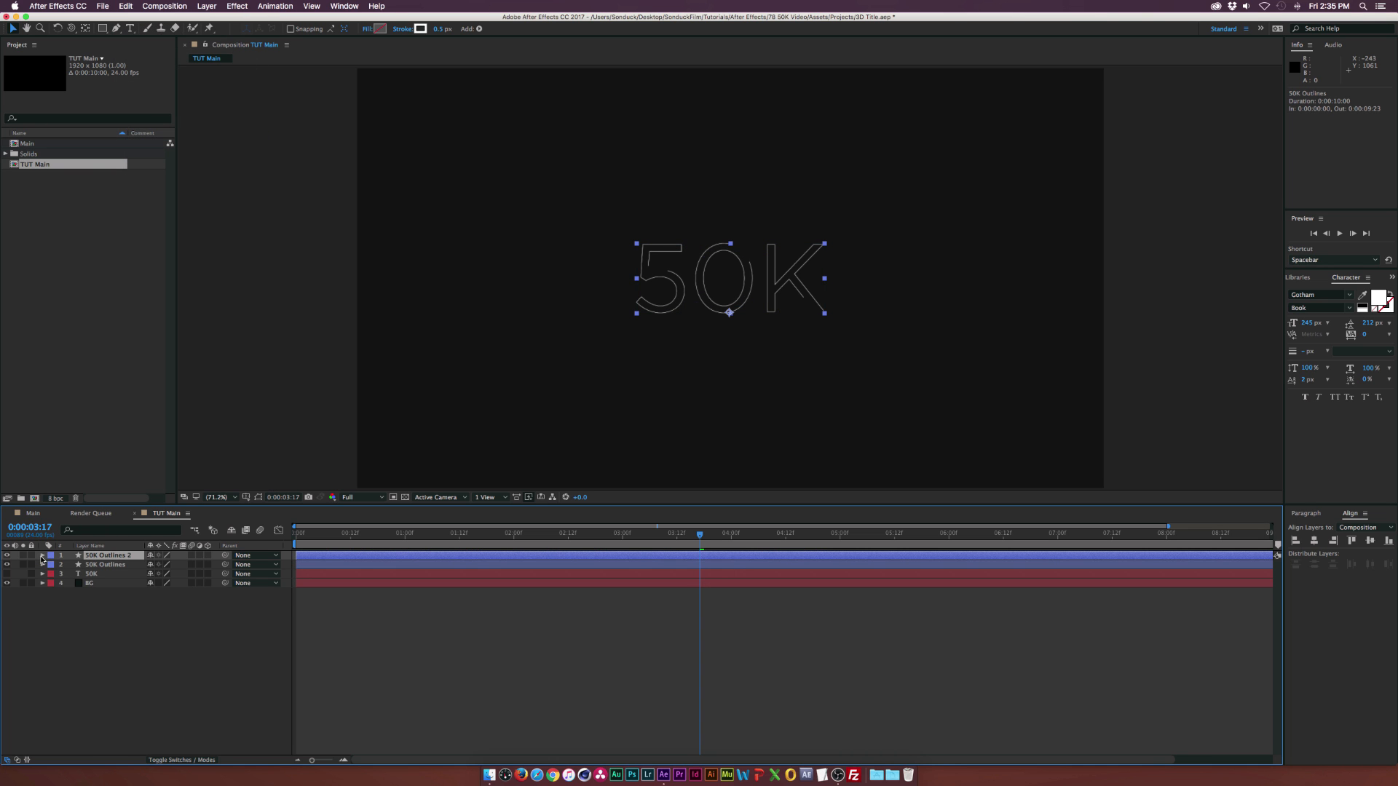
# - Give the duplicate a pink stroke colour
pyautogui.click(42, 556)
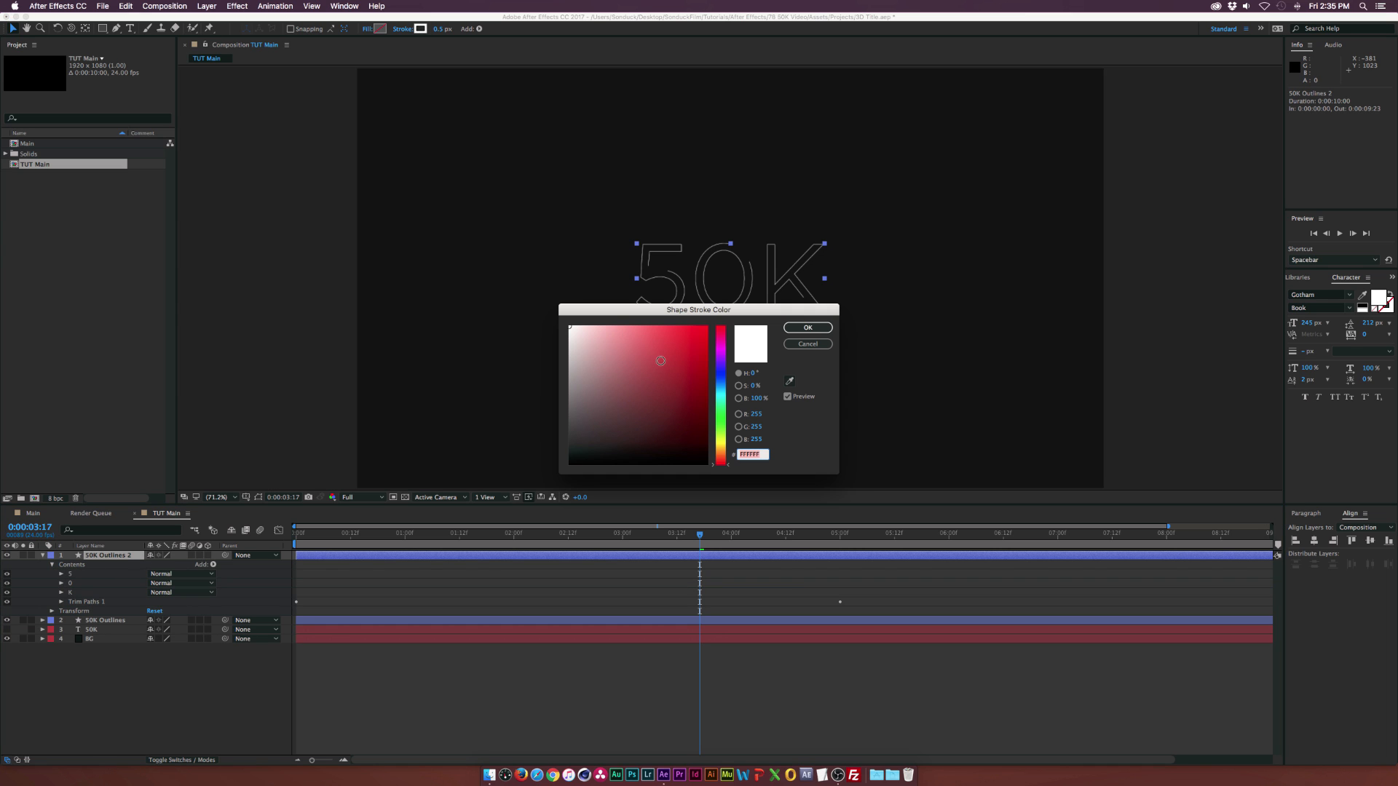
pyautogui.click(719, 330)
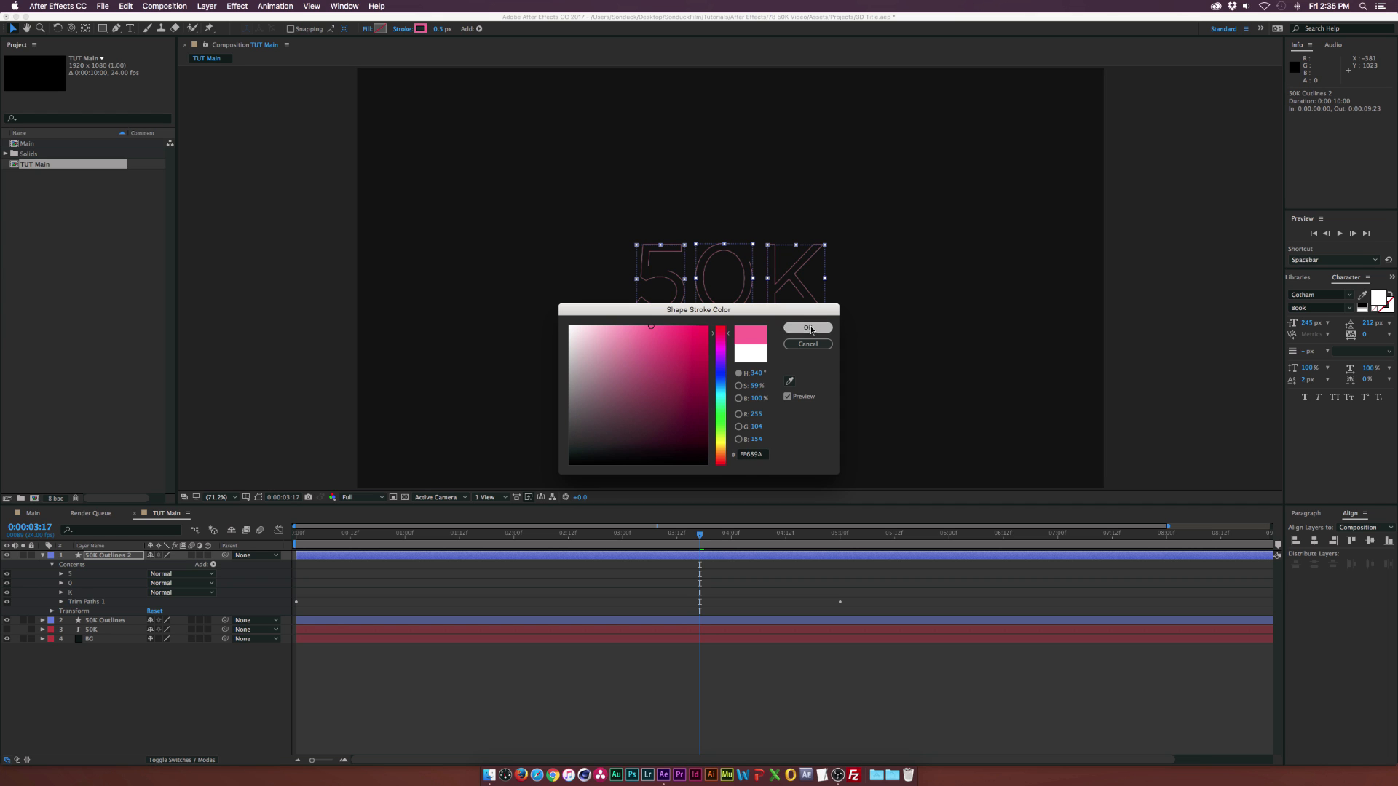
pyautogui.click(806, 327)
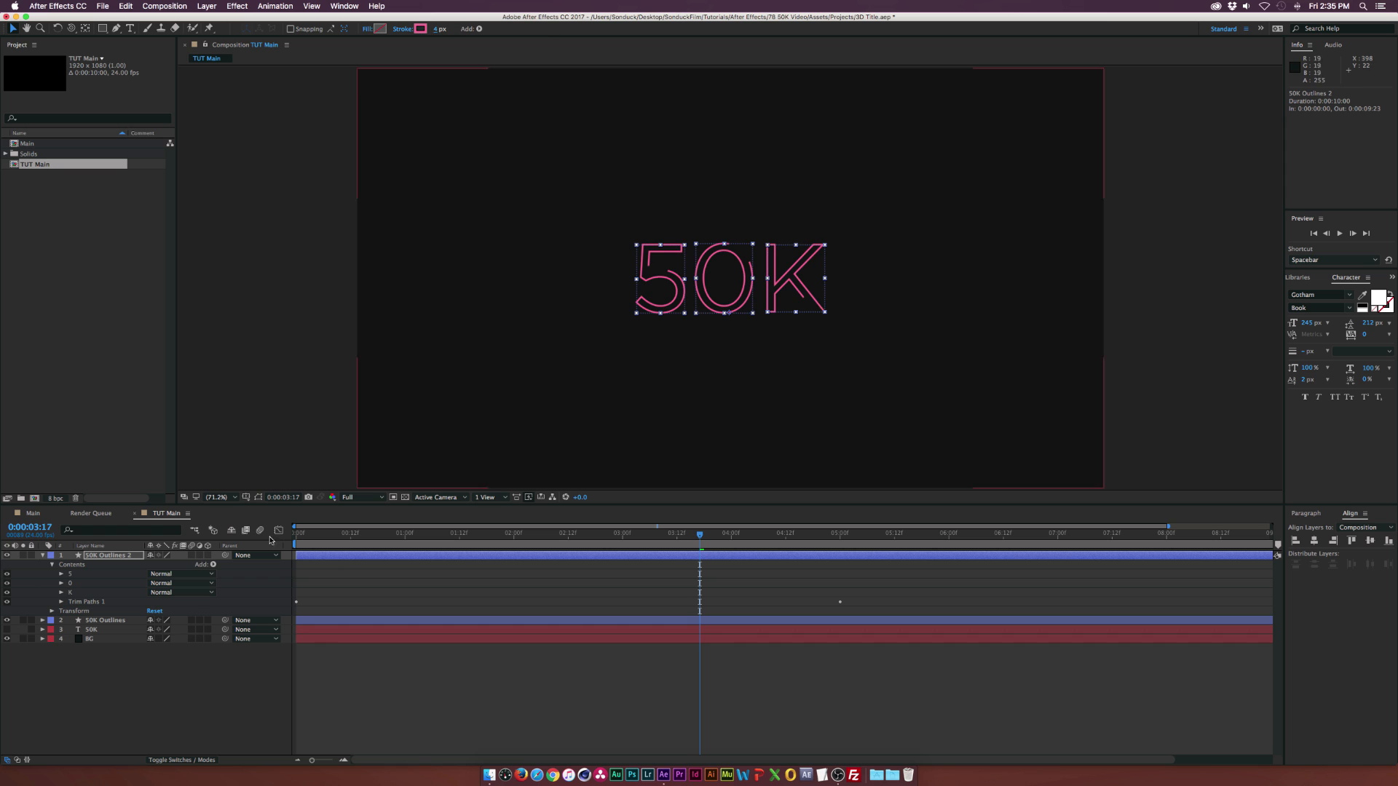
pyautogui.click(61, 601)
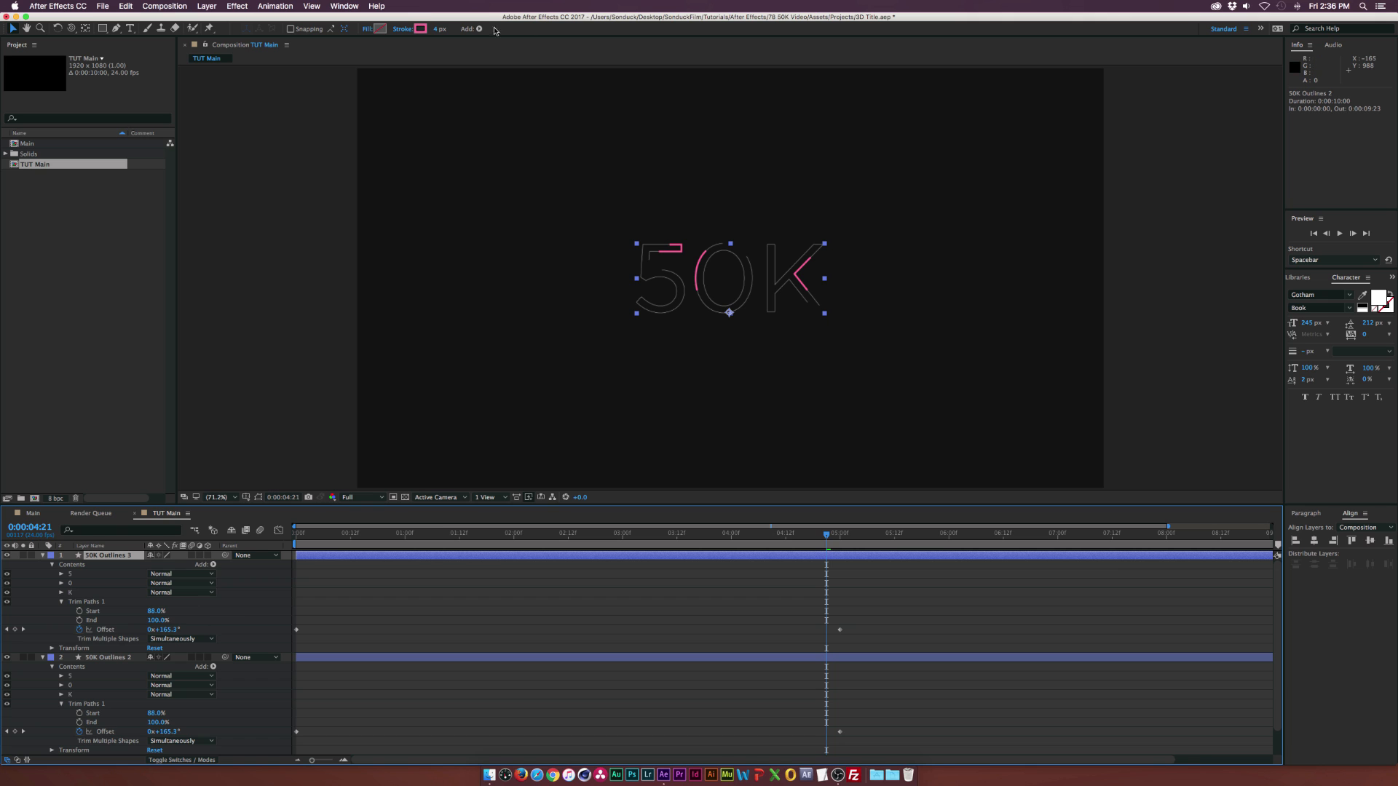
pyautogui.moveTo(825, 646)
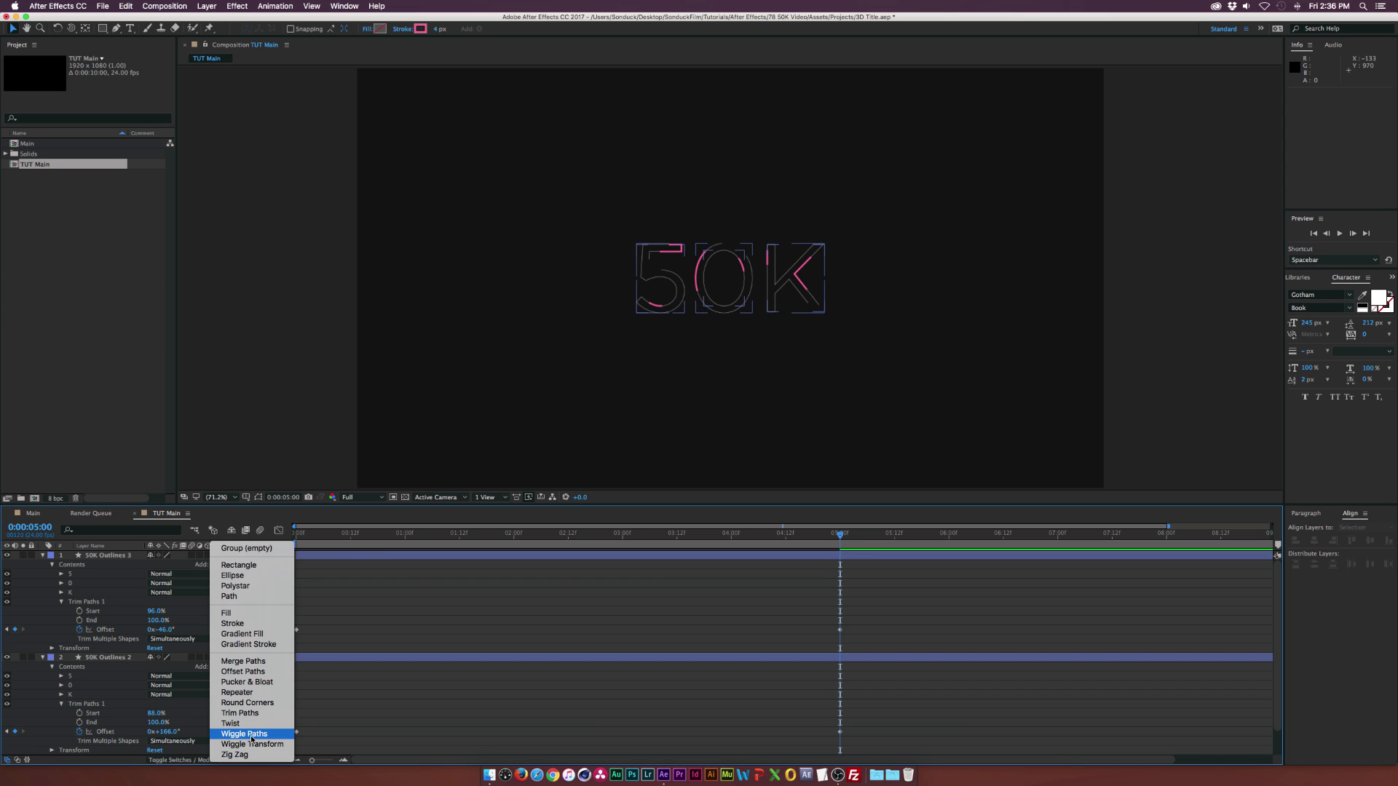
# - Add Wiggle Paths to 50K Outlines 3 and adjust its Size and Detail
pyautogui.click(245, 734)
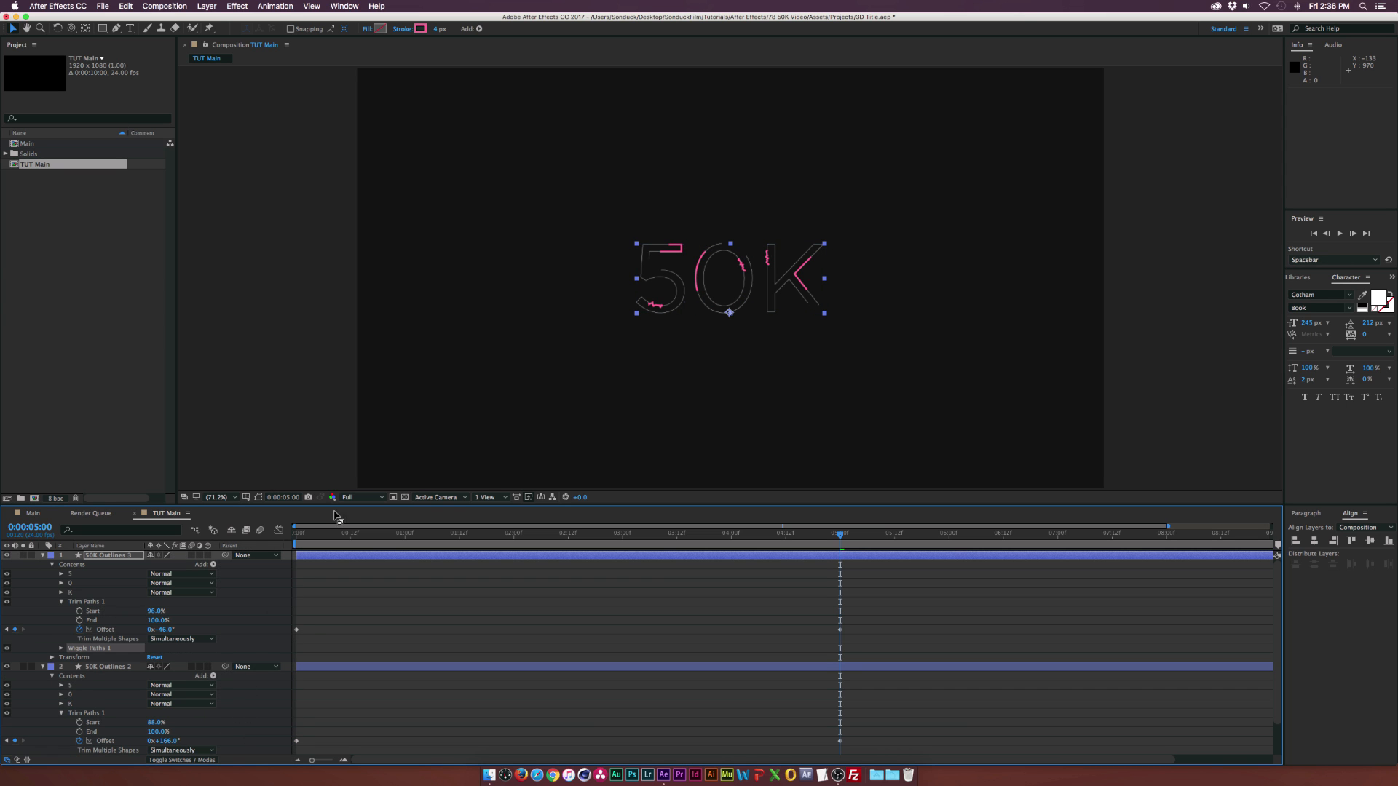
pyautogui.moveTo(571, 357)
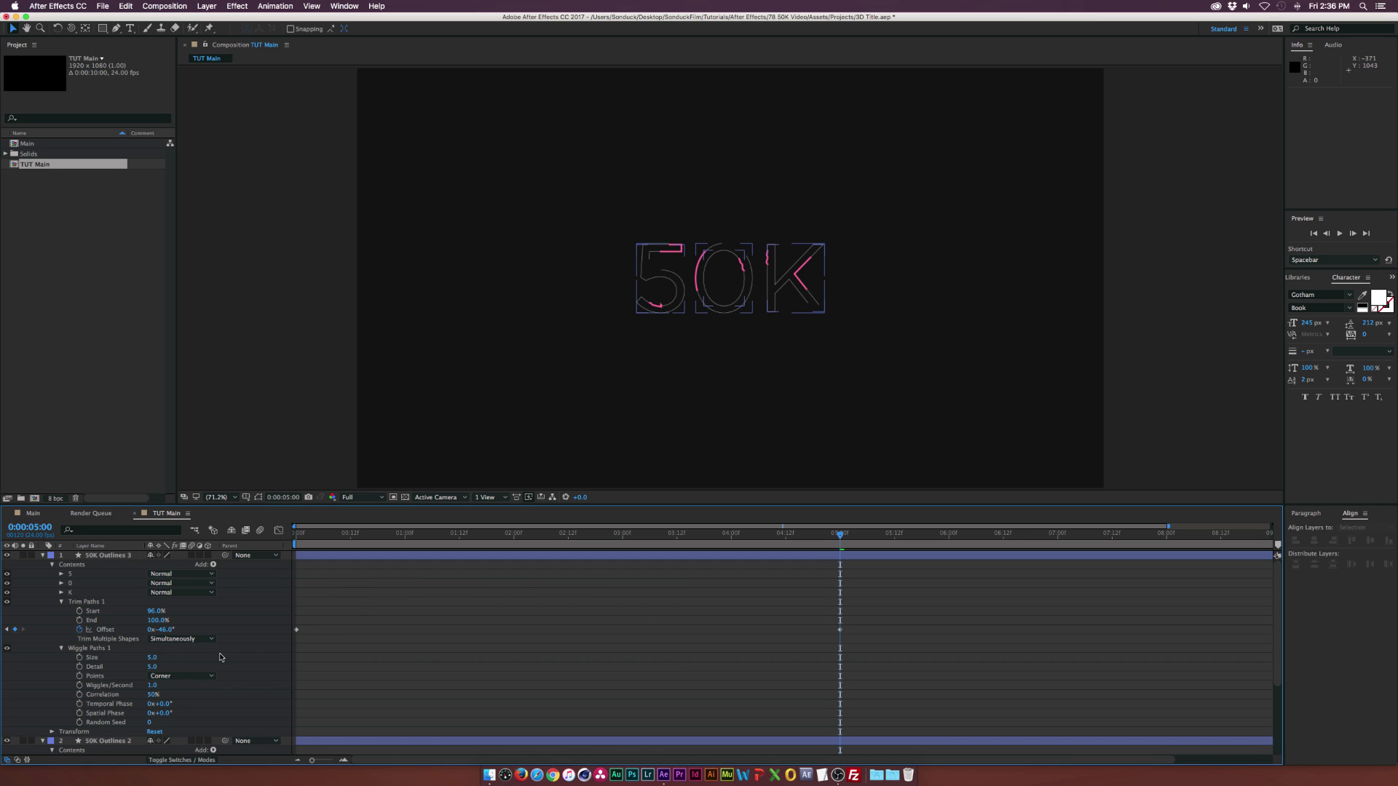
pyautogui.doubleClick(151, 657)
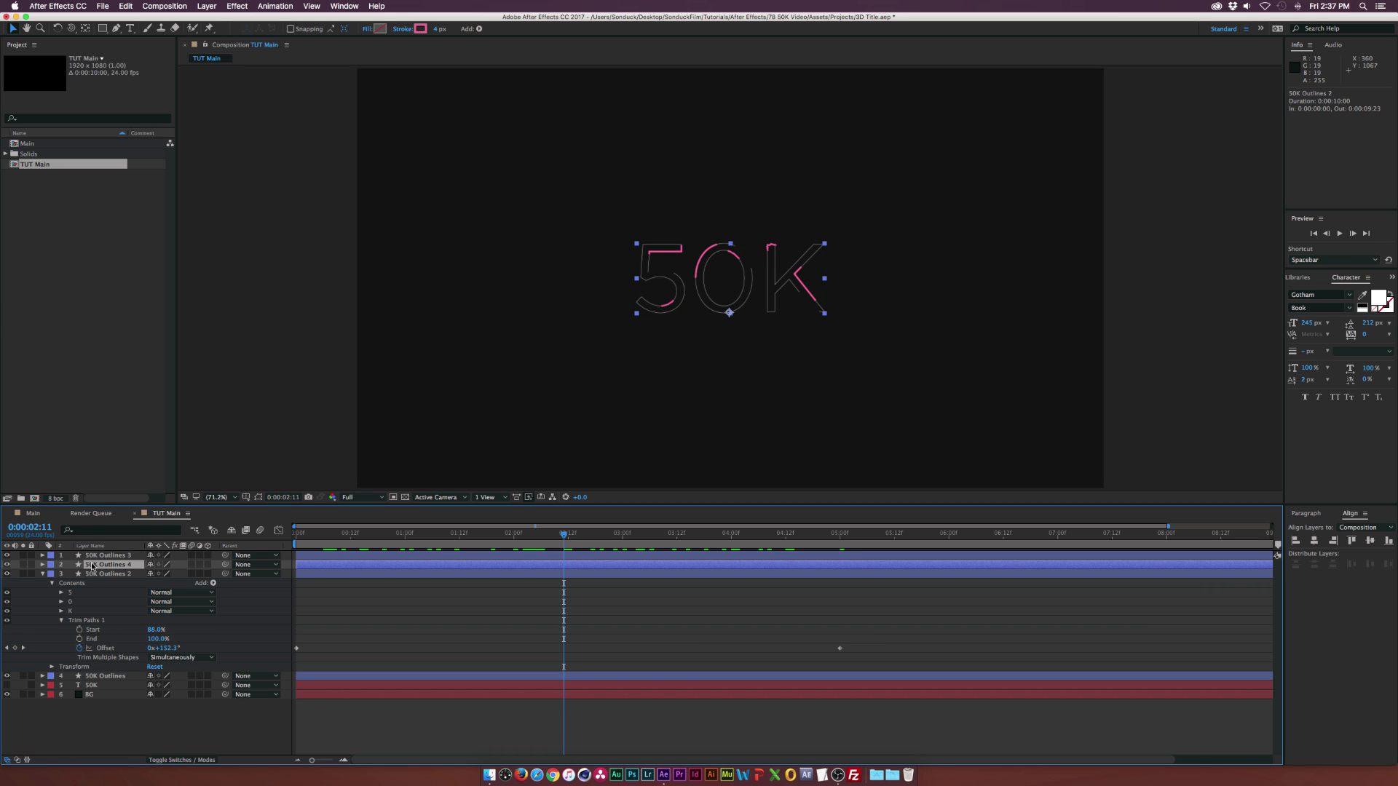
# - Give 50K Outlines 4 a white stroke and adjust its Trim Paths Start and Offset
pyautogui.click(41, 563)
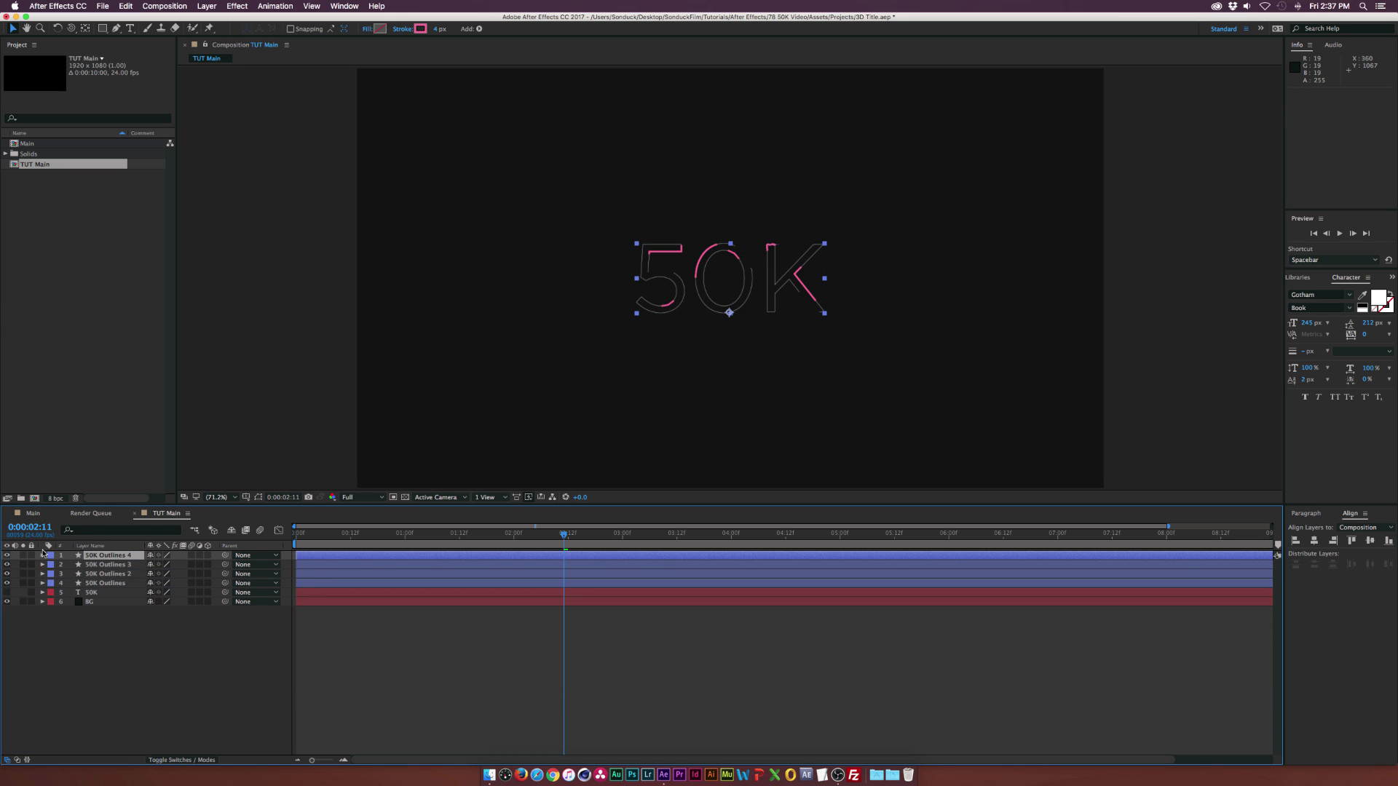
pyautogui.click(42, 554)
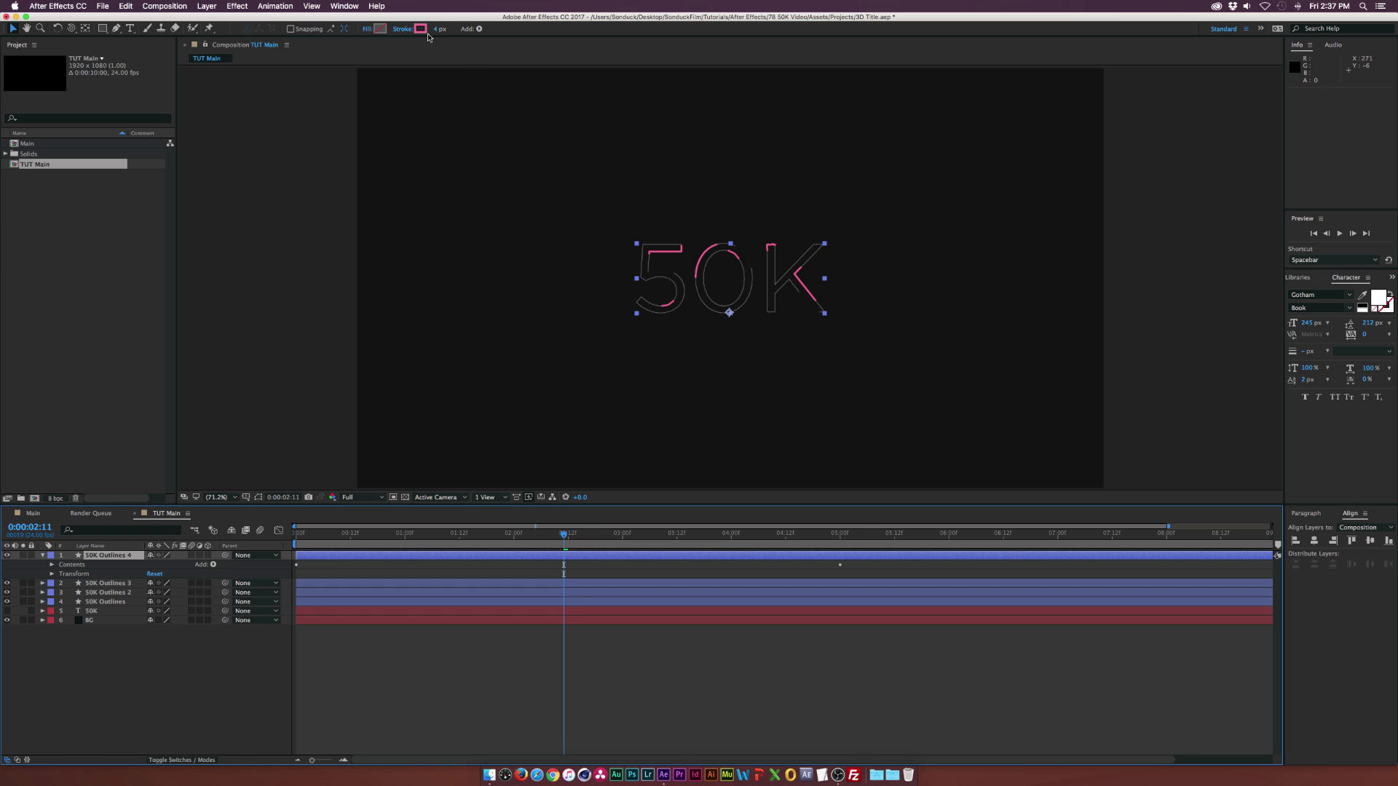
pyautogui.click(420, 29)
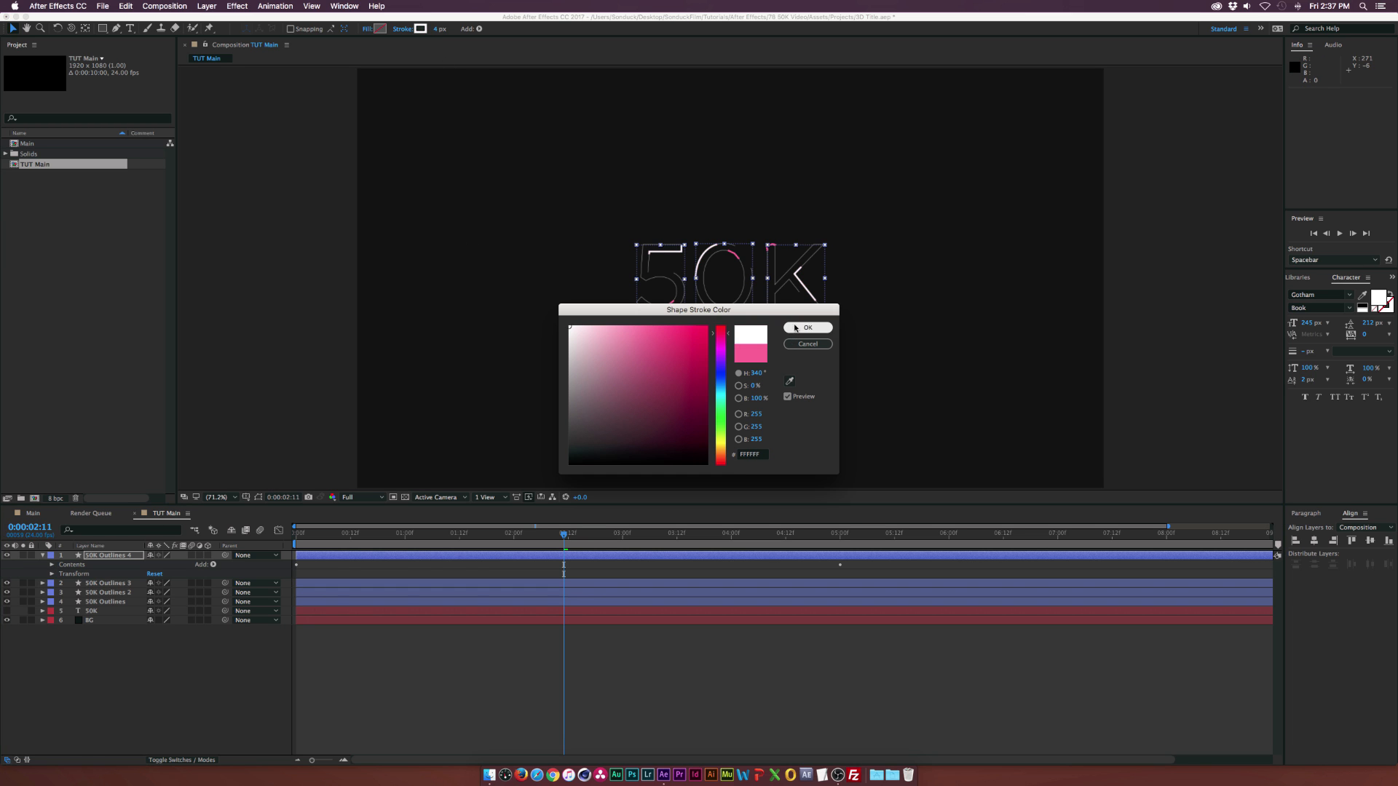
pyautogui.click(807, 327)
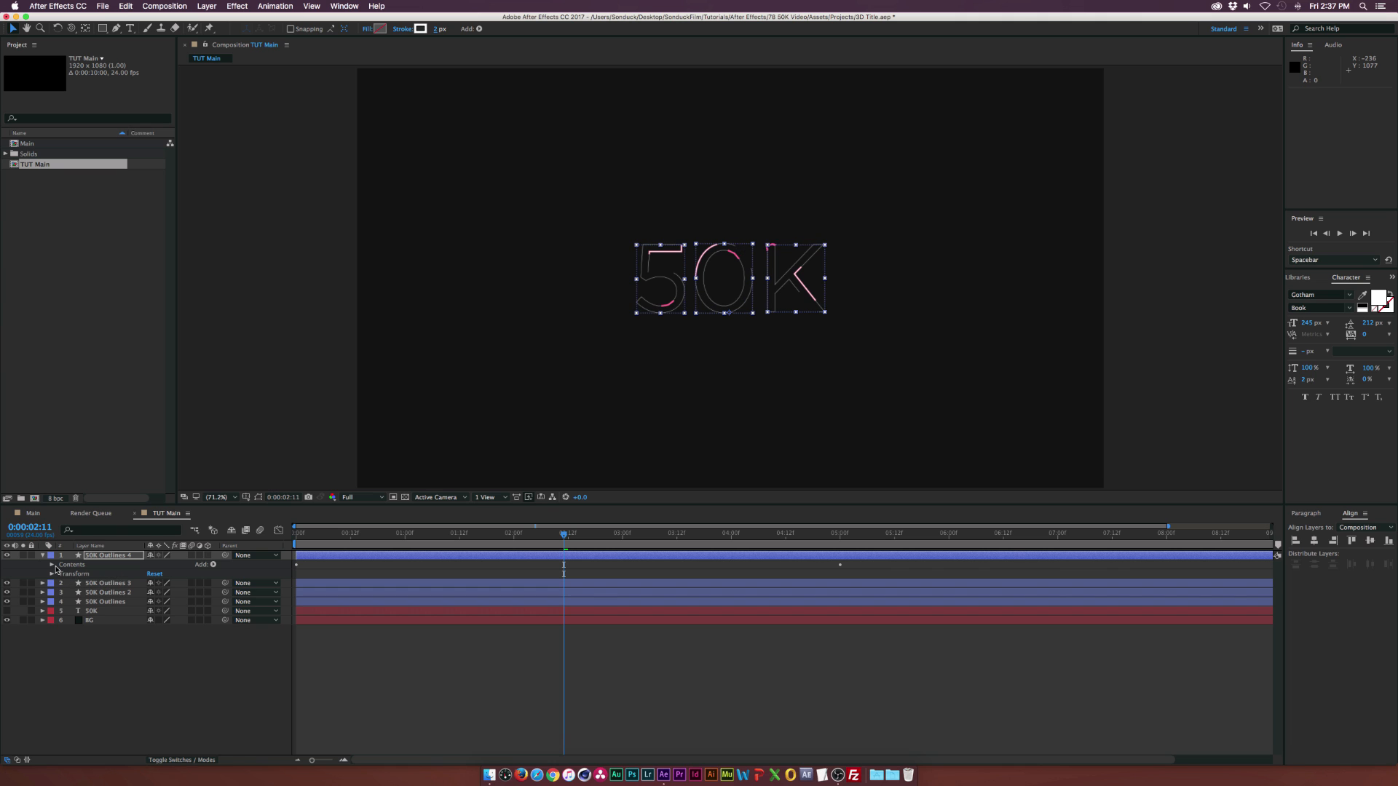
pyautogui.click(51, 565)
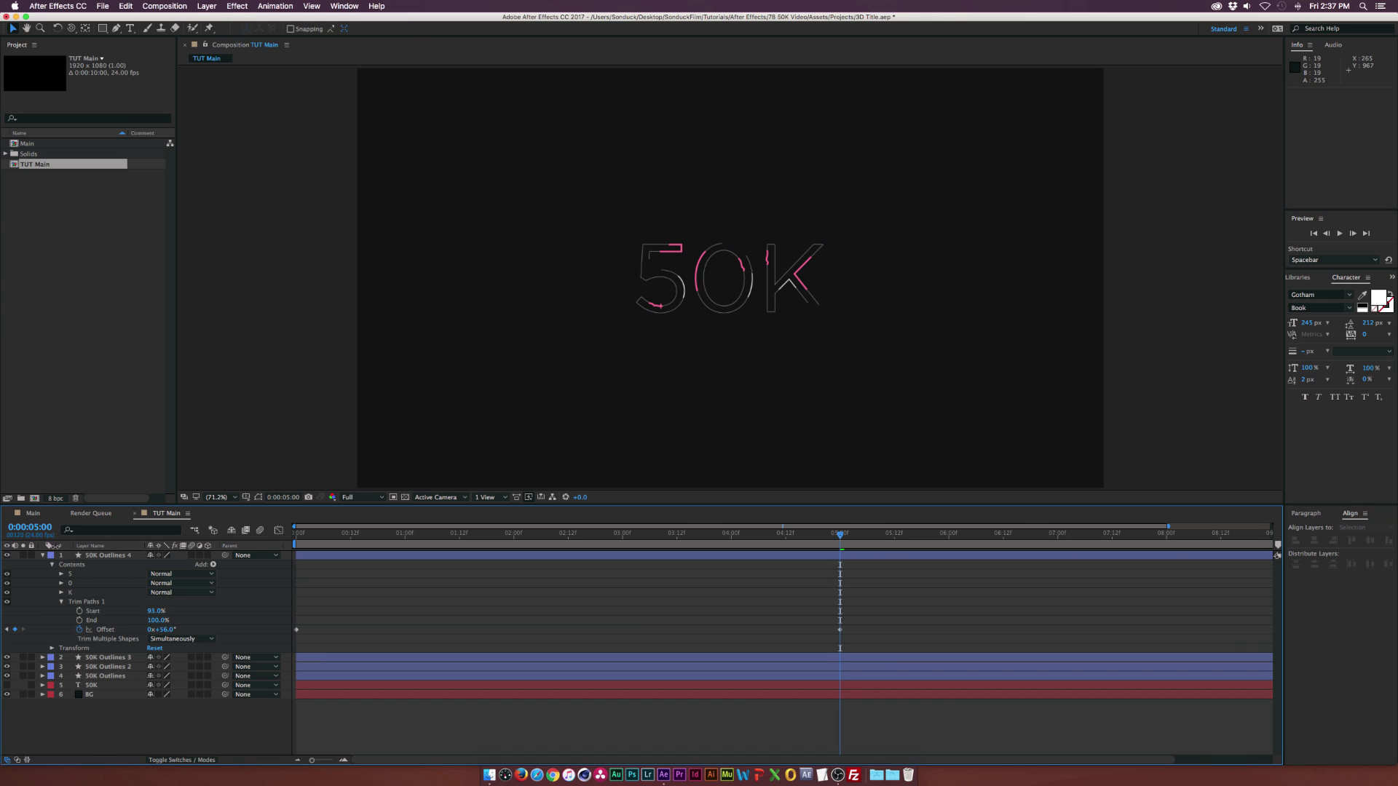
pyautogui.click(41, 555)
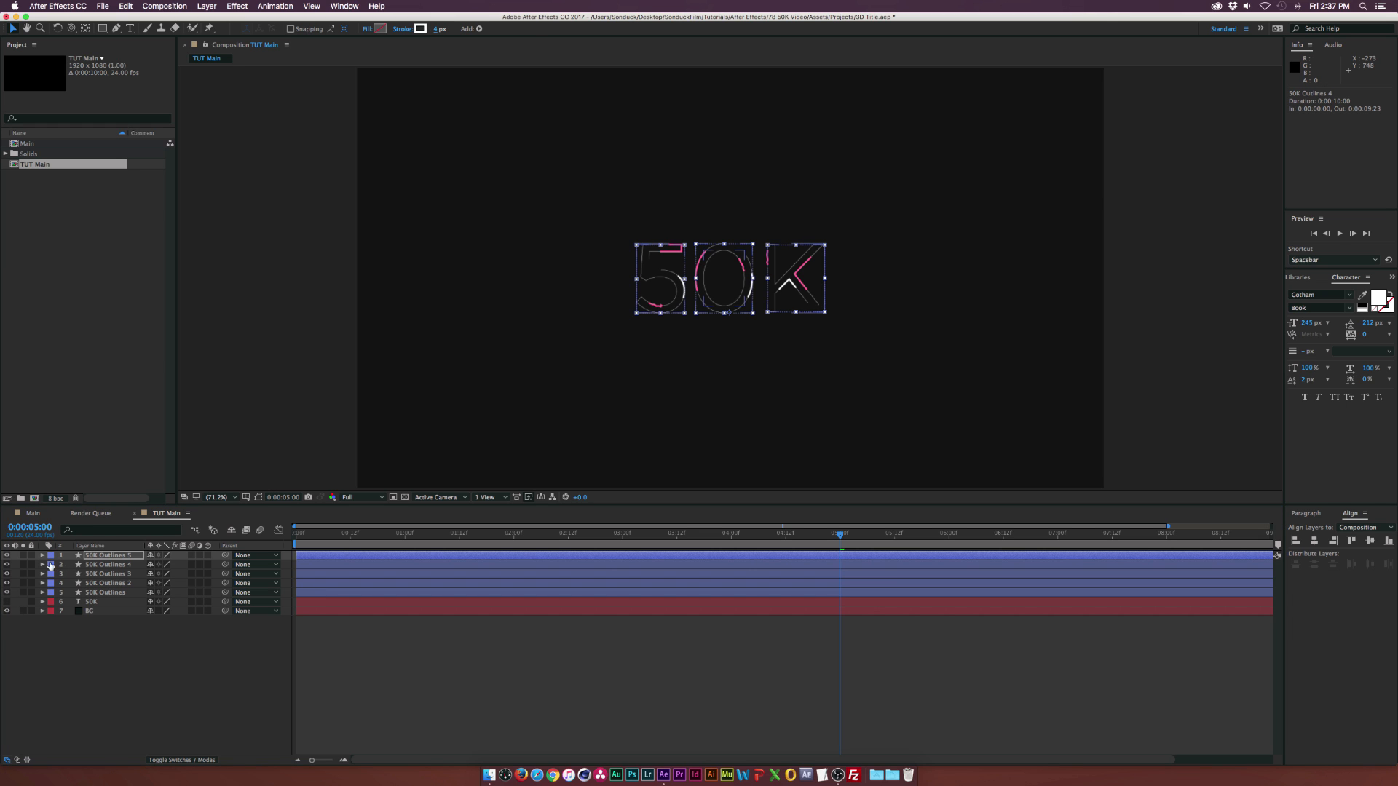
# - Duplicate the outline layer into 50K Outlines 5 and deselect all layers
pyautogui.click(40, 556)
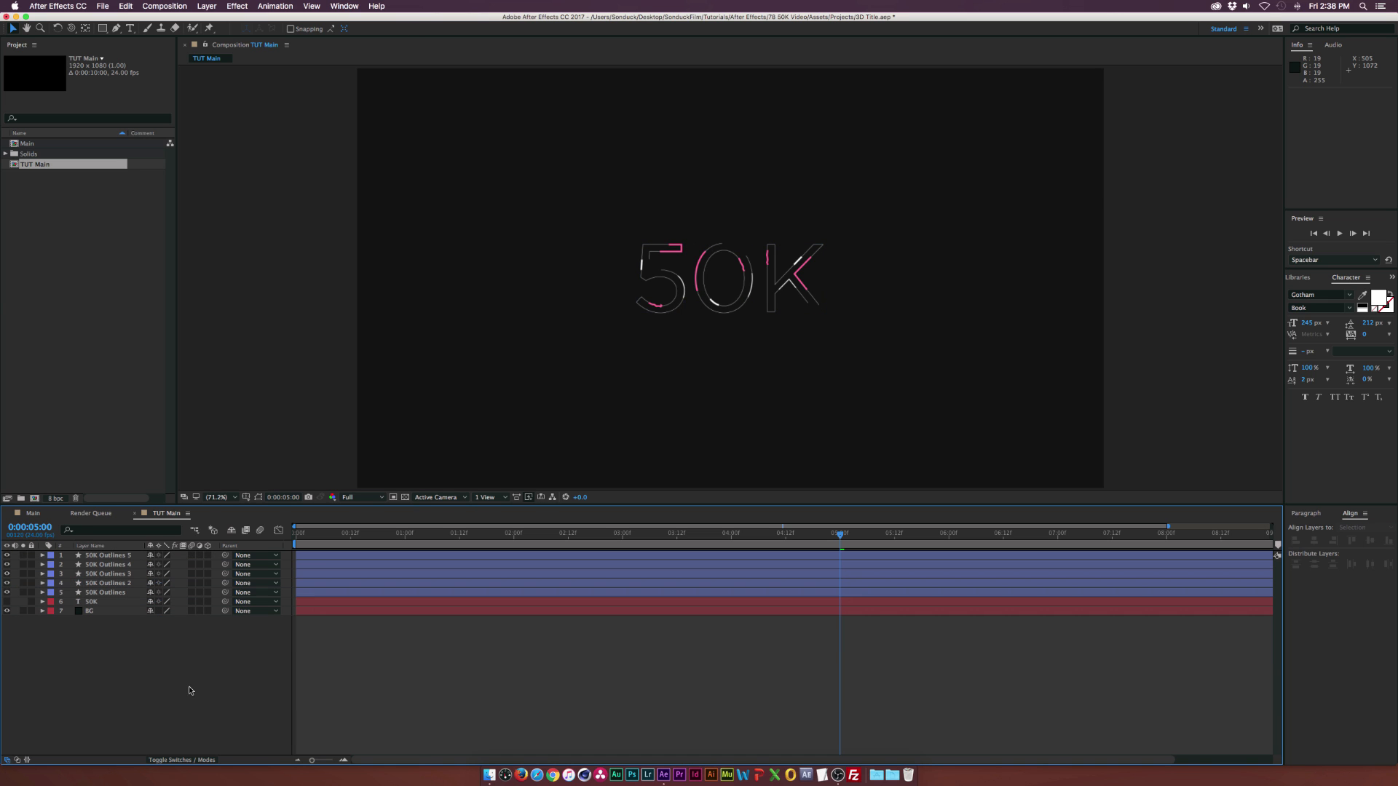
pyautogui.click(106, 555)
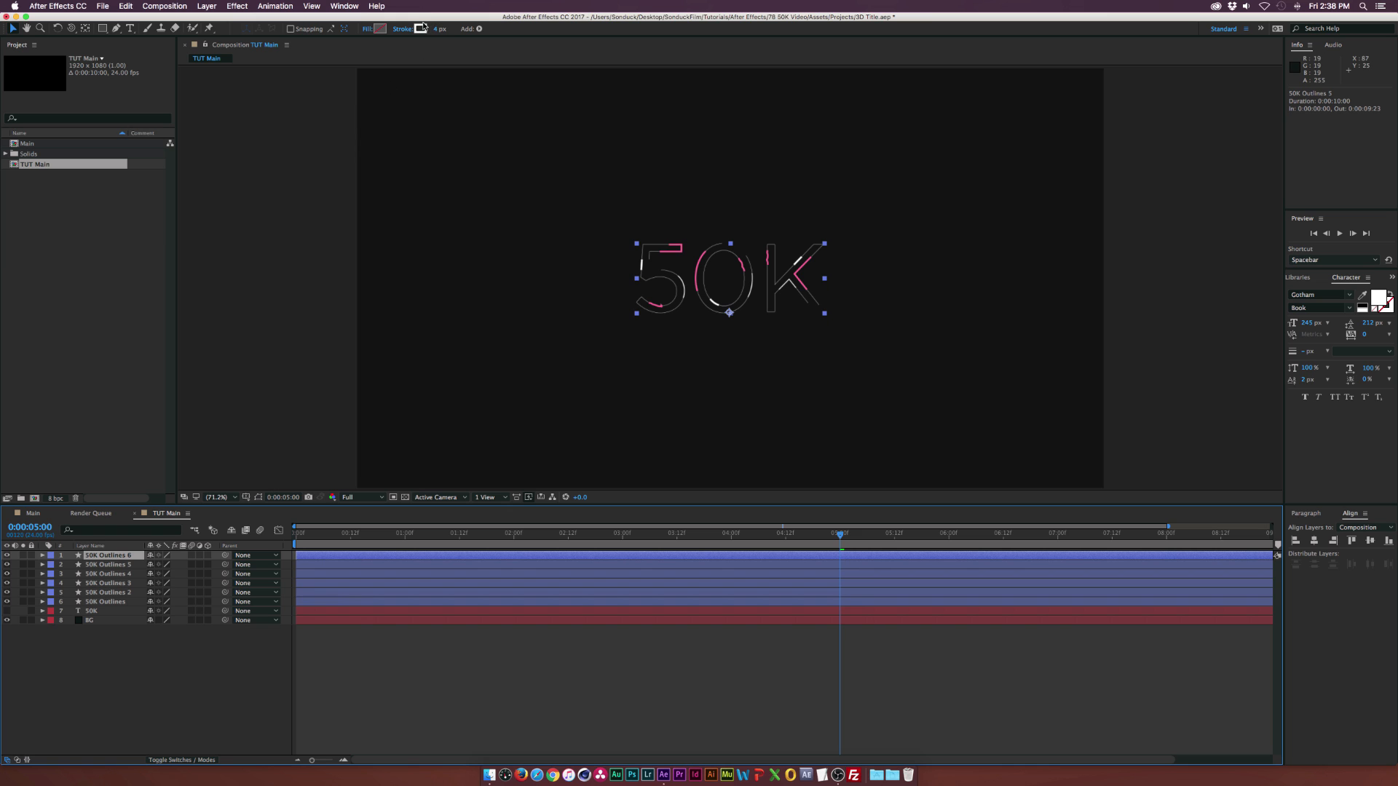
# - Give 50K Outlines 6 a cyan stroke and reveal its Trim Paths settings
pyautogui.click(420, 27)
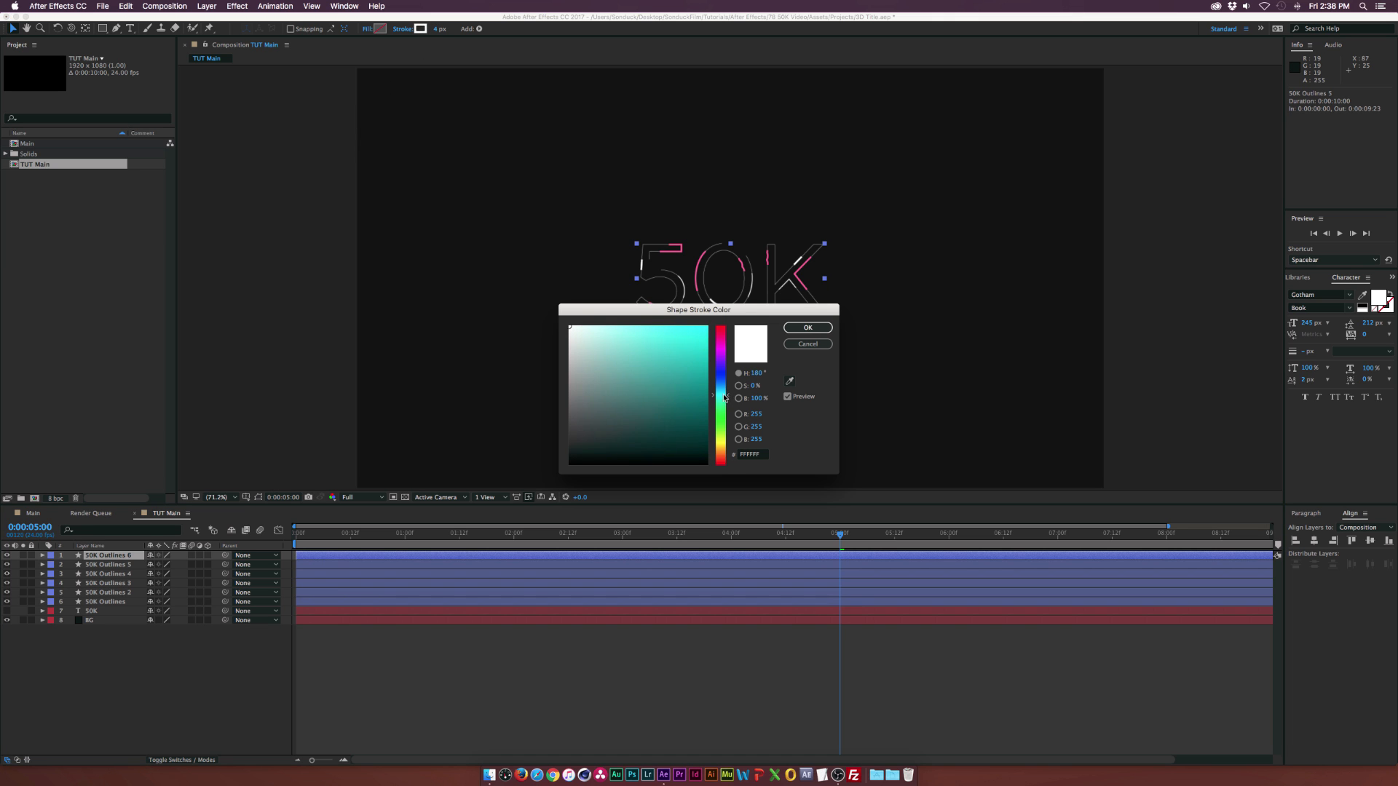
pyautogui.click(807, 327)
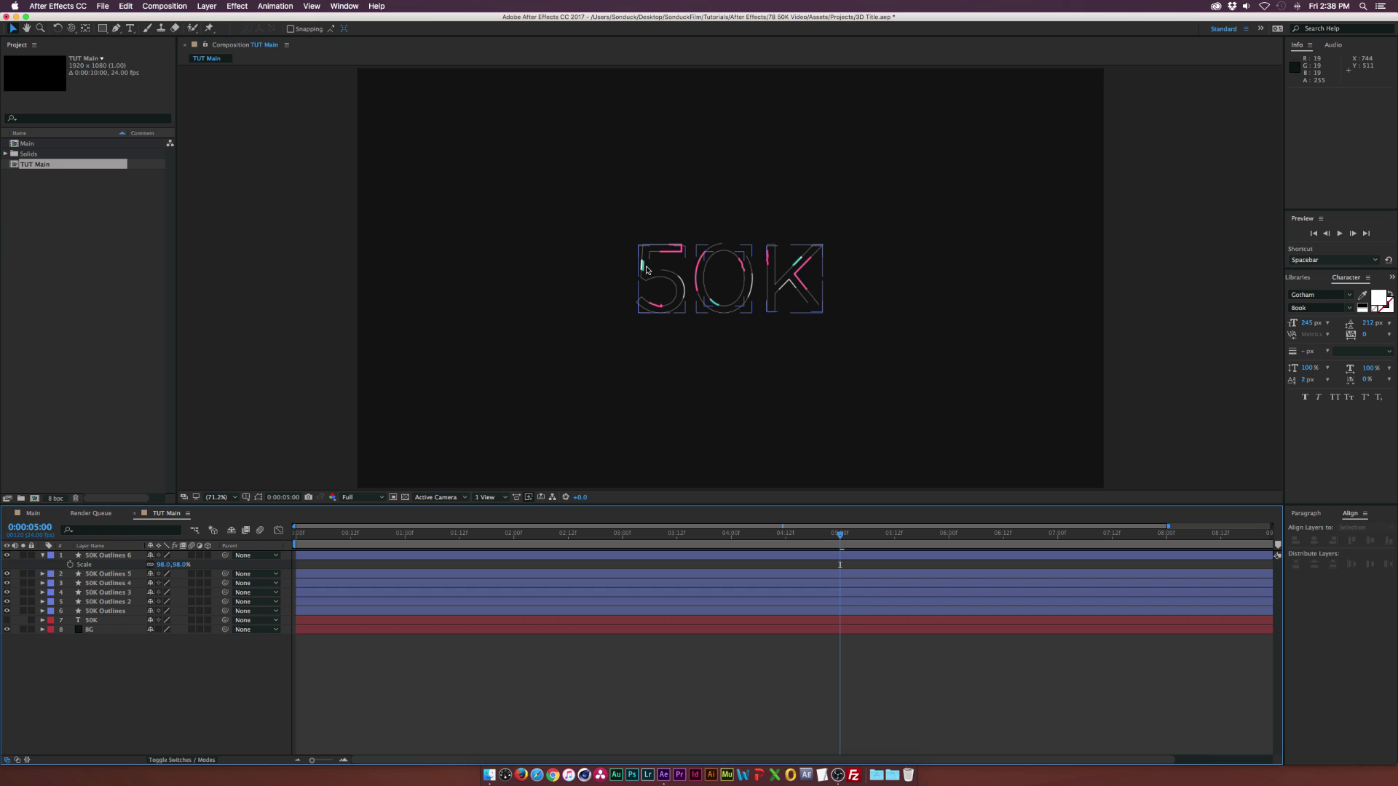
pyautogui.click(40, 555)
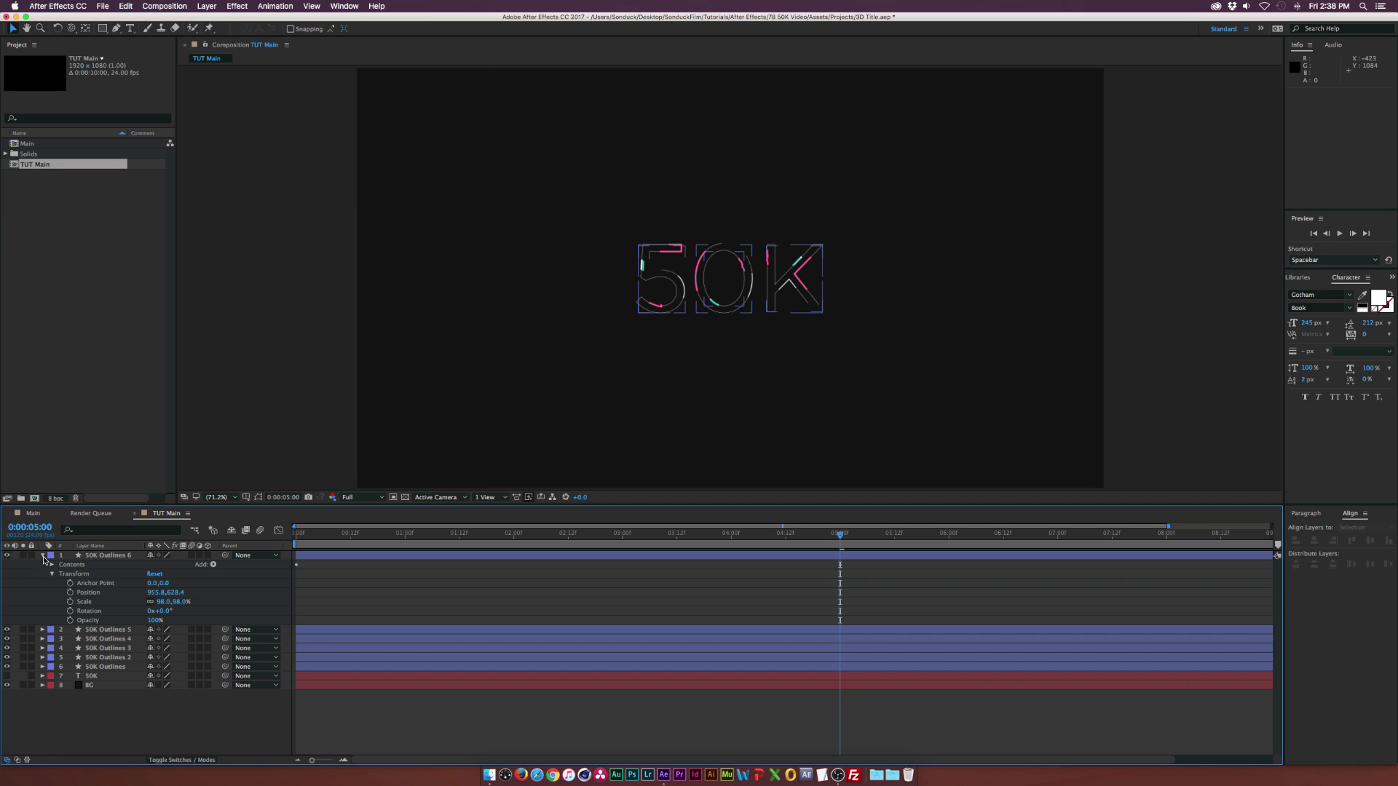
pyautogui.click(52, 565)
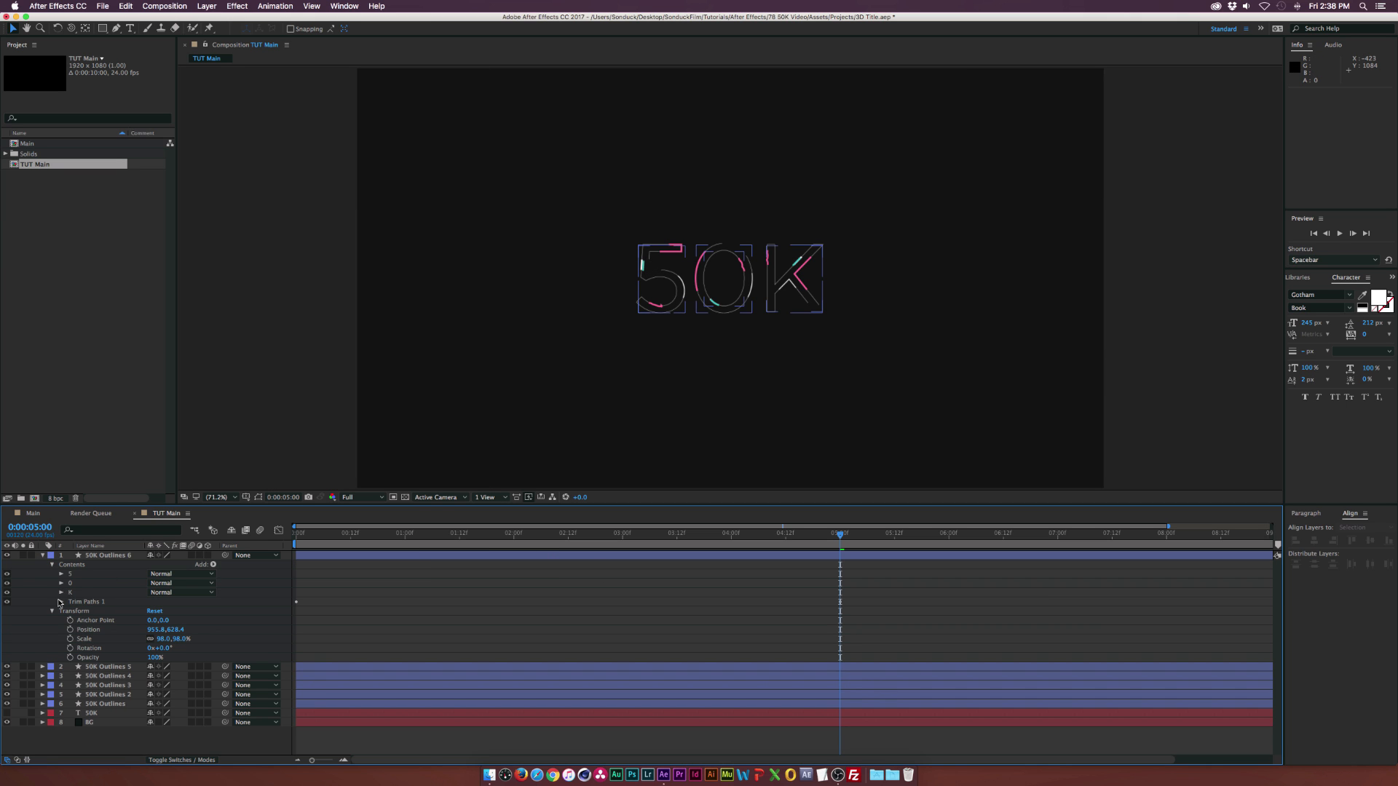
pyautogui.click(61, 601)
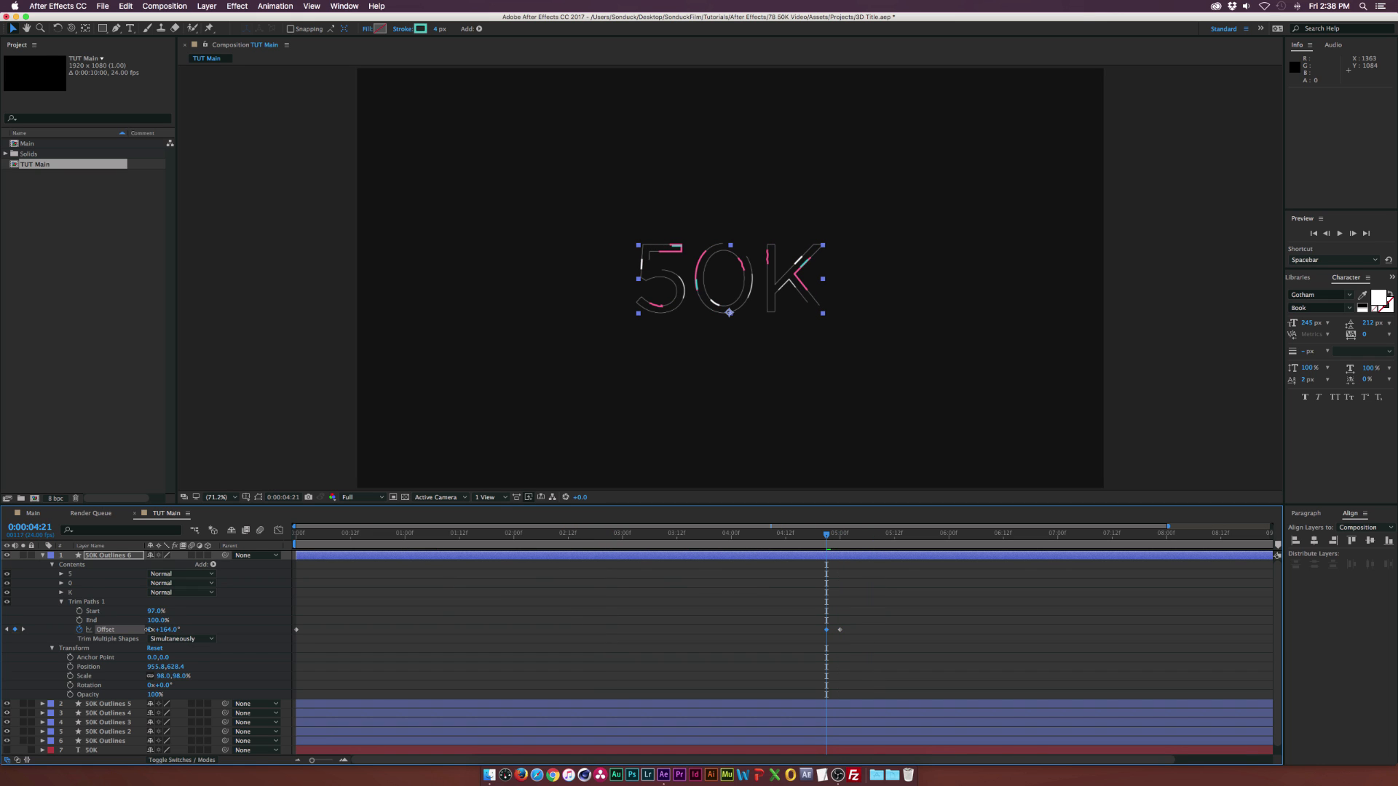
# - Adjust Trim Paths Start and Offset, previewing the strokes at several frames
pyautogui.click(358, 533)
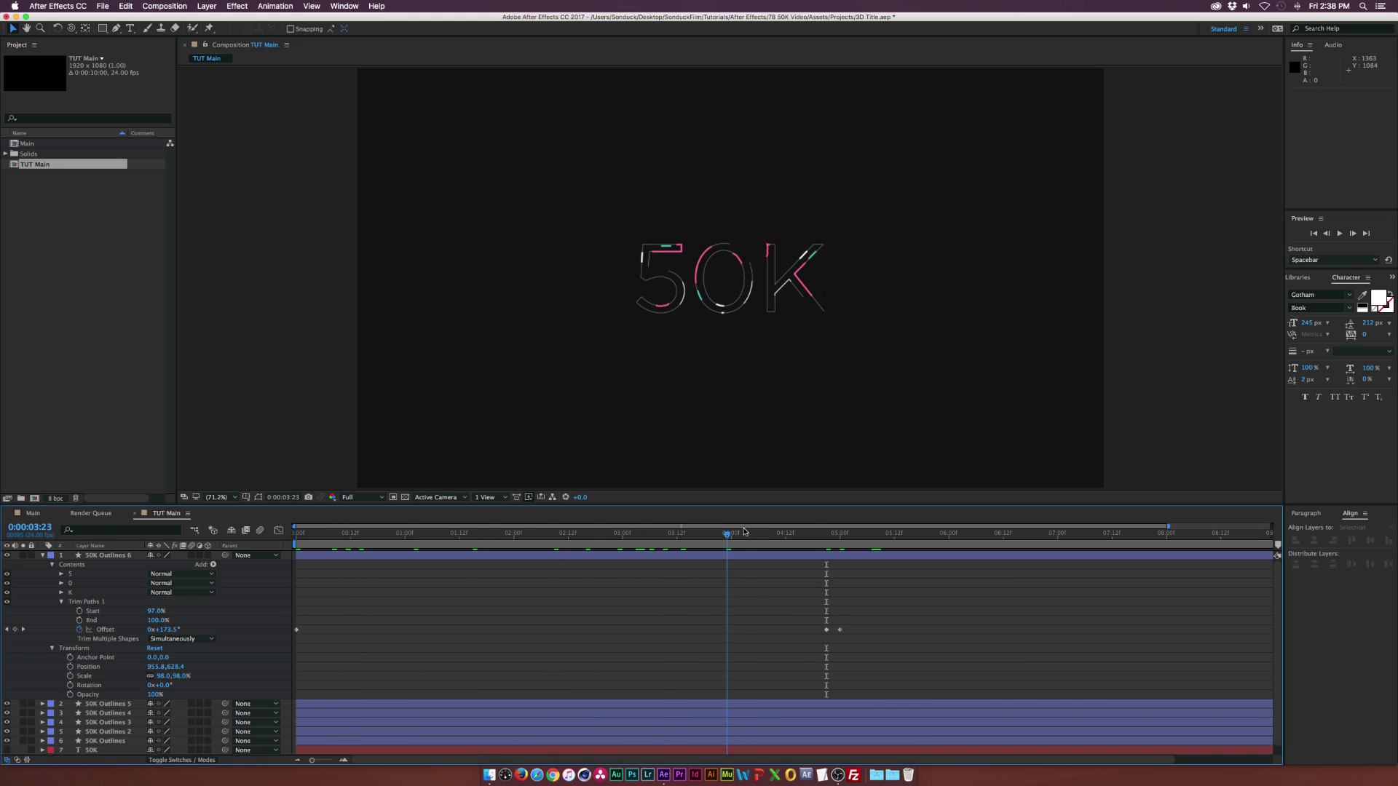
pyautogui.click(744, 533)
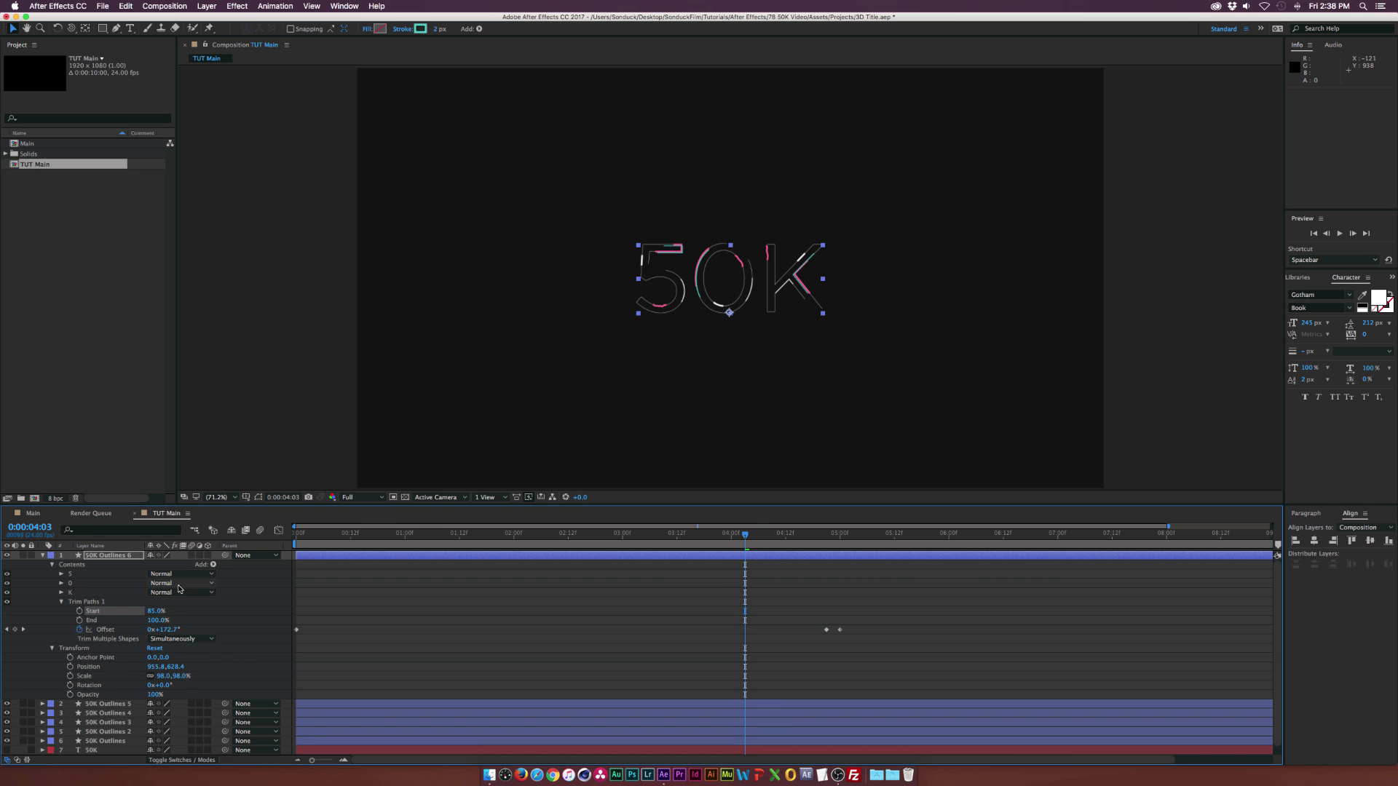
pyautogui.click(42, 556)
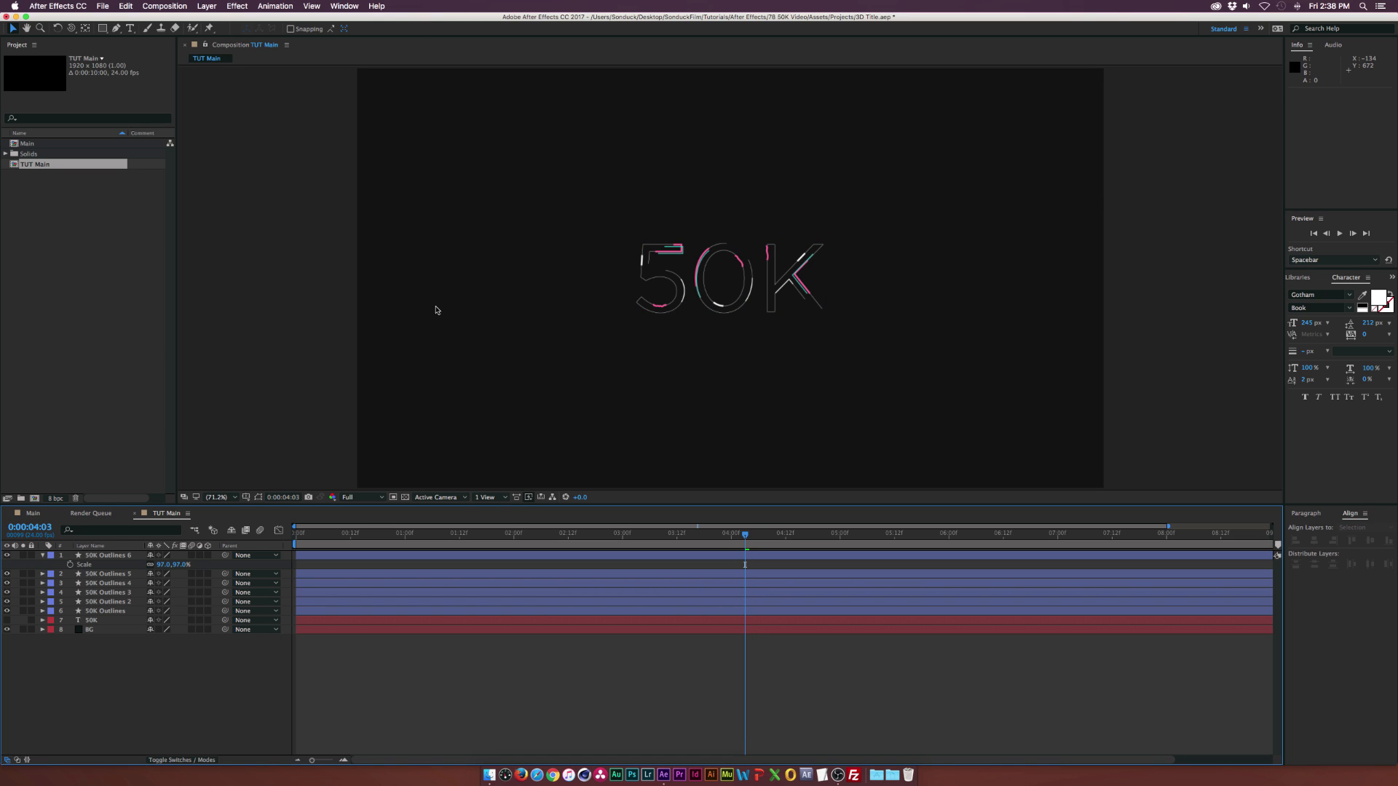
pyautogui.click(396, 533)
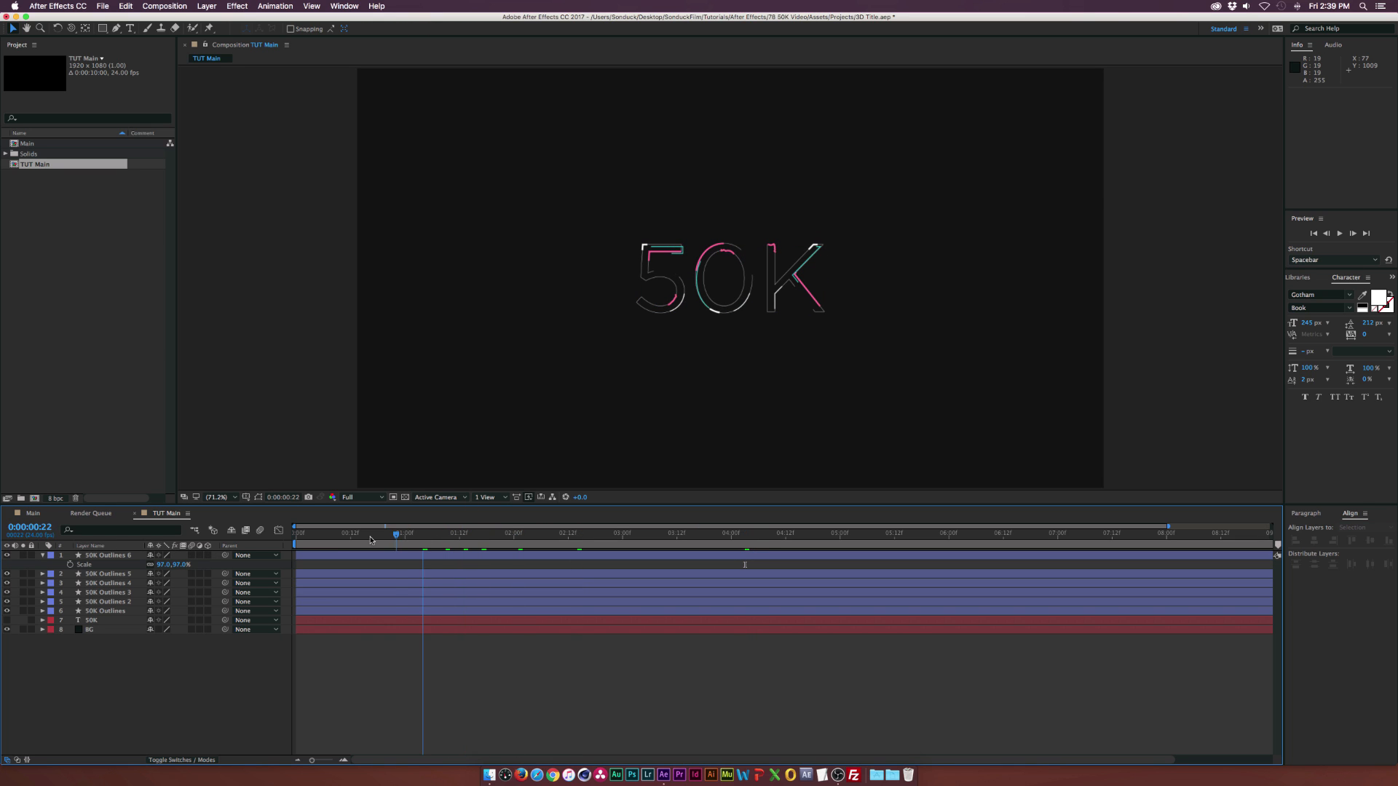
pyautogui.click(704, 533)
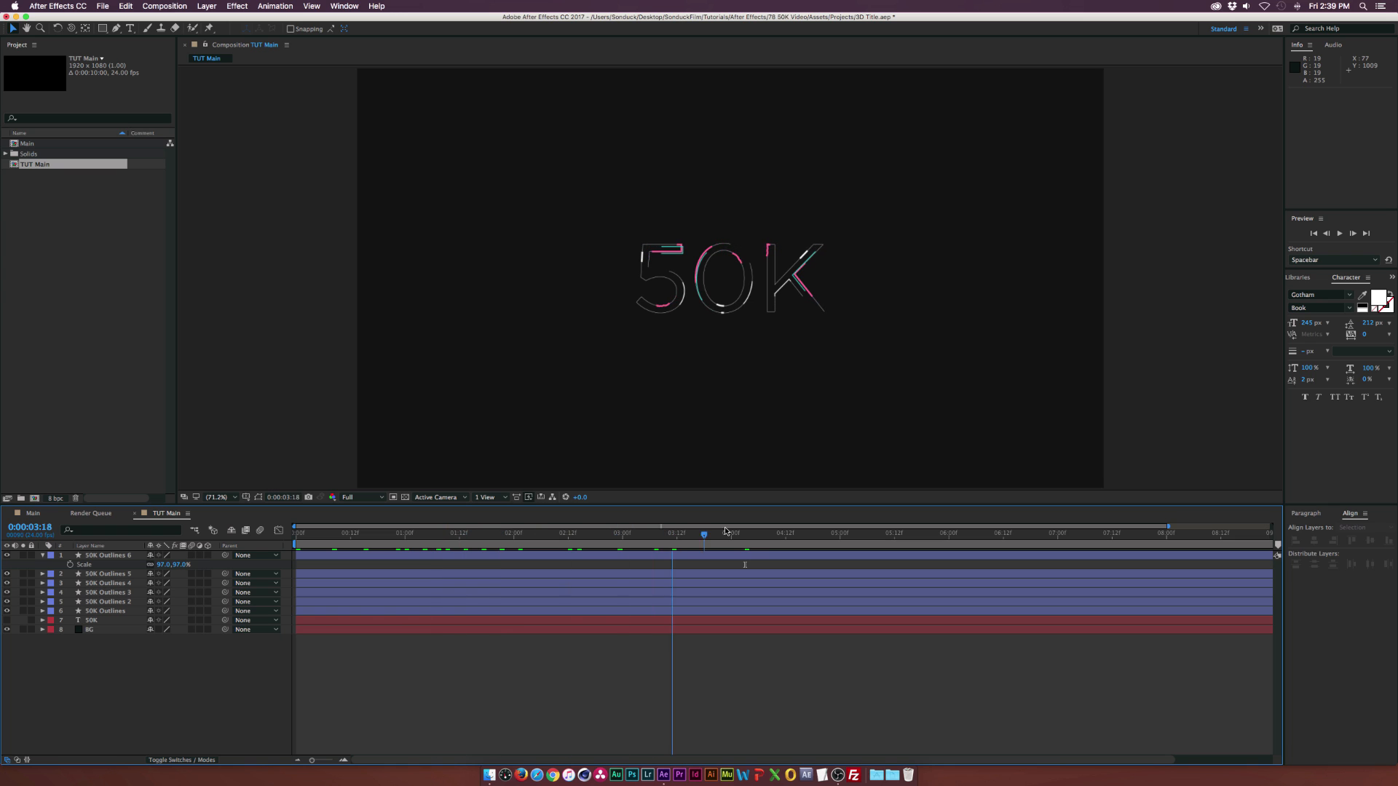
pyautogui.click(649, 533)
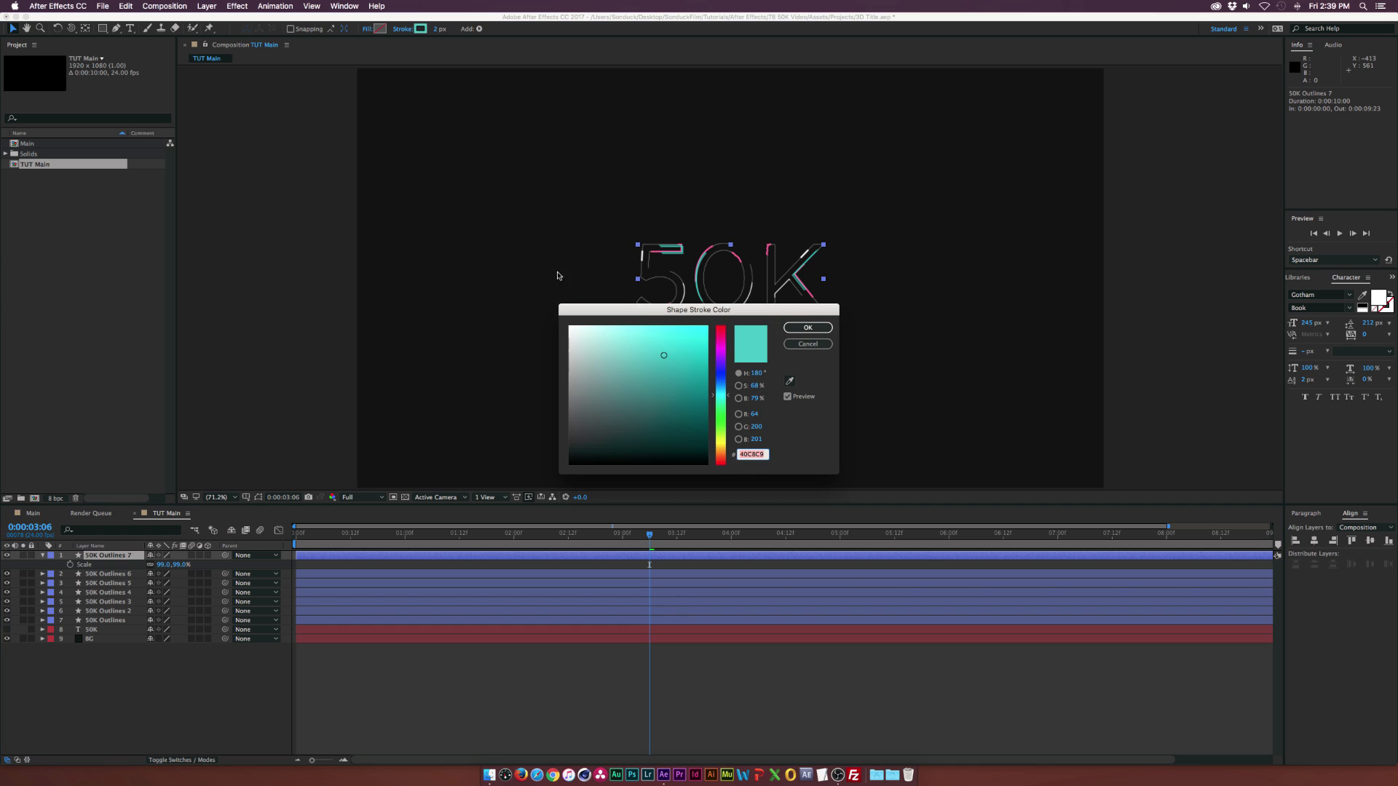
# - Set the 50K Outlines 7 stroke colour to teal #40C8C9
pyautogui.click(806, 327)
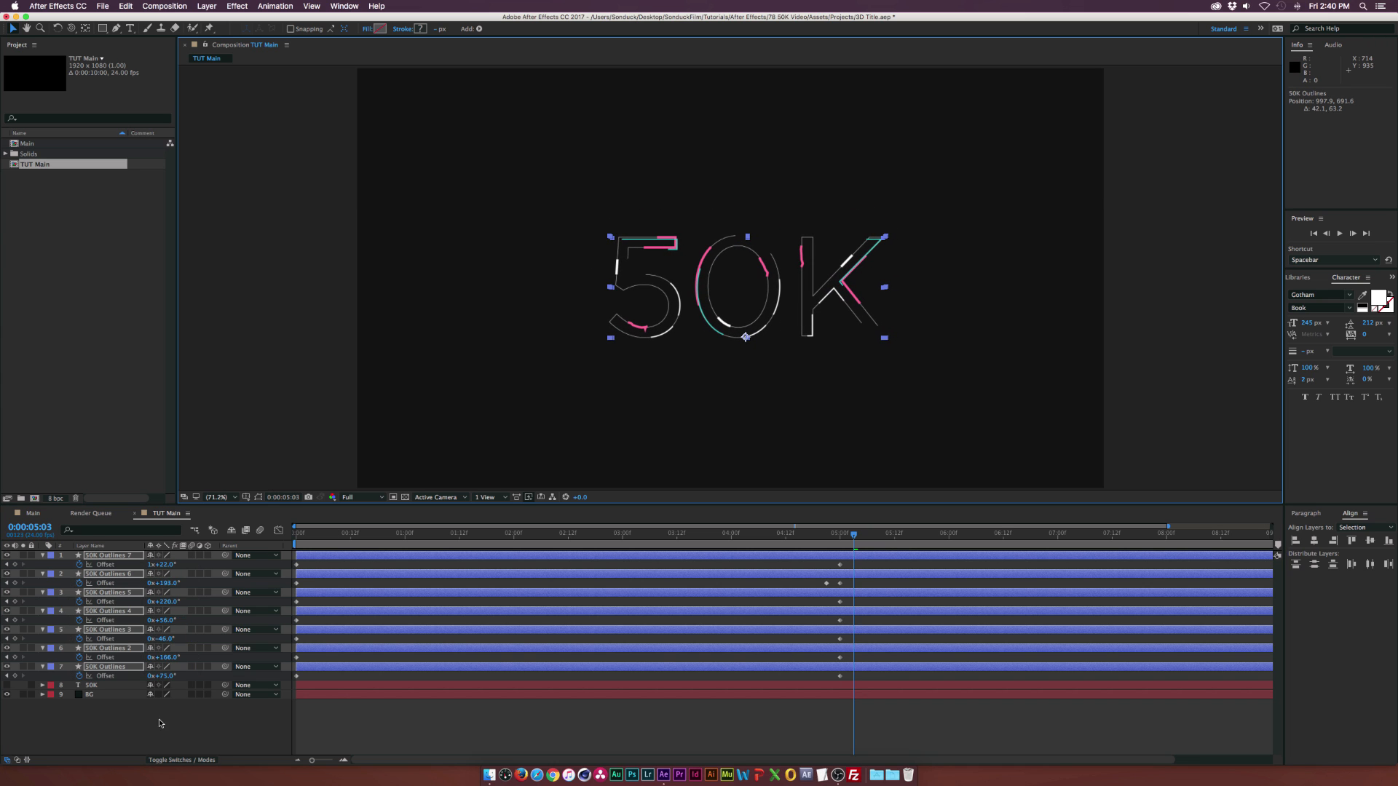
# - Add an adjustment layer with the Stylize Glow effect applied
pyautogui.click(206, 6)
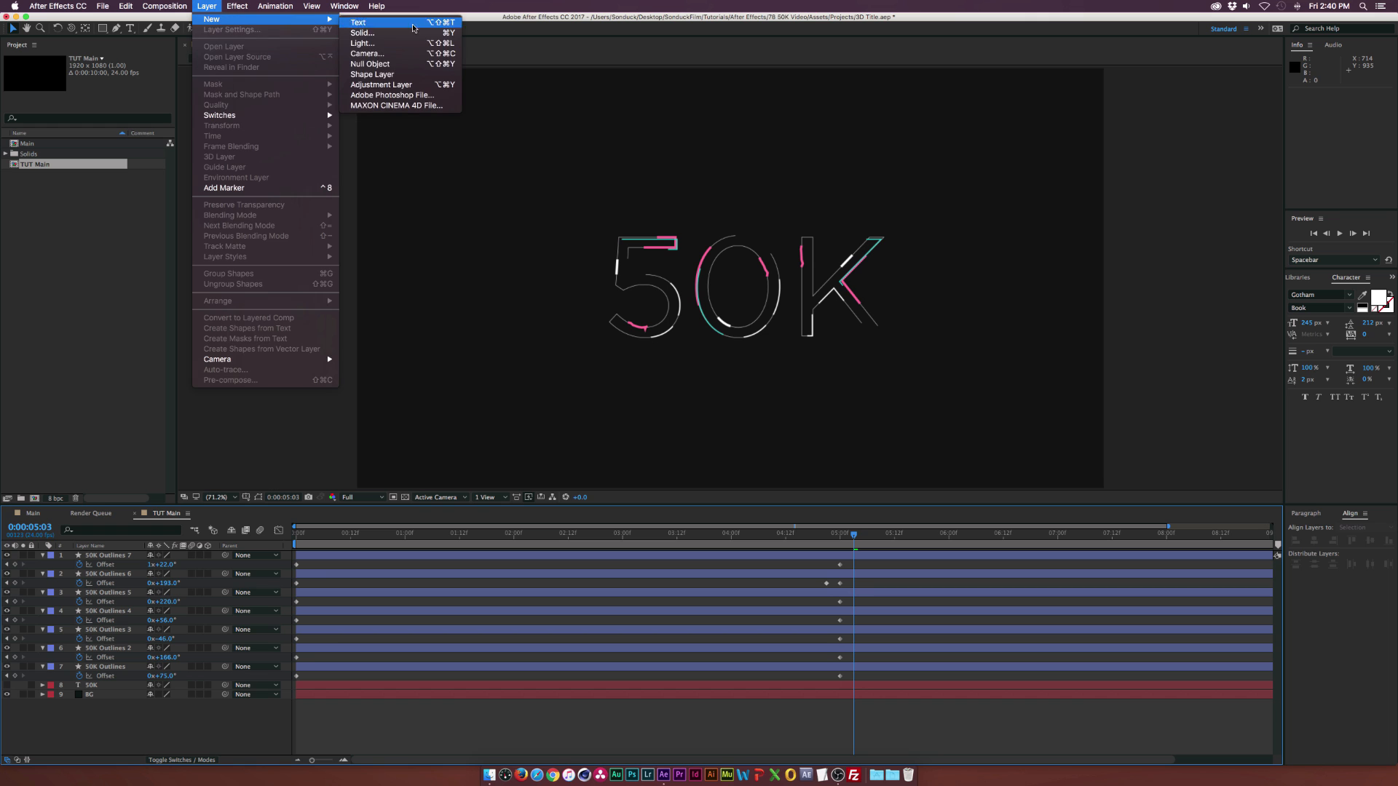
pyautogui.click(381, 84)
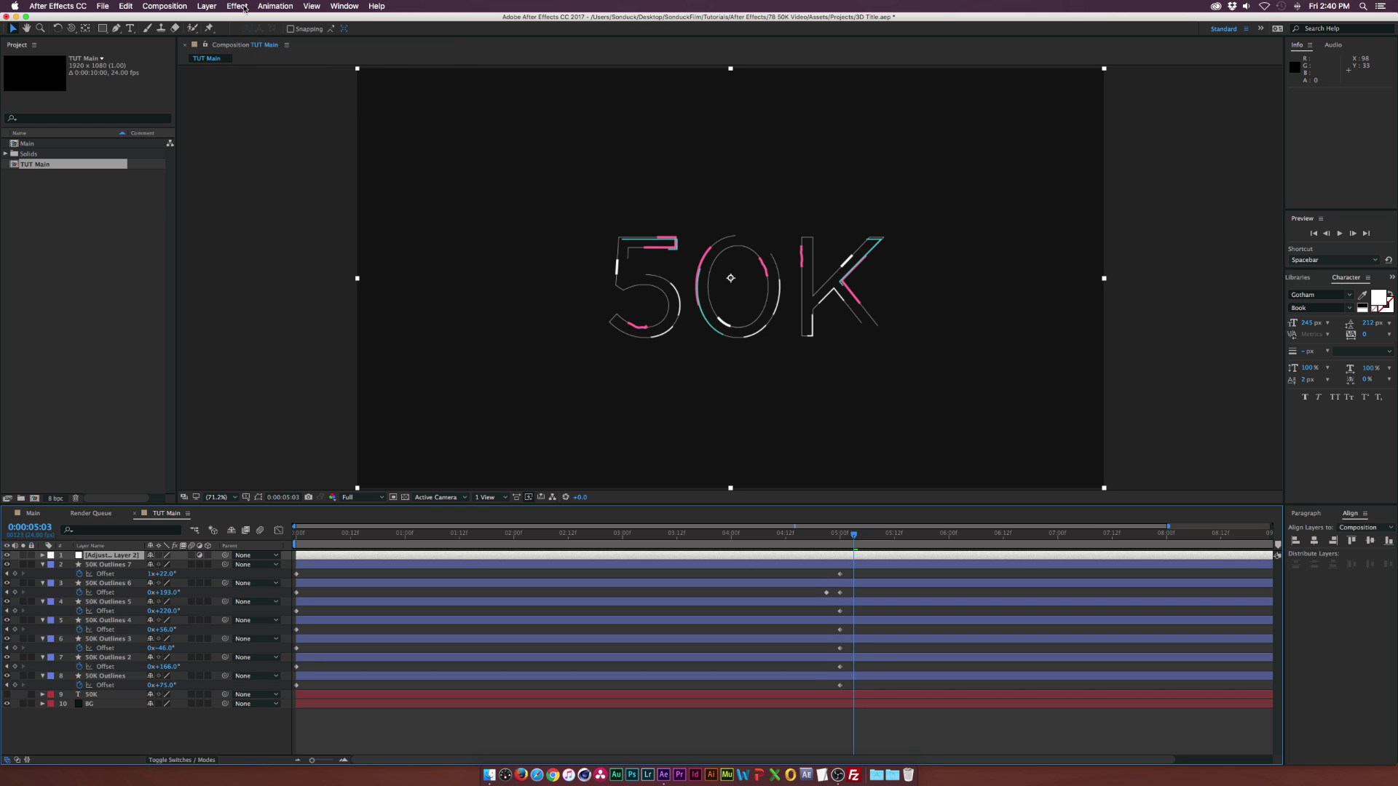
pyautogui.click(237, 6)
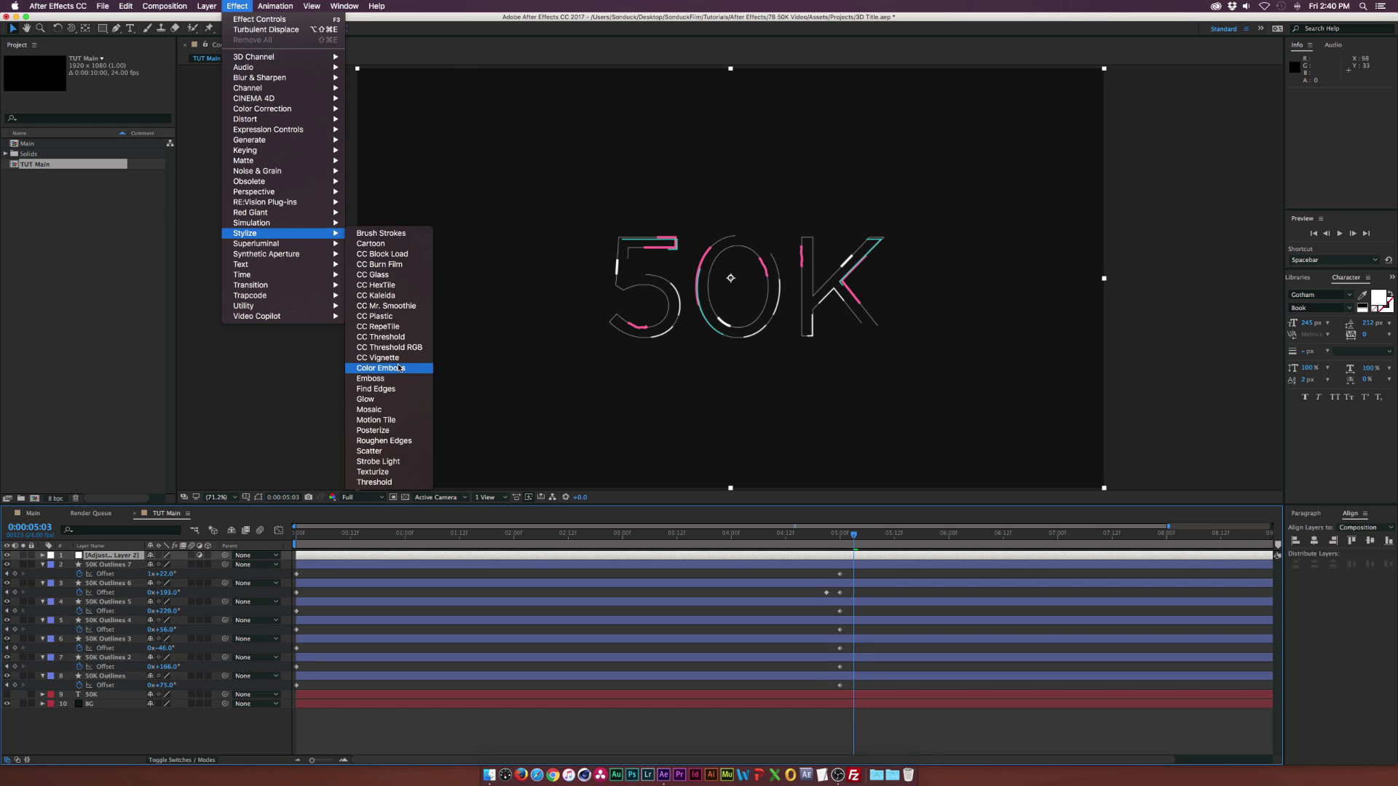
pyautogui.click(365, 398)
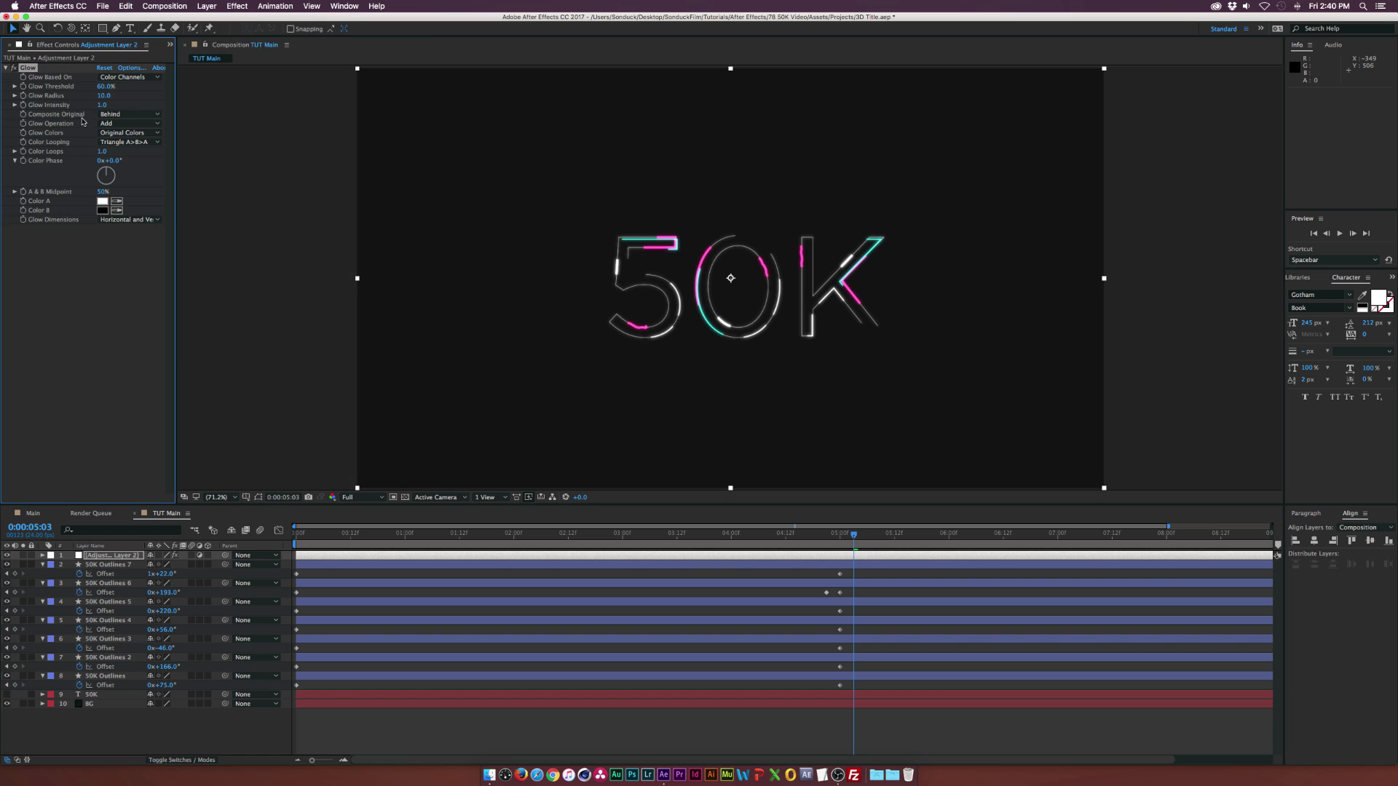
pyautogui.moveTo(694, 299)
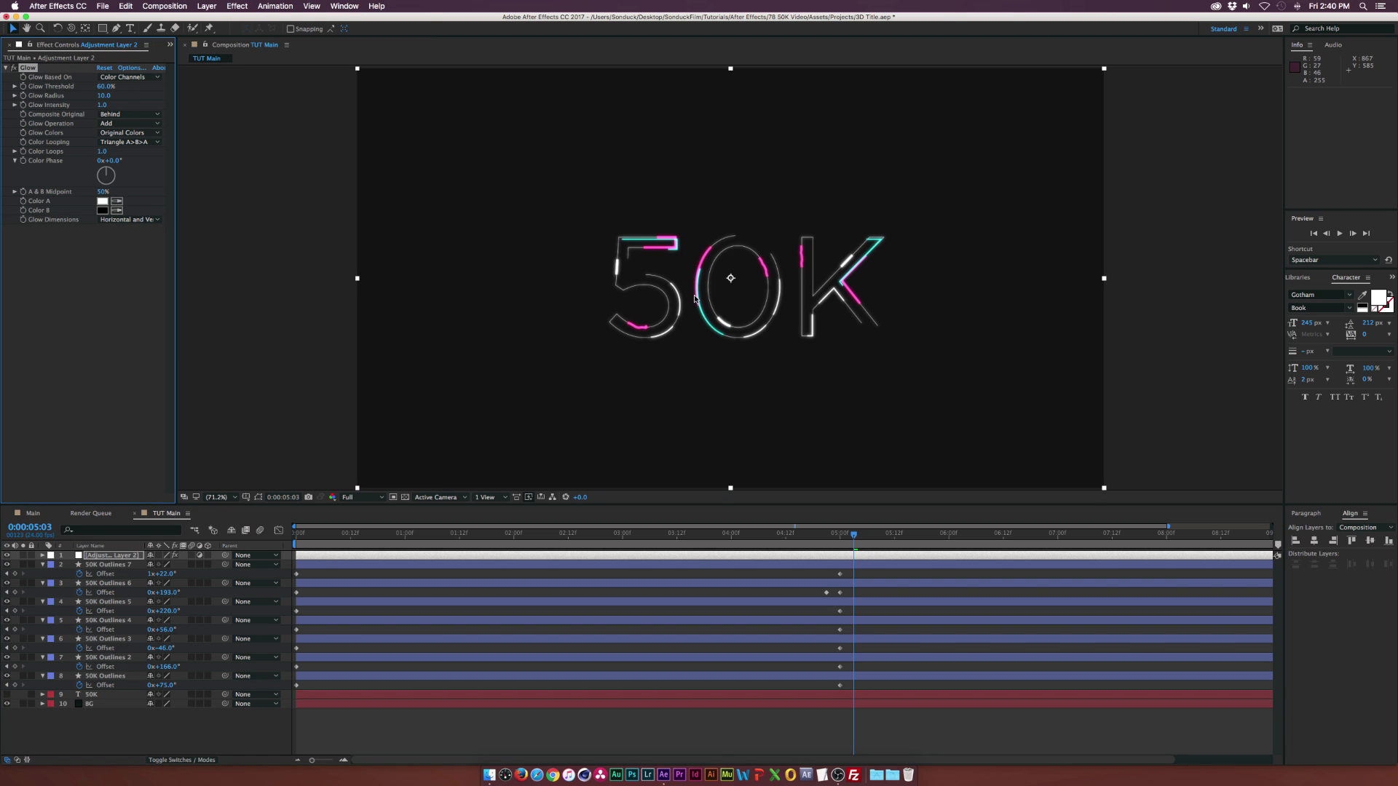
pyautogui.moveTo(139, 111)
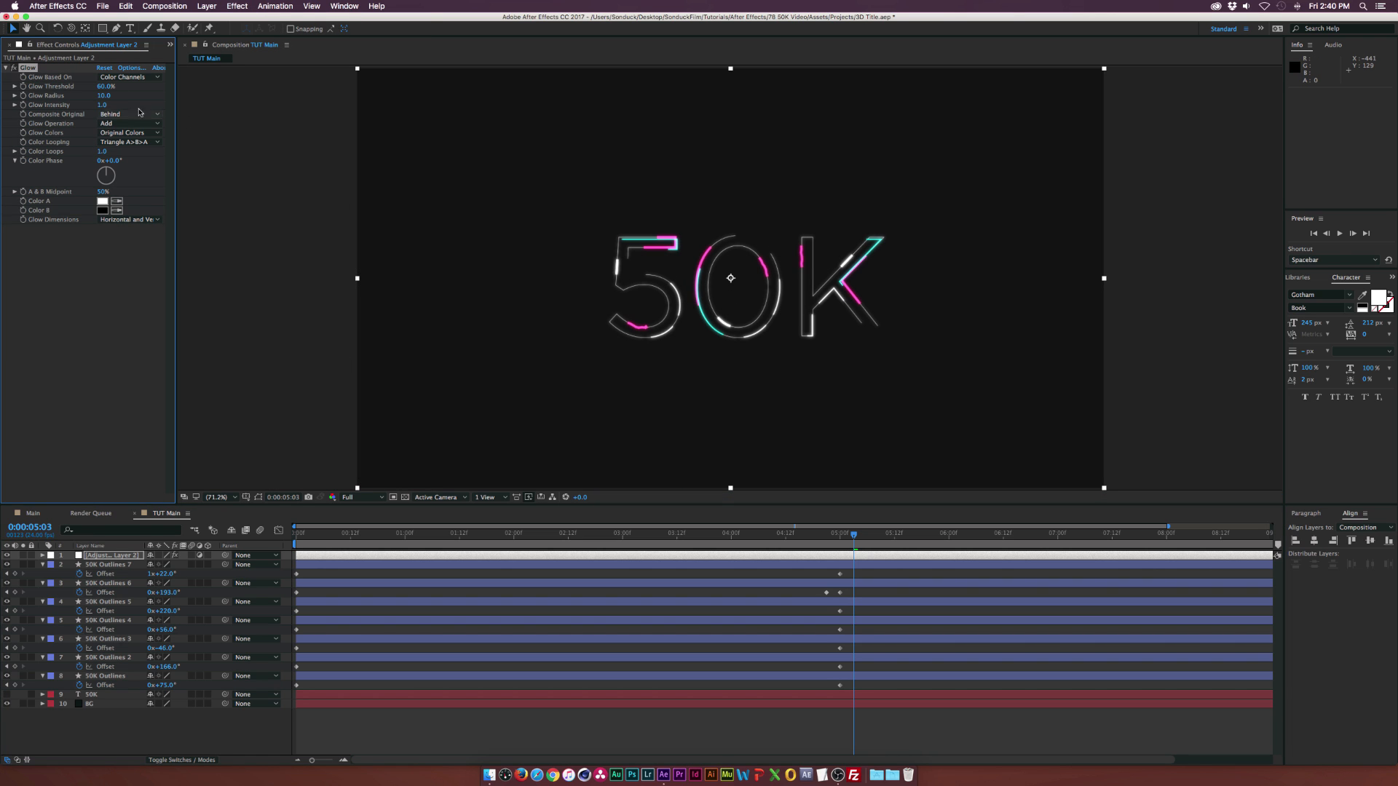
# - Strengthen the glow and fine-tune its intensity in Effect Controls
pyautogui.moveTo(104, 86); pyautogui.dragTo(98, 86)
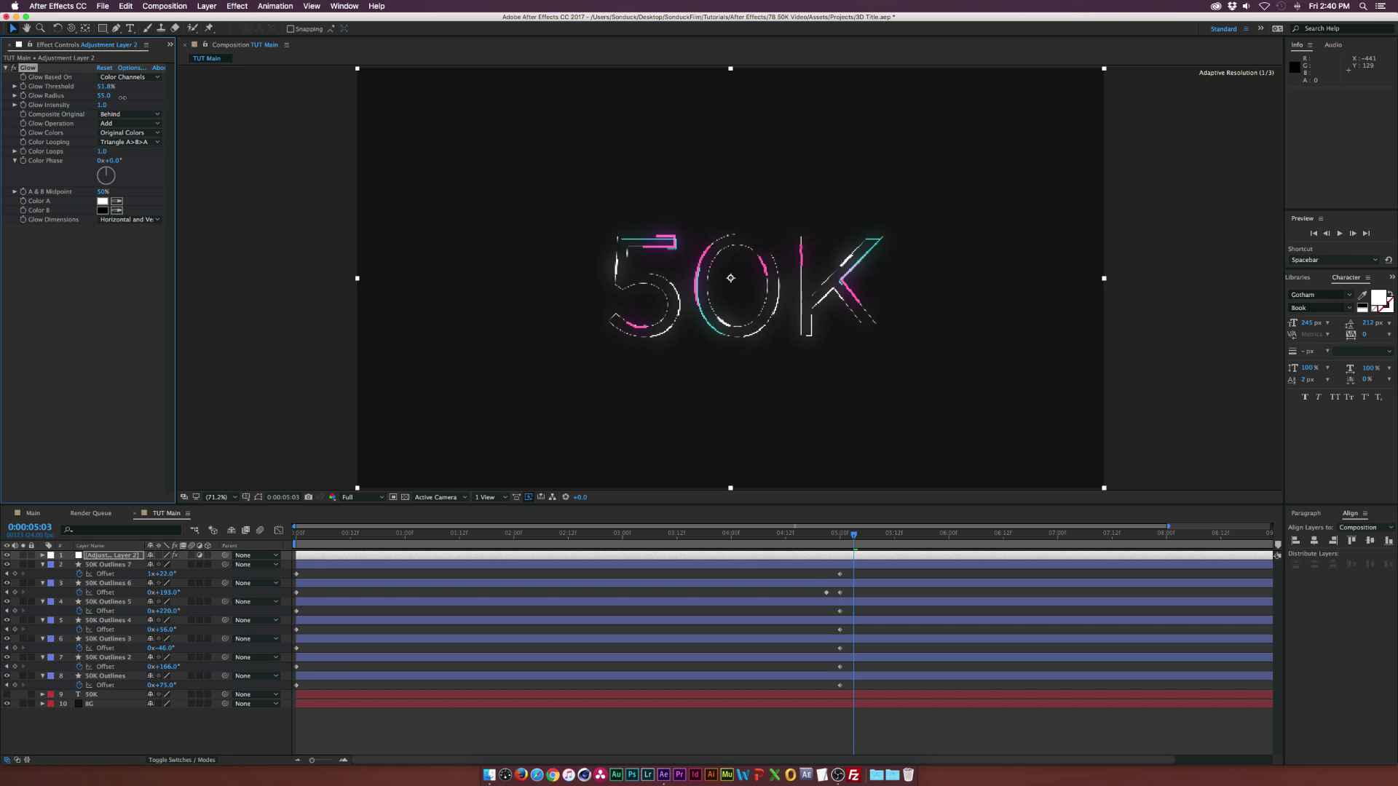
pyautogui.click(100, 96)
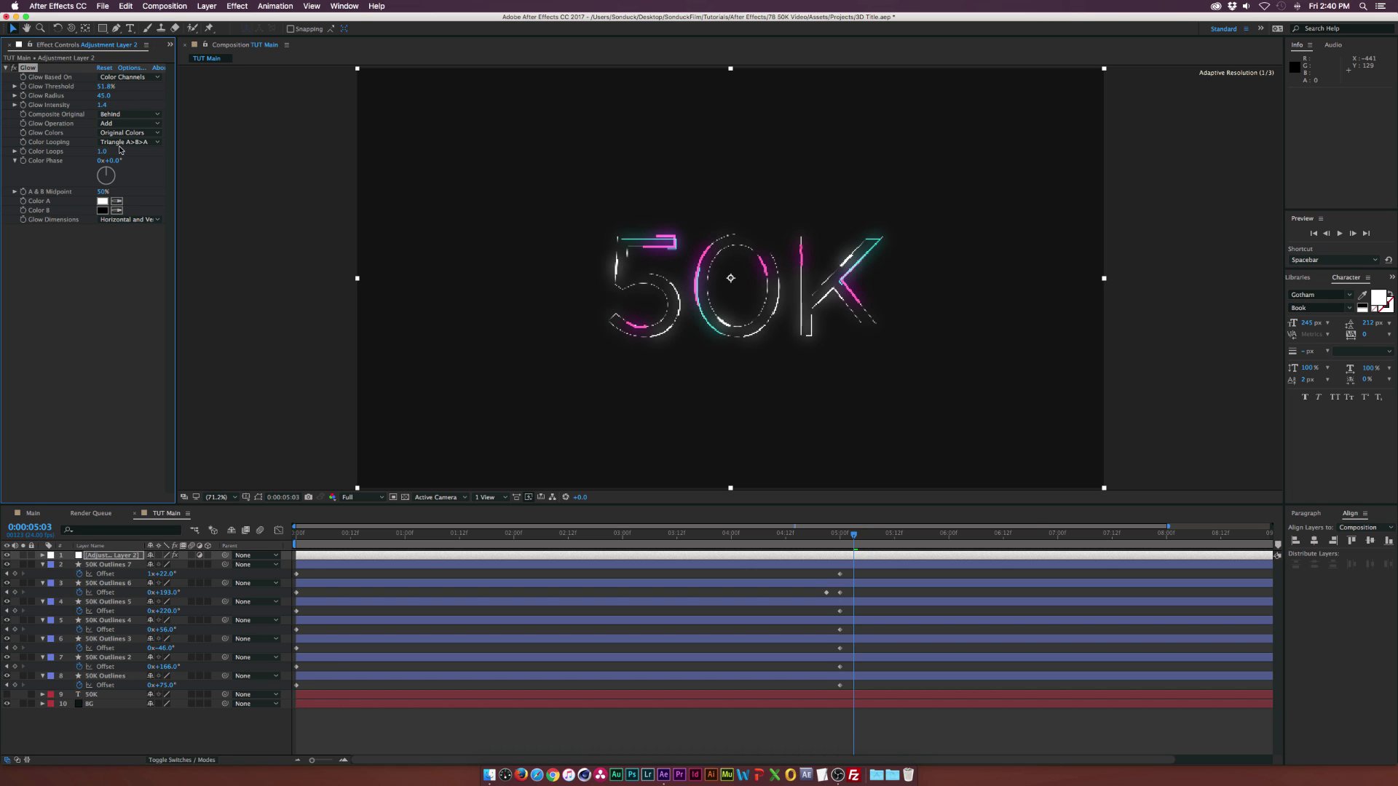
pyautogui.click(7, 68)
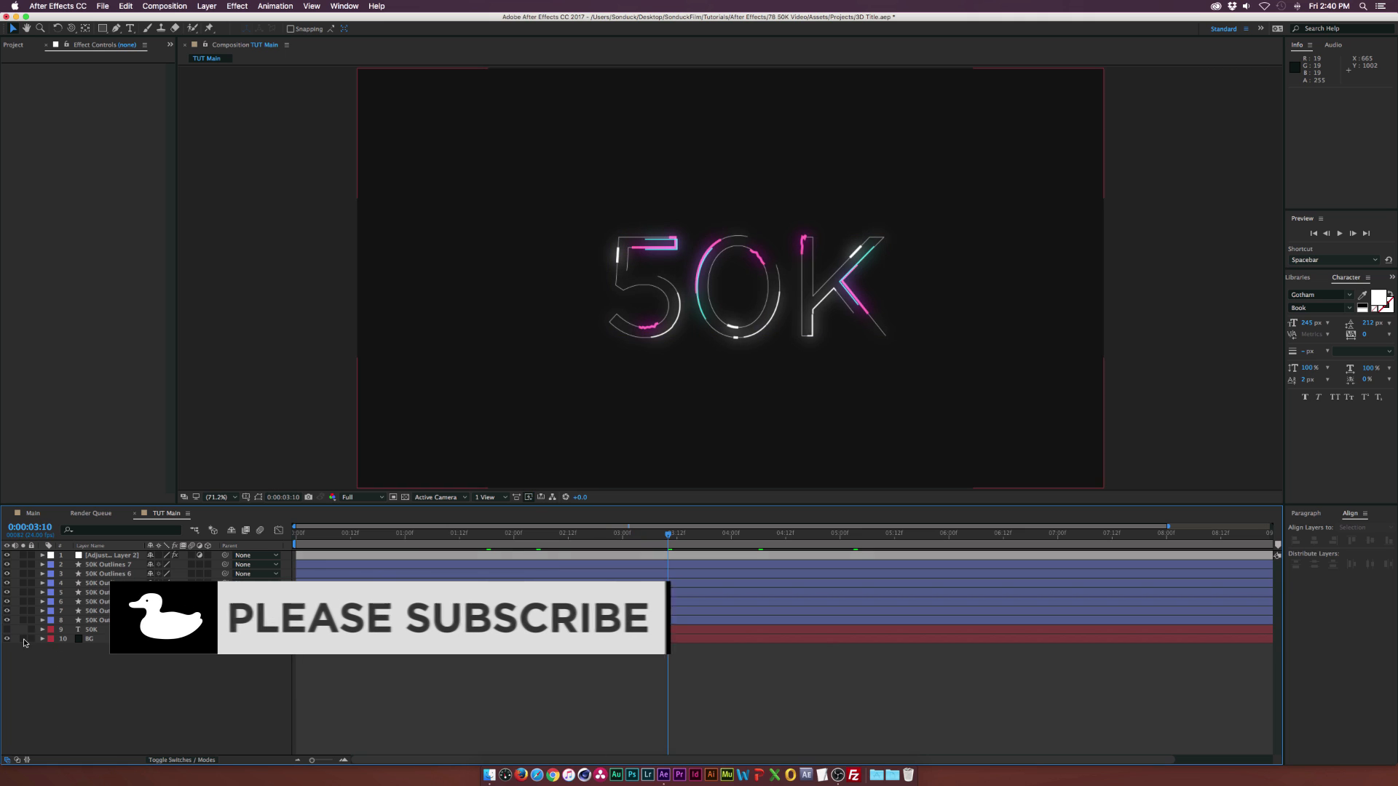
pyautogui.moveTo(720, 282)
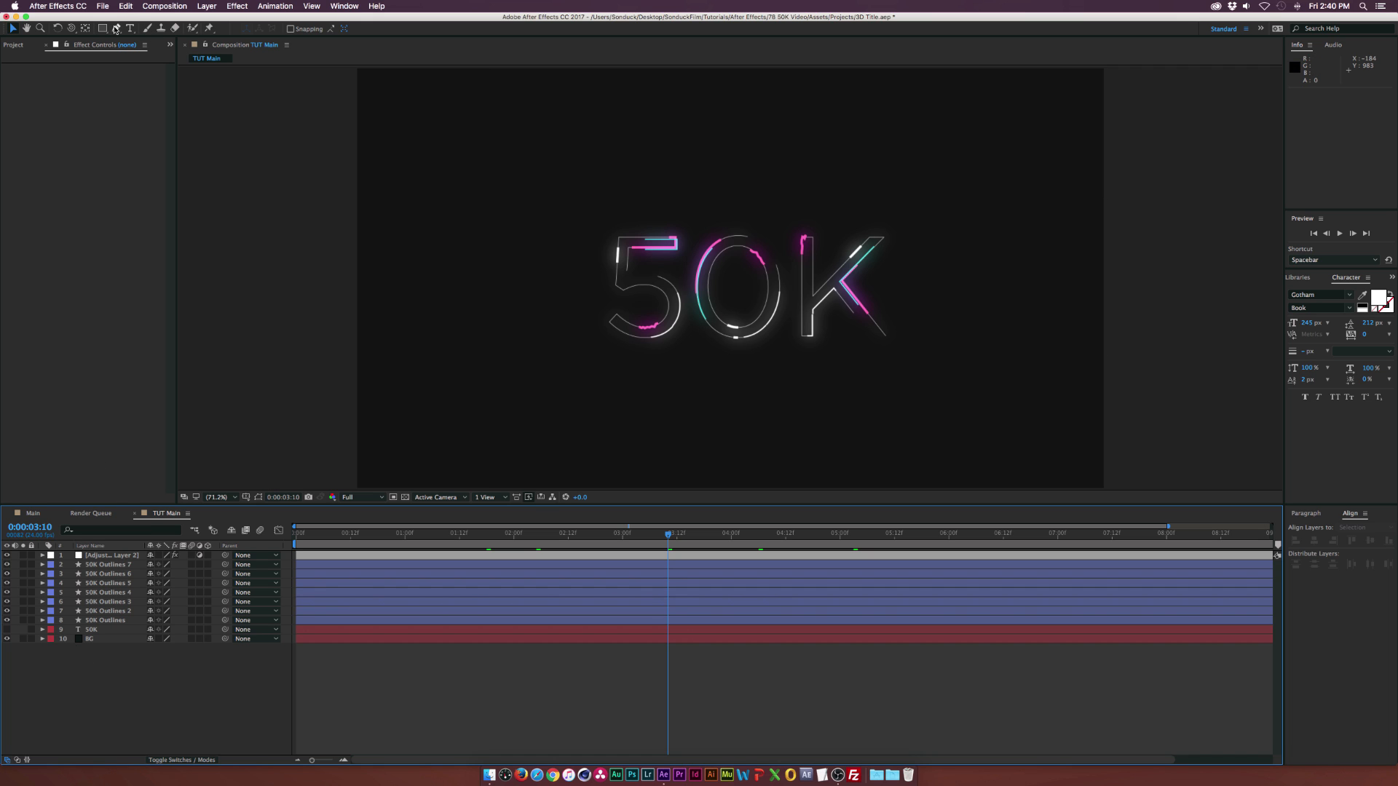
# - Type 'Sonduck' as a text layer and convert it into a Sonduck Outlines shape layer
pyautogui.click(561, 202)
pyautogui.write('Sonduck')
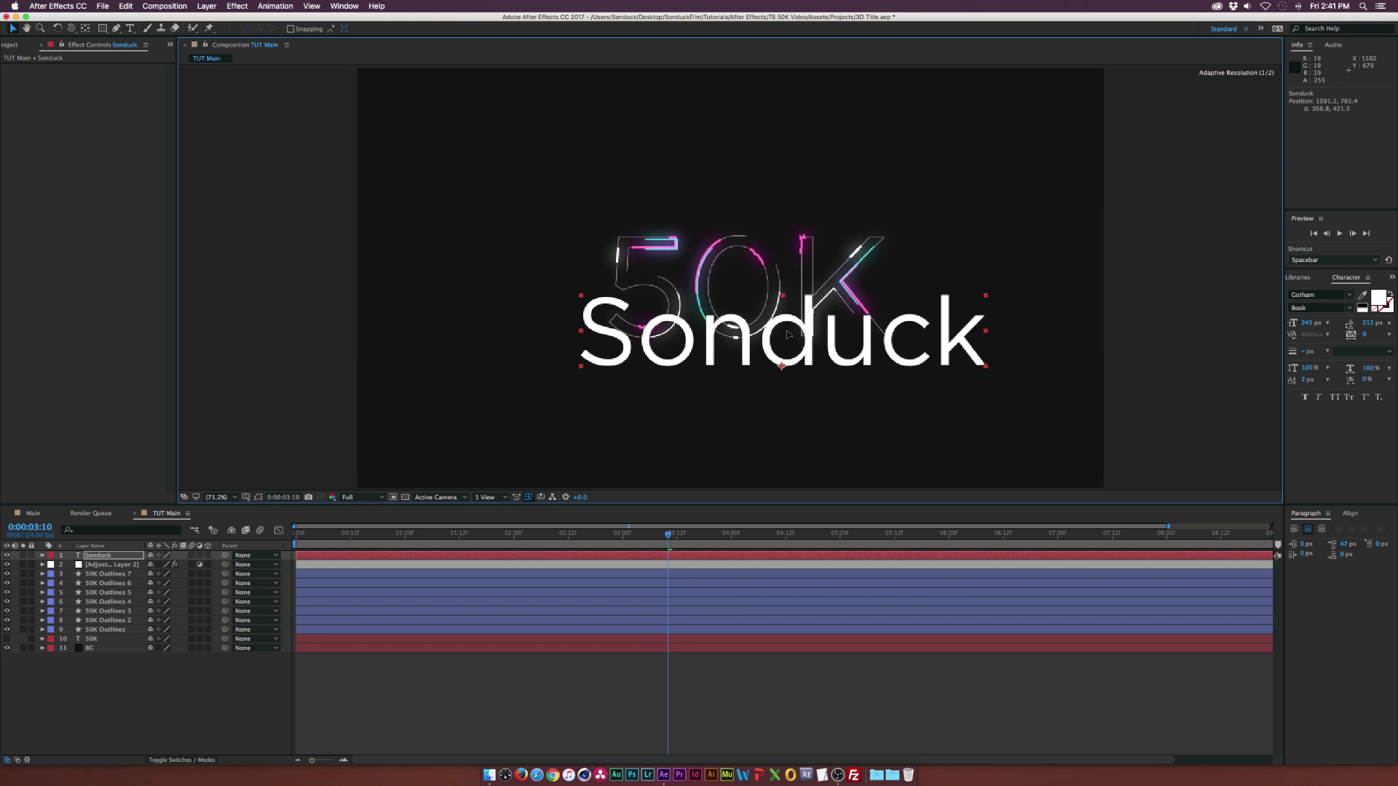
pyautogui.rightClick(99, 555)
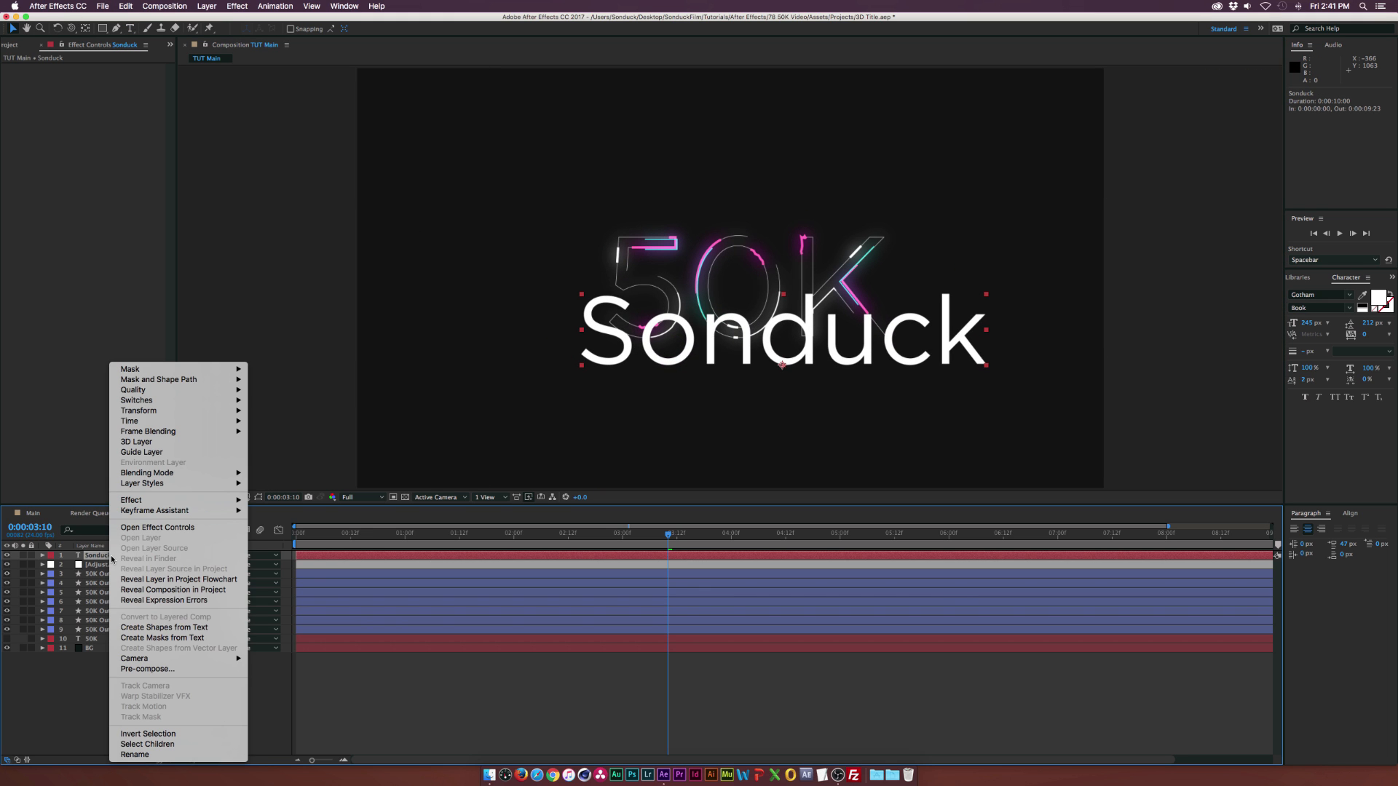
pyautogui.click(164, 627)
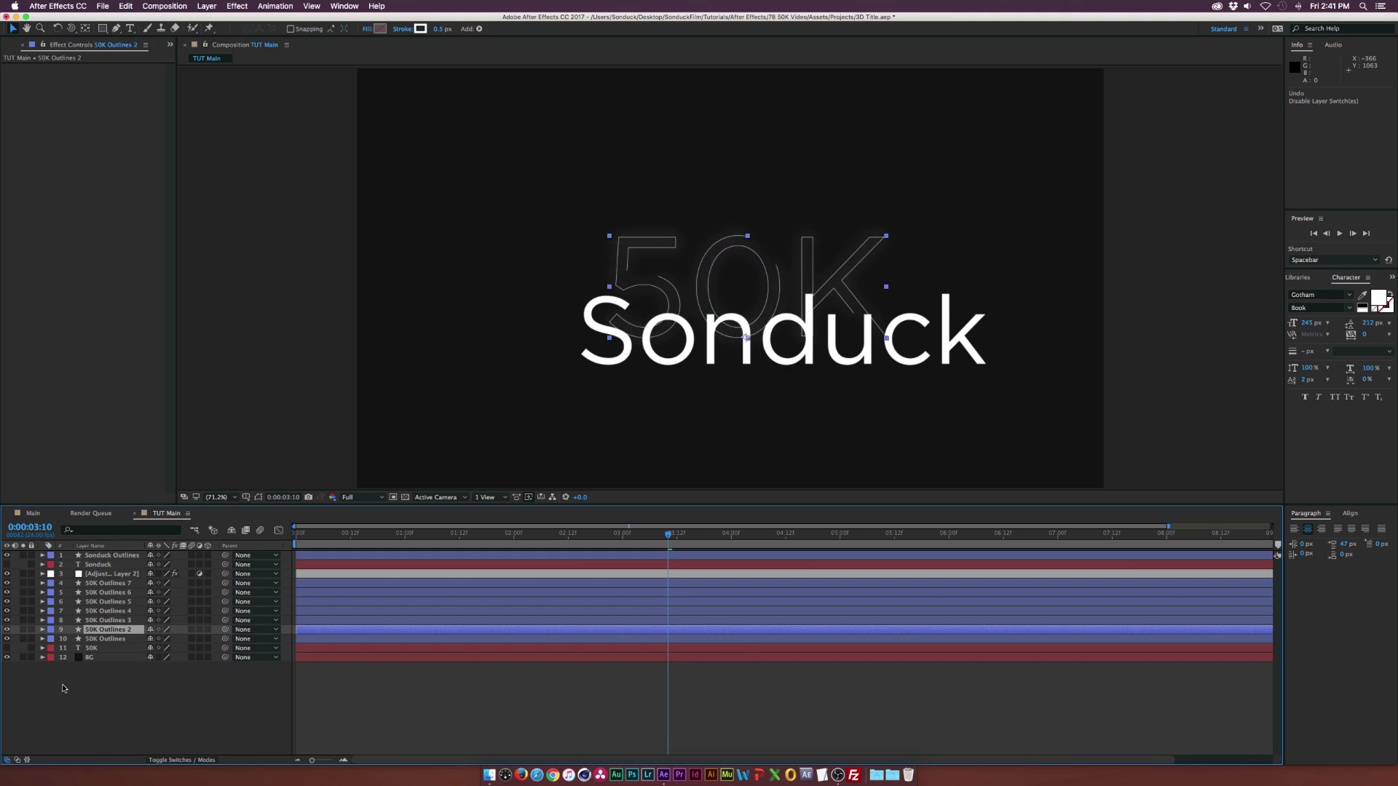
pyautogui.click(110, 555)
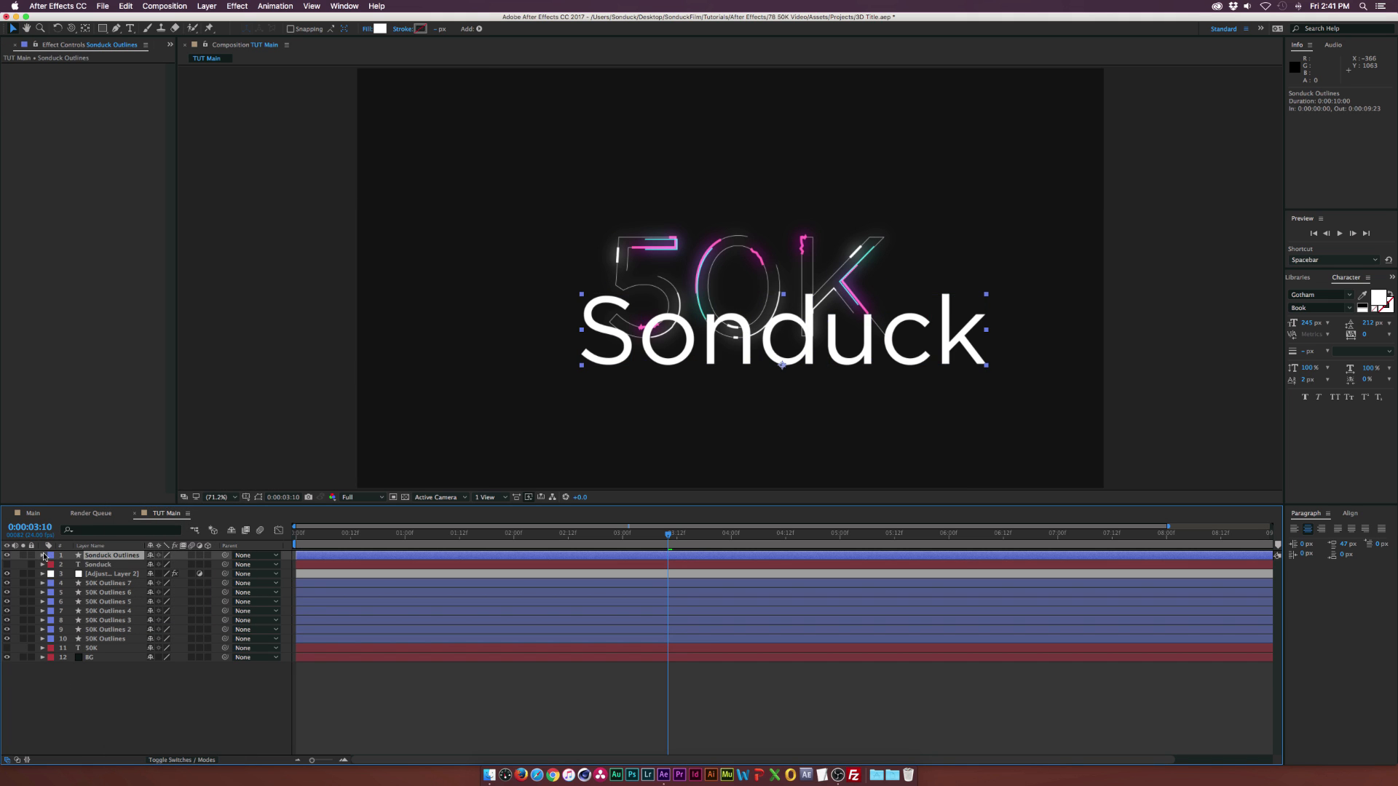
pyautogui.click(41, 556)
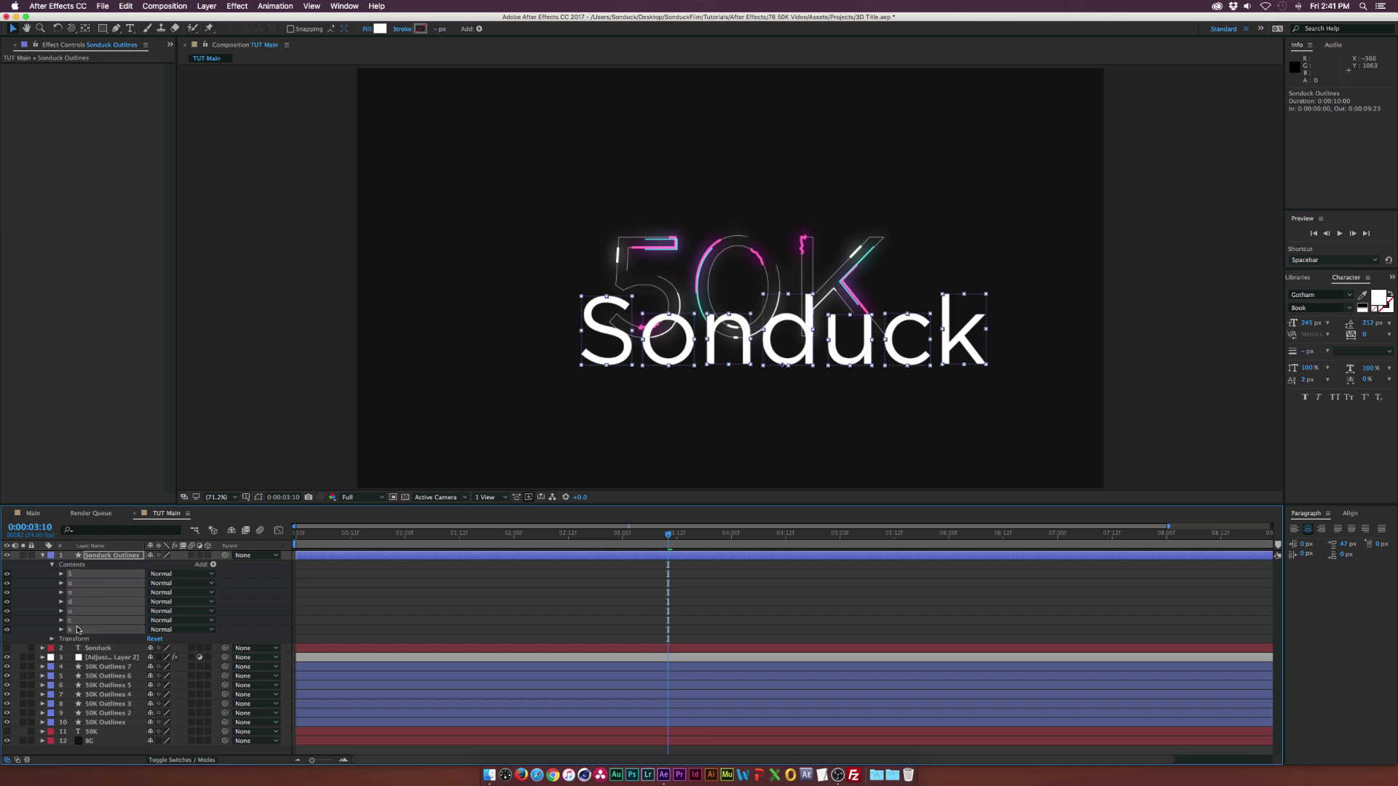
pyautogui.moveTo(108, 553)
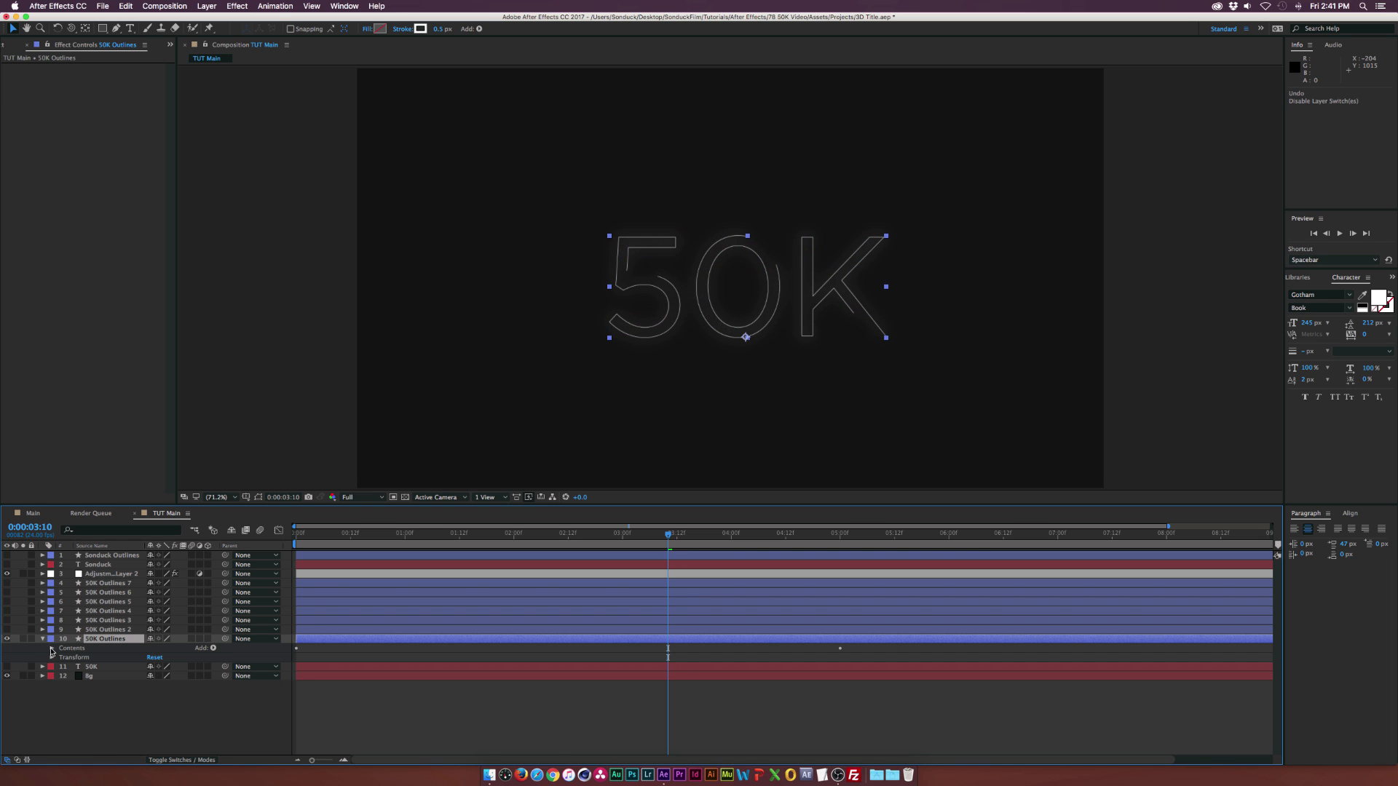
# - In 50K Outlines Contents, replace the 5, 0 and K groups with pasted Sonduck letter groups
pyautogui.click(51, 648)
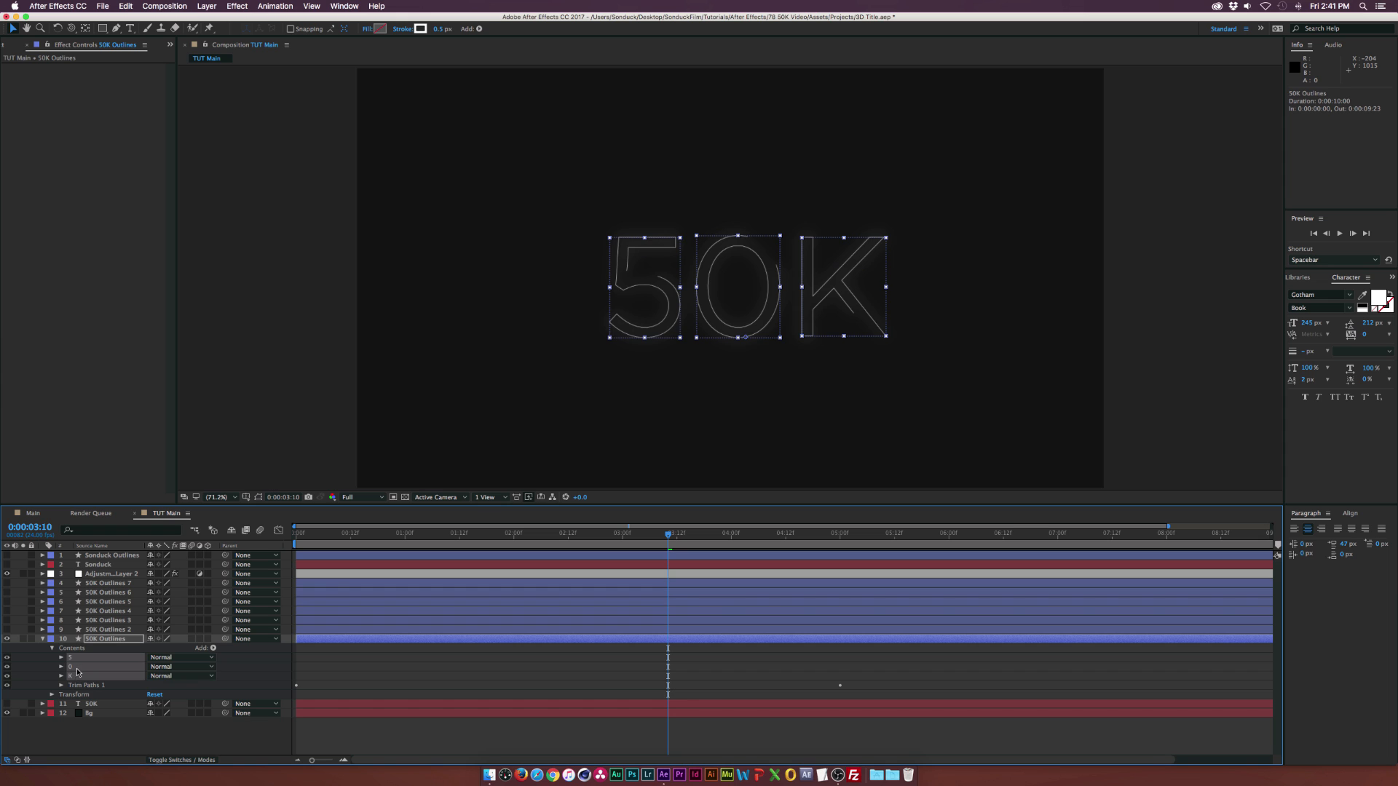
pyautogui.click(51, 648)
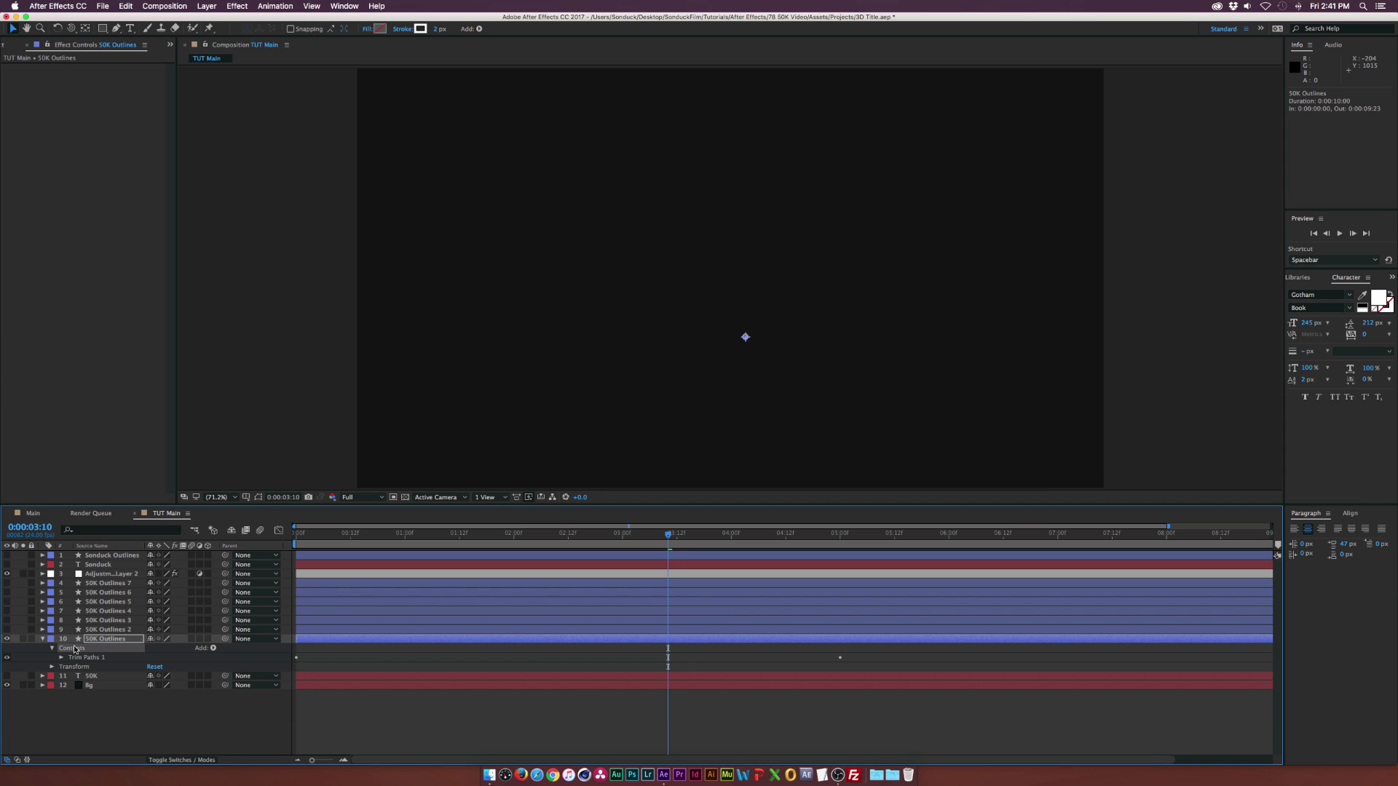
pyautogui.click(52, 649)
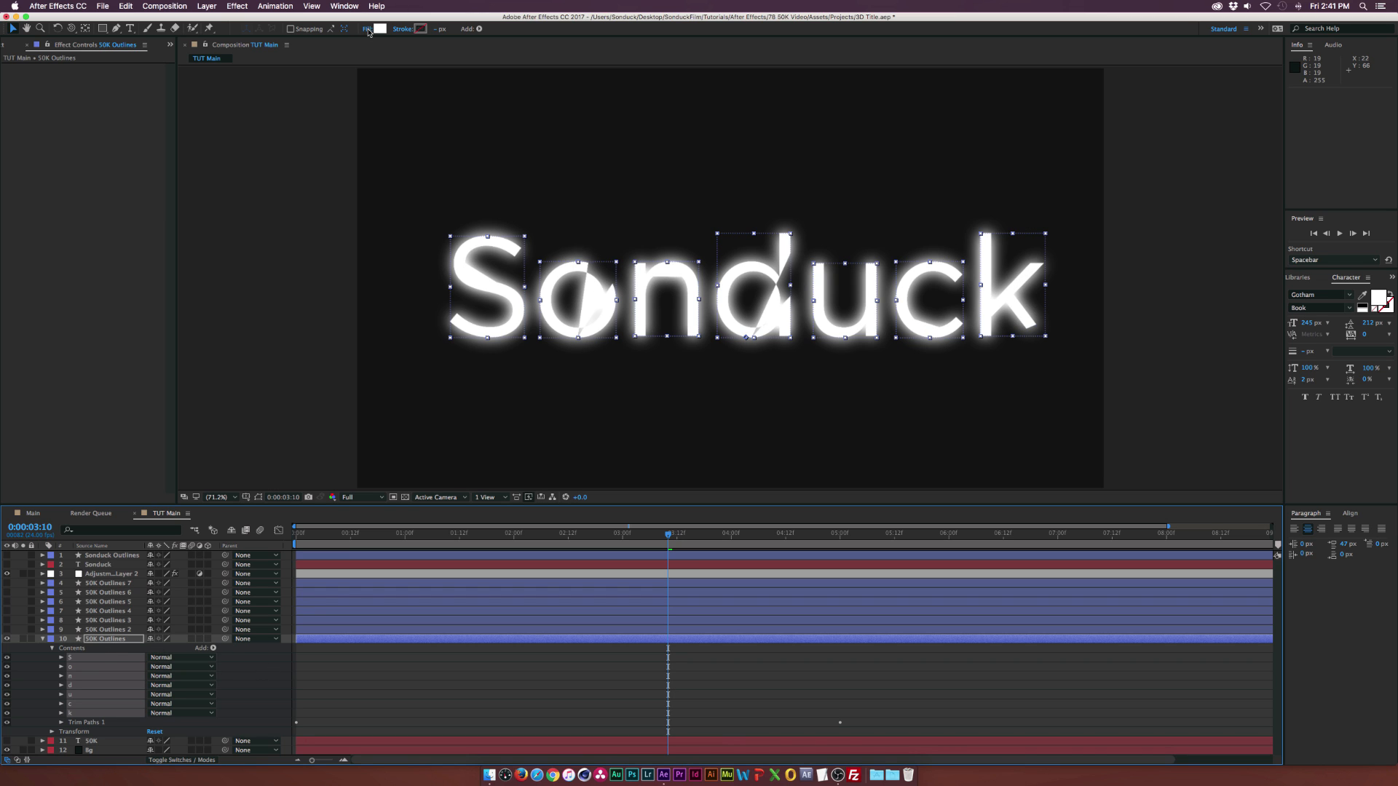
# - Set the Sonduck letters' toolbar Fill and Stroke options so they draw as thin unfilled outlines
pyautogui.click(367, 28)
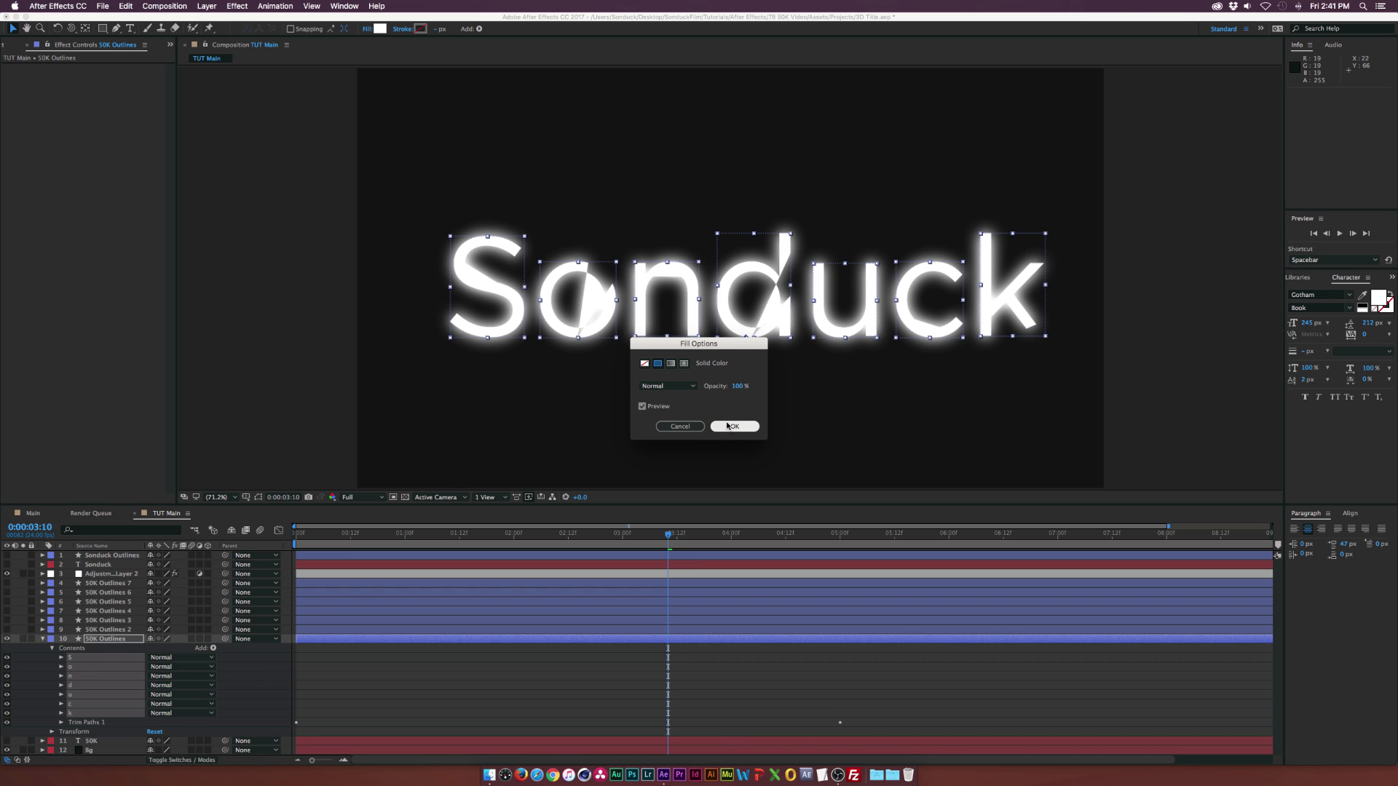
pyautogui.click(731, 426)
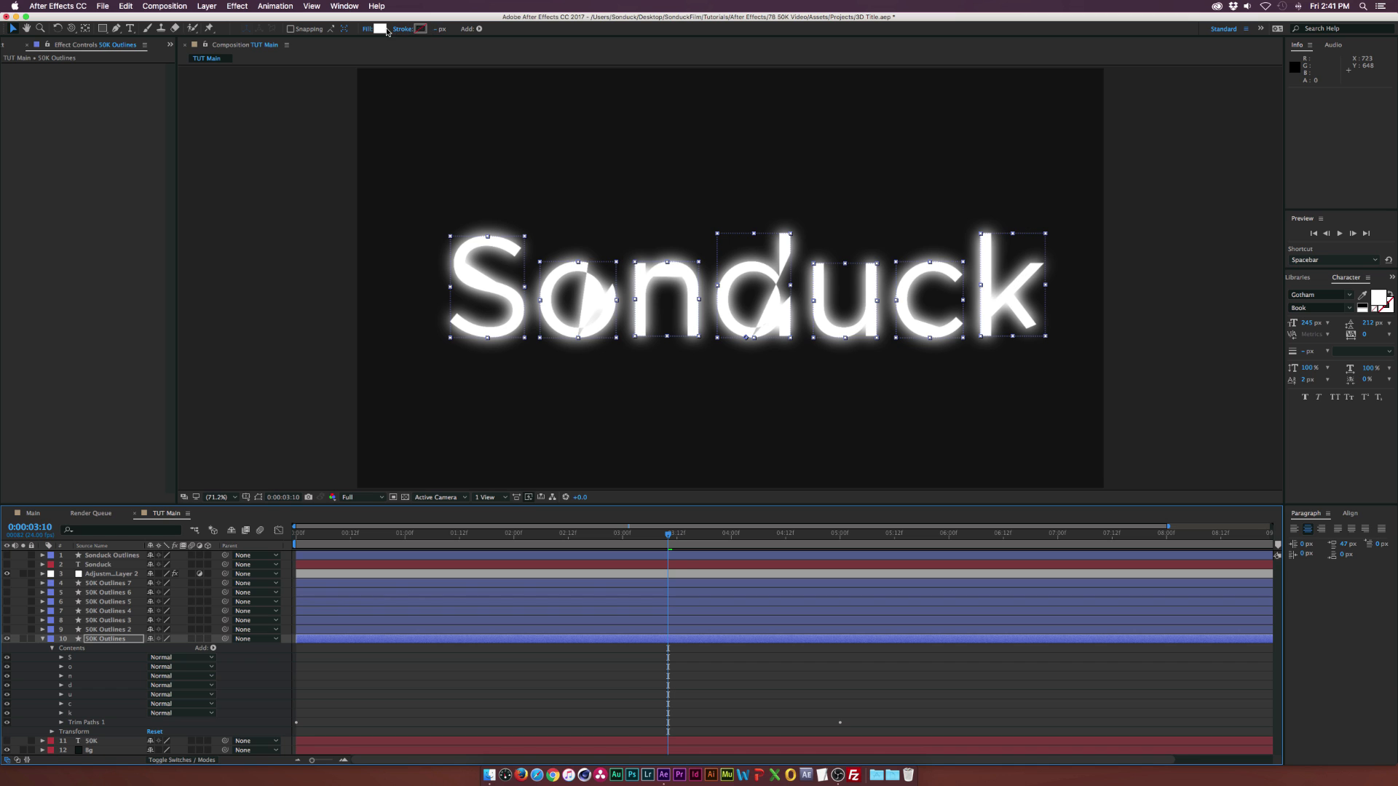
pyautogui.click(367, 28)
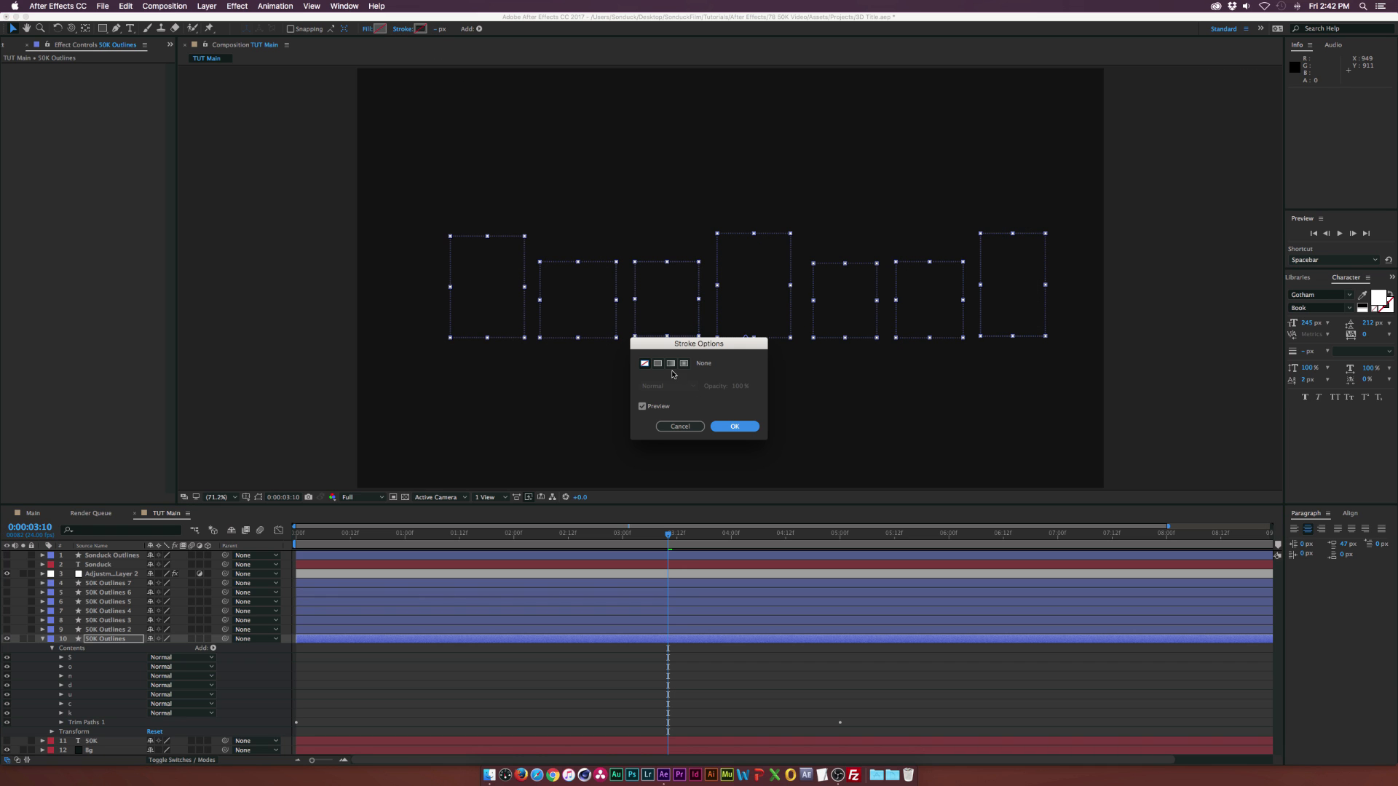
pyautogui.click(734, 426)
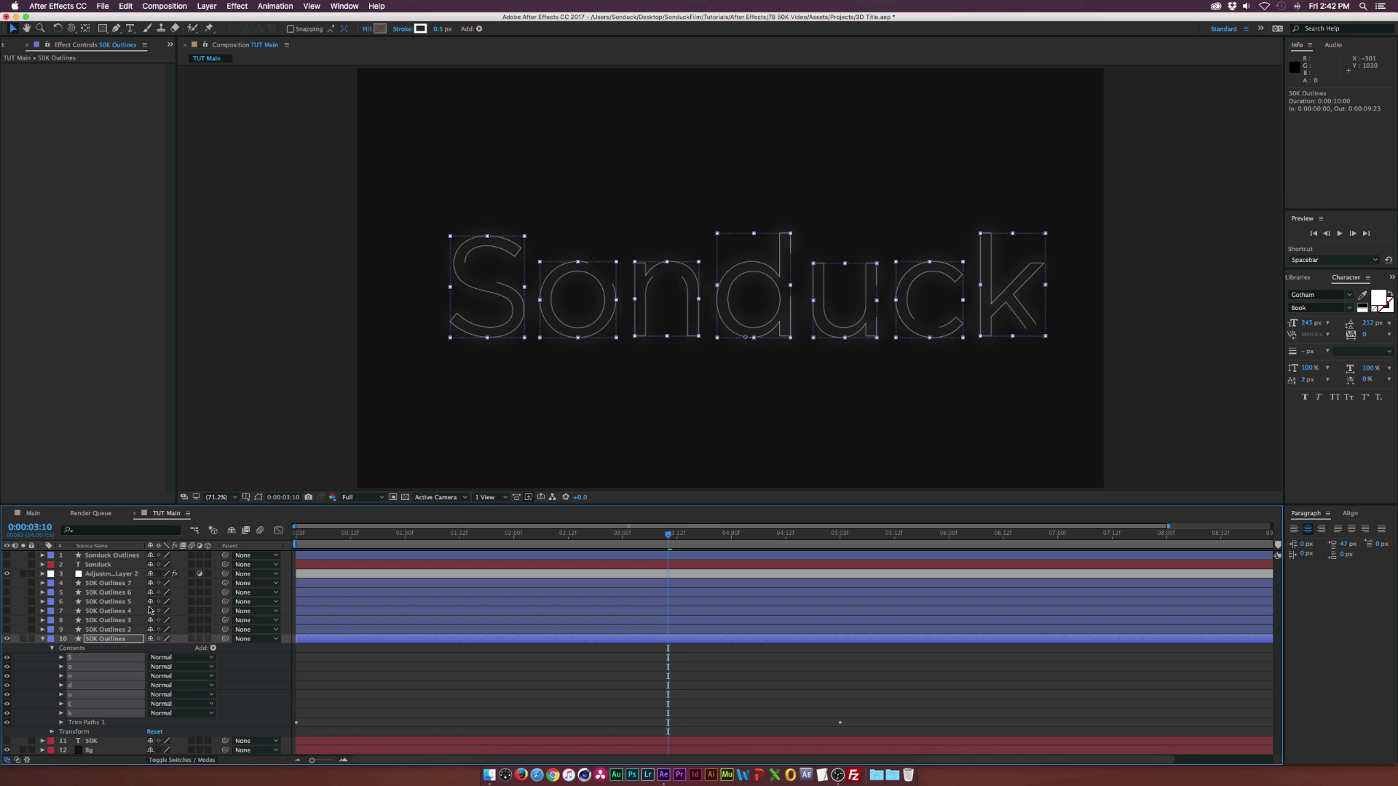
# - Give 50K Outlines 2 a pink stroke colour, then preview the rendered Main 2.mov
pyautogui.click(112, 629)
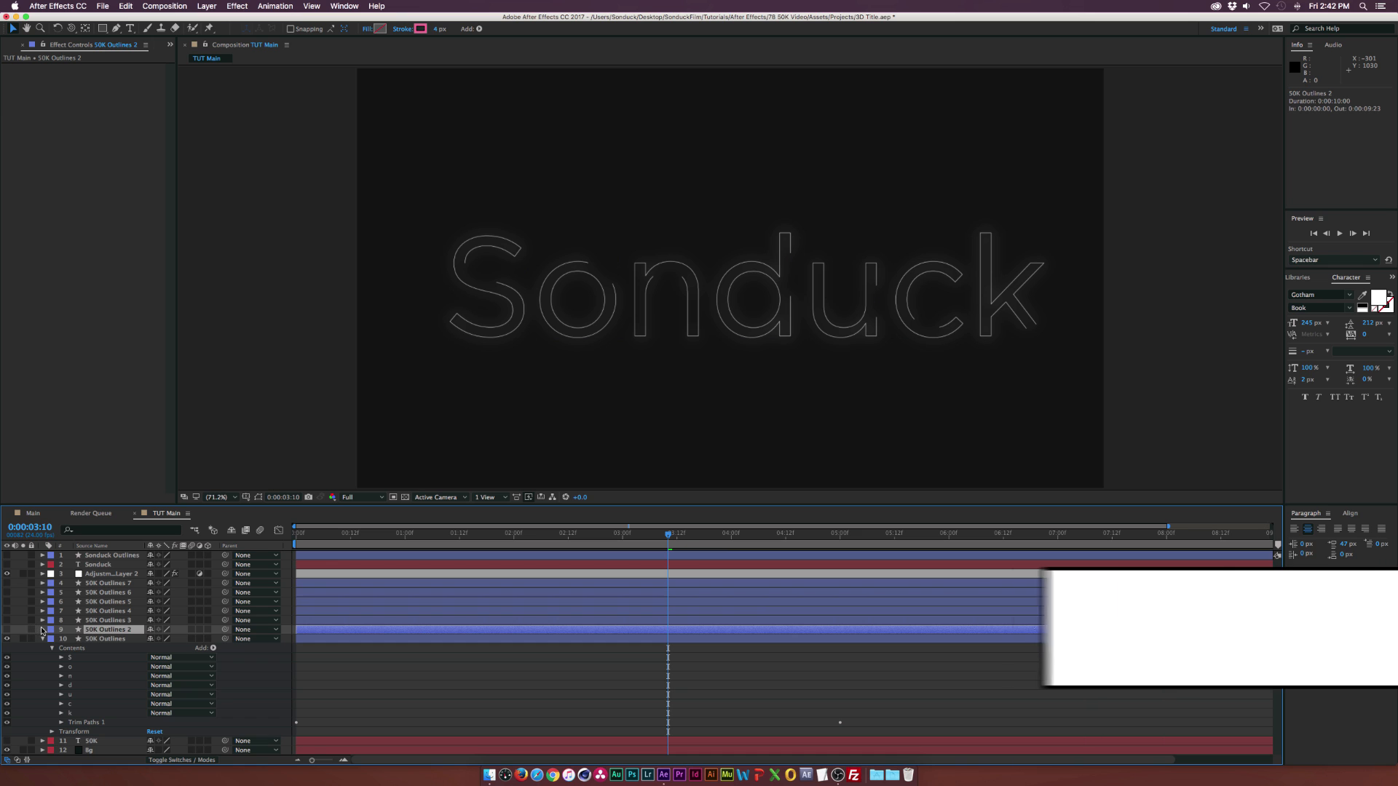
pyautogui.click(43, 630)
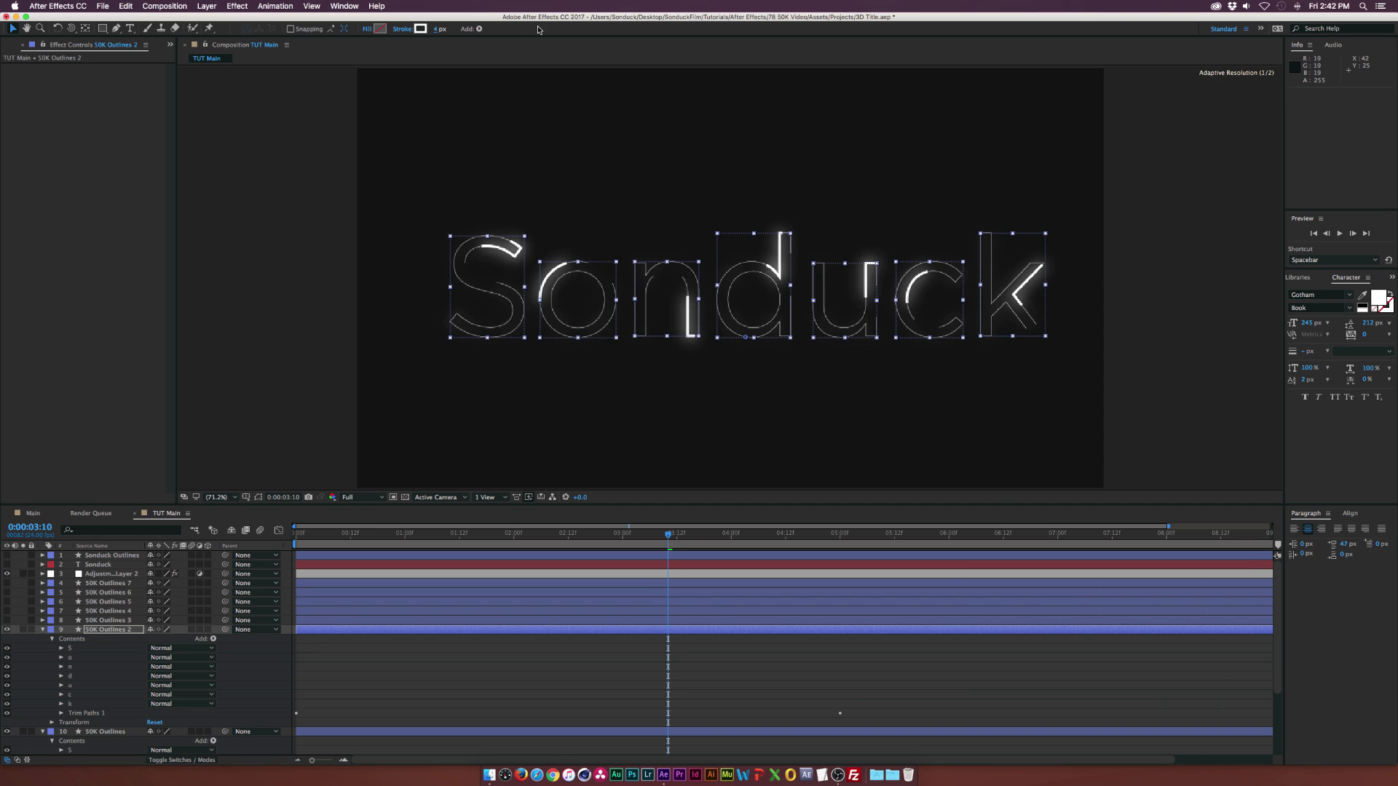
pyautogui.click(421, 28)
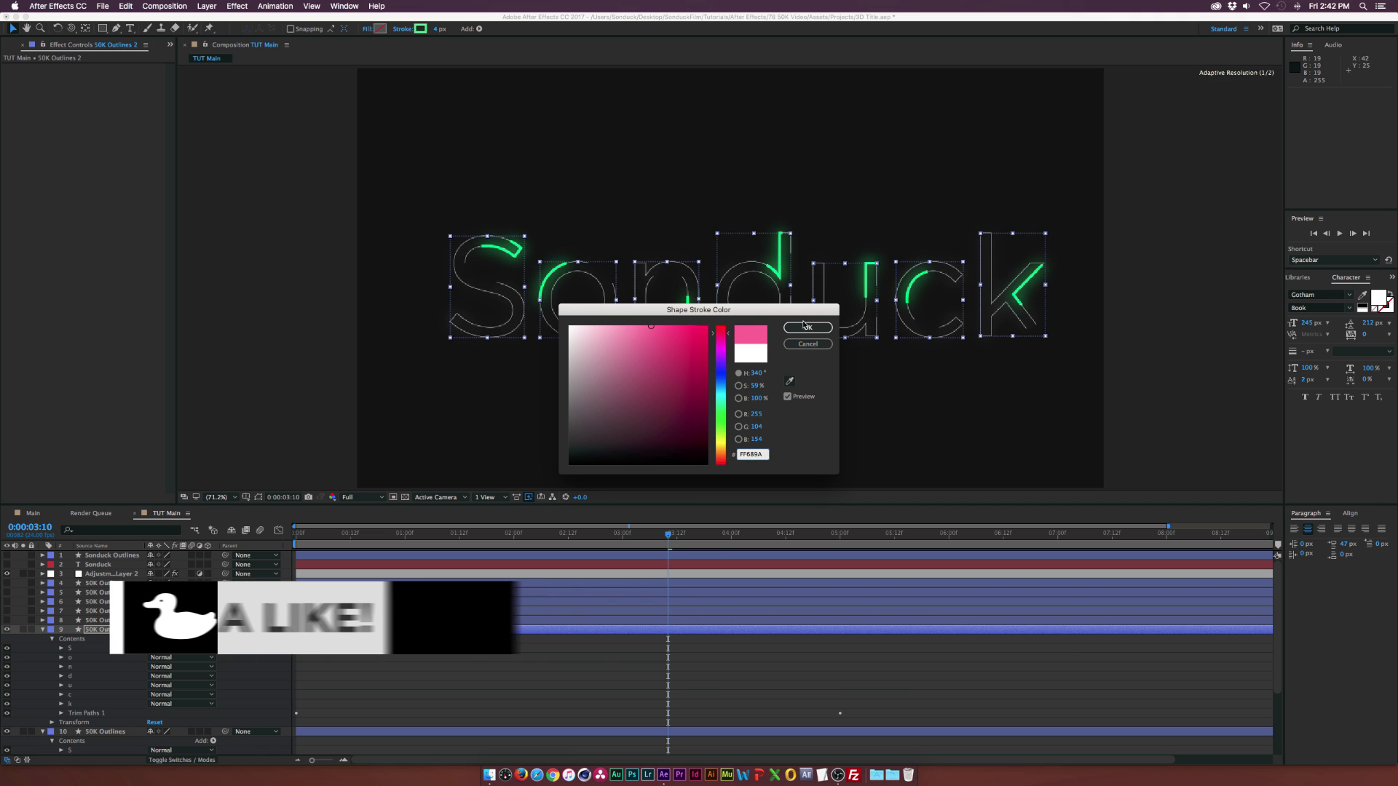
pyautogui.click(806, 327)
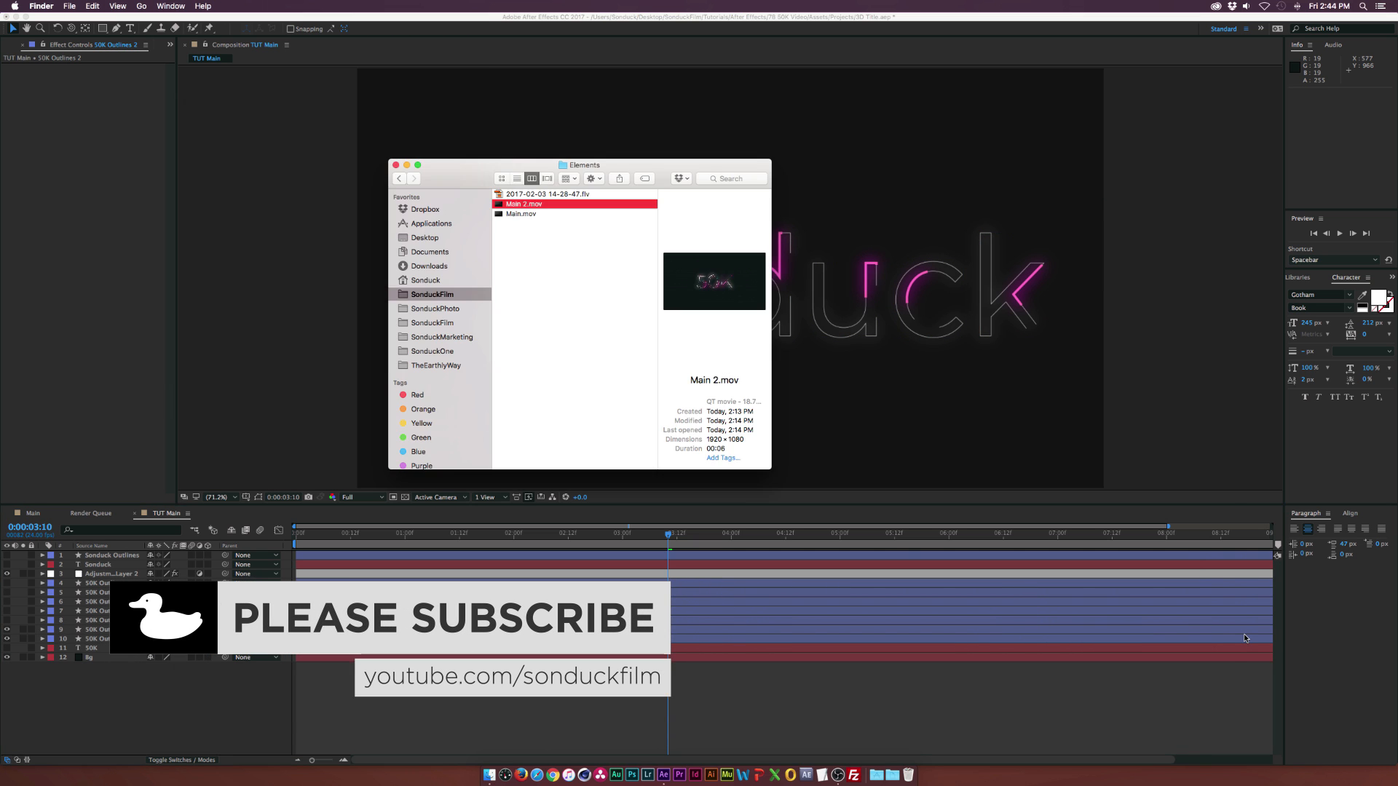
pyautogui.doubleClick(523, 204)
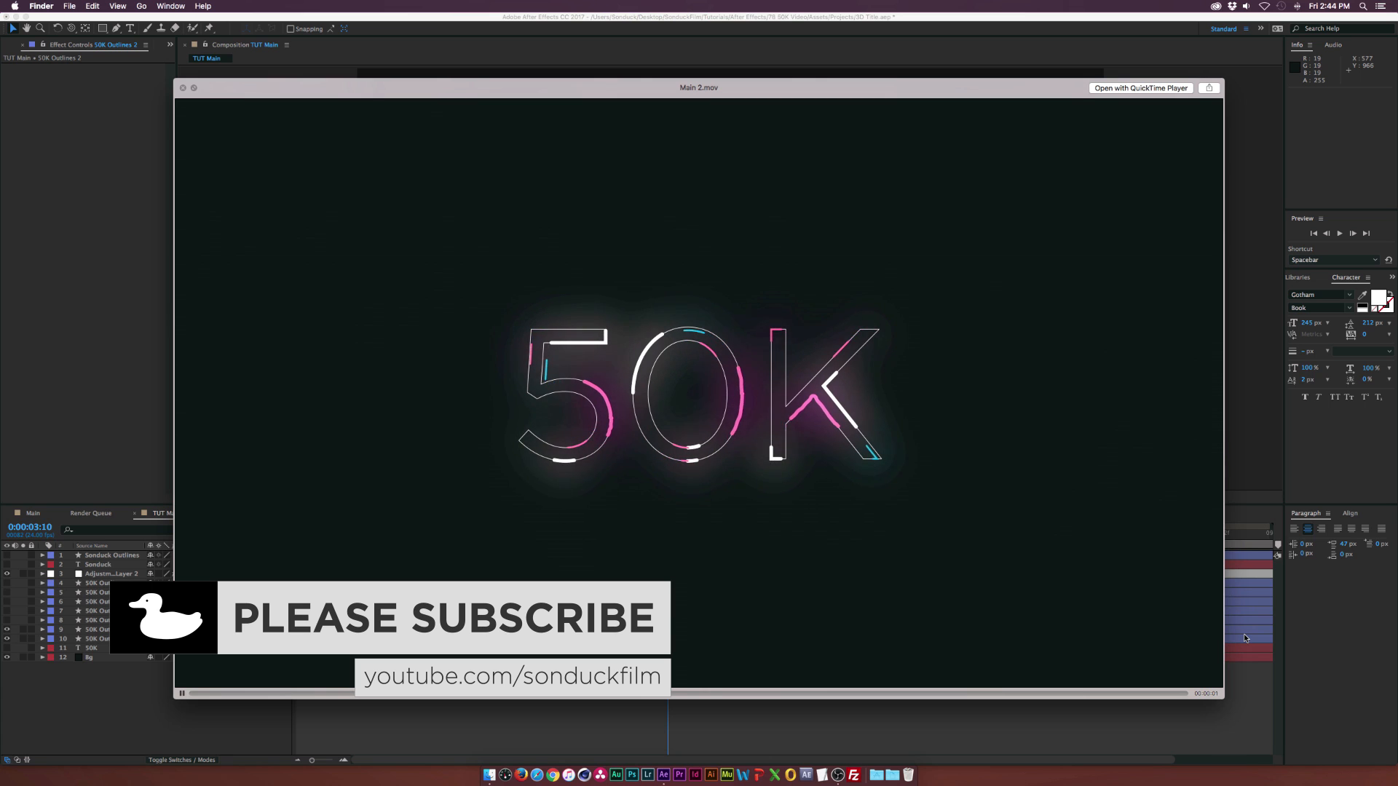